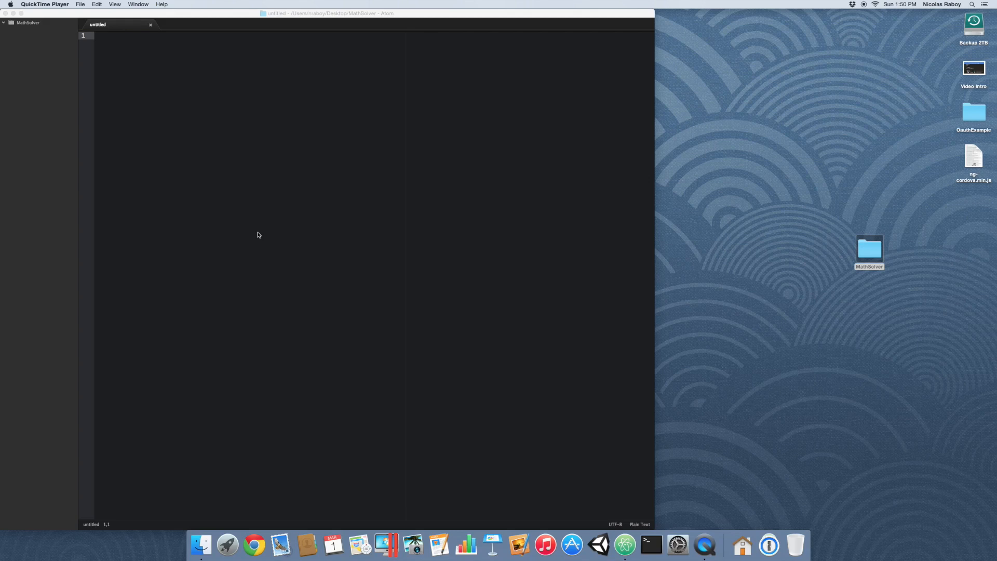
pyautogui.moveTo(207, 115)
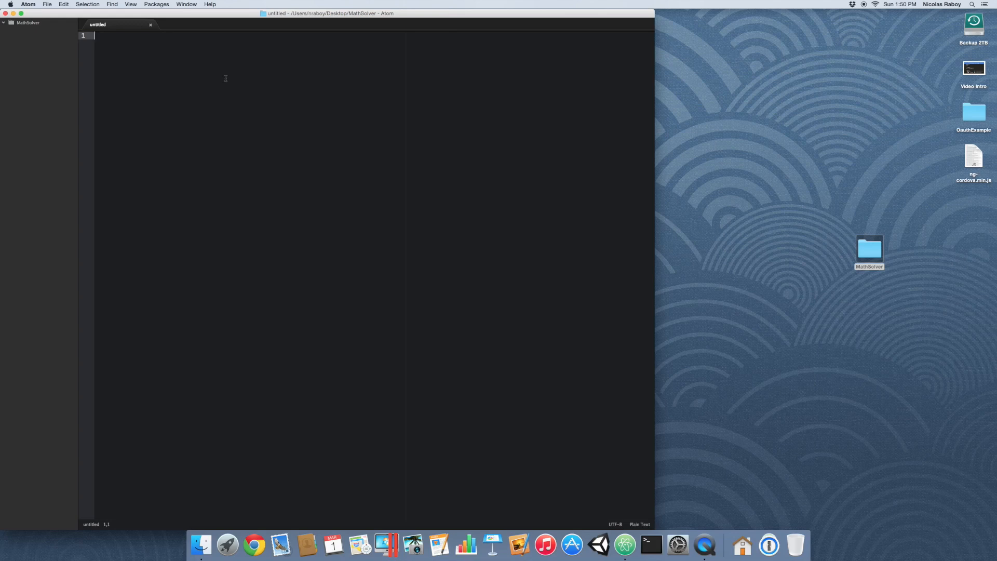
pyautogui.moveTo(552, 156)
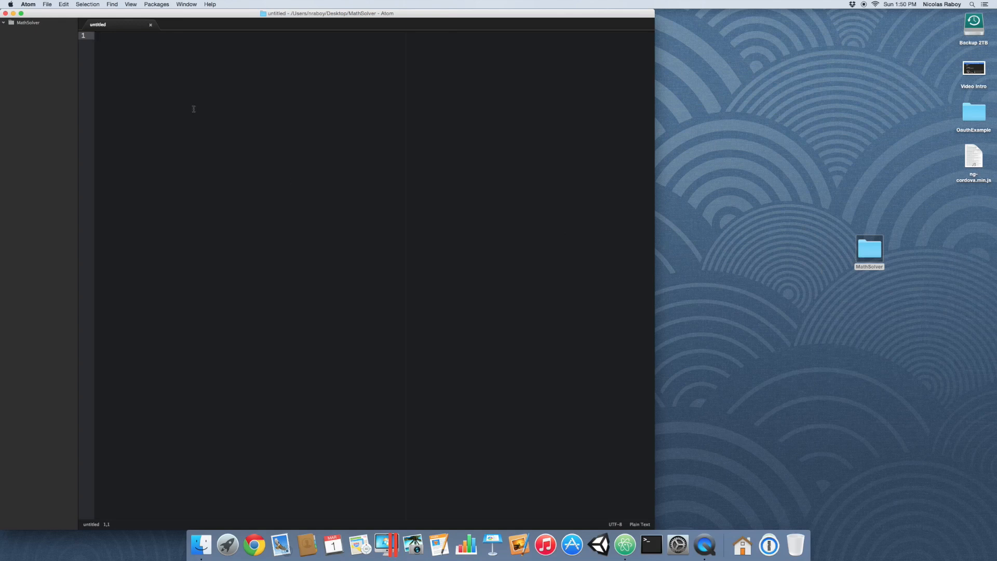
pyautogui.moveTo(31, 40)
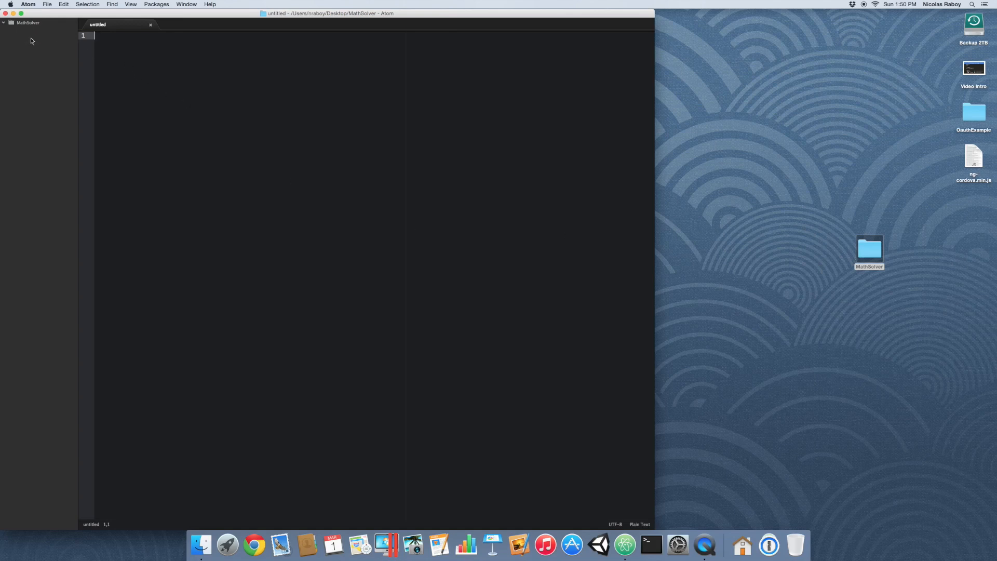
# Step: Create a new file named index.html in the MathSolver project
pyautogui.rightClick(31, 40)
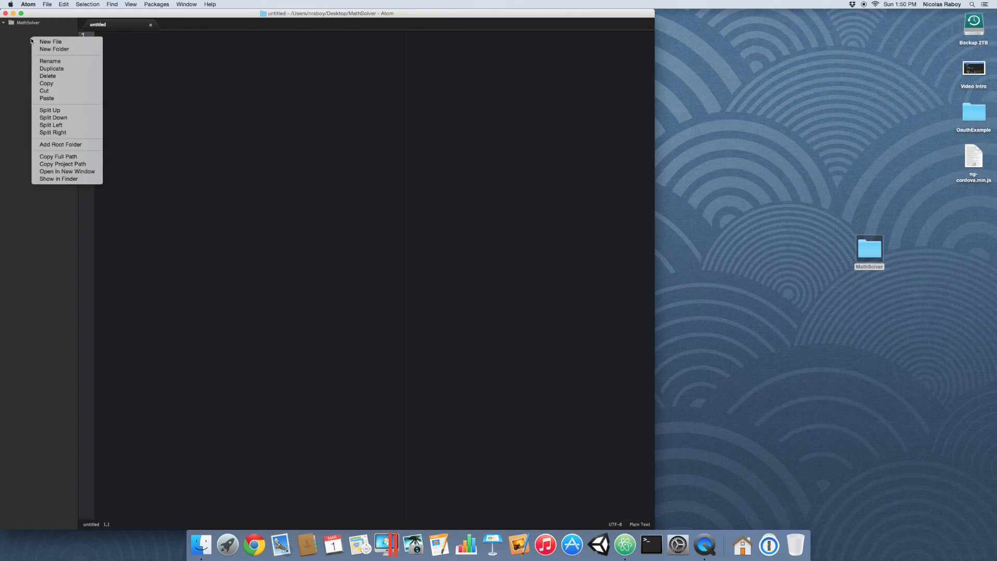
pyautogui.click(51, 41)
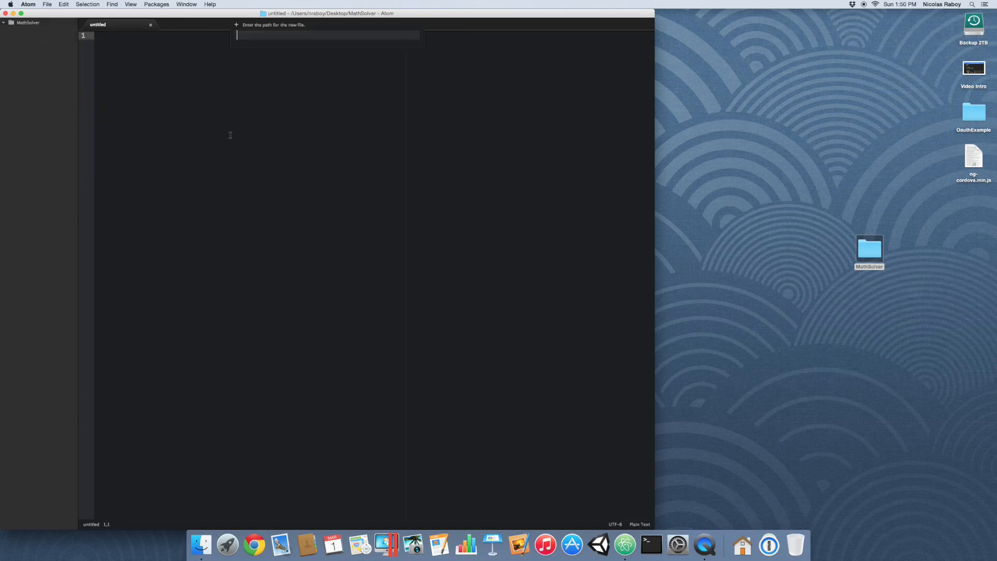
pyautogui.write('index.ht')
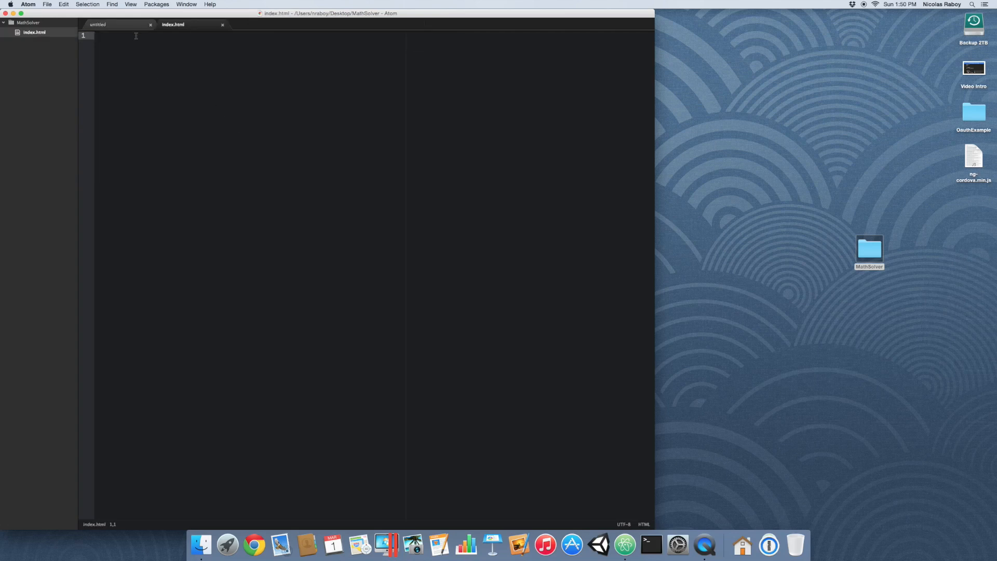
# Step: Create a second new file, app.js, then go back to index.html
pyautogui.rightClick(34, 31)
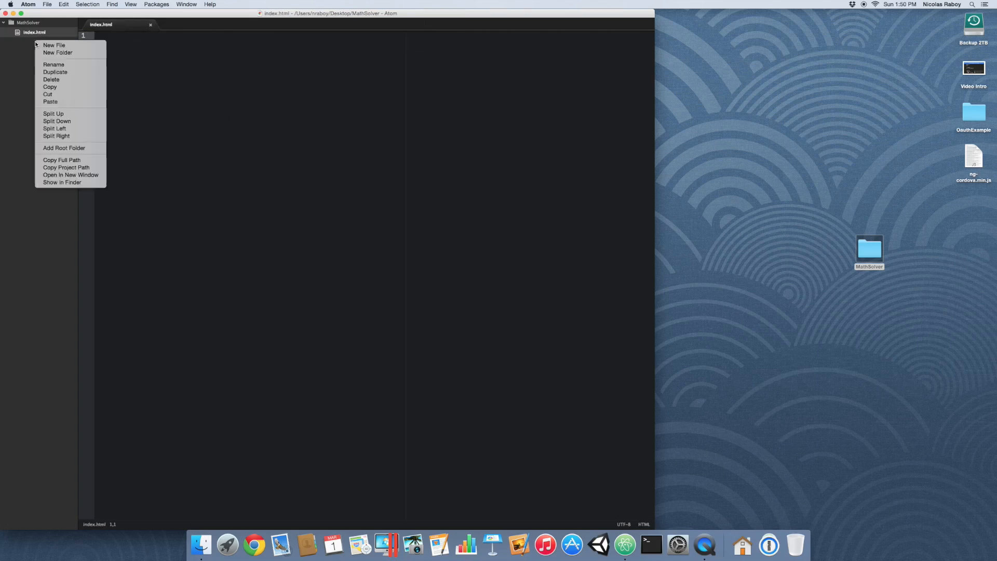
pyautogui.click(54, 45)
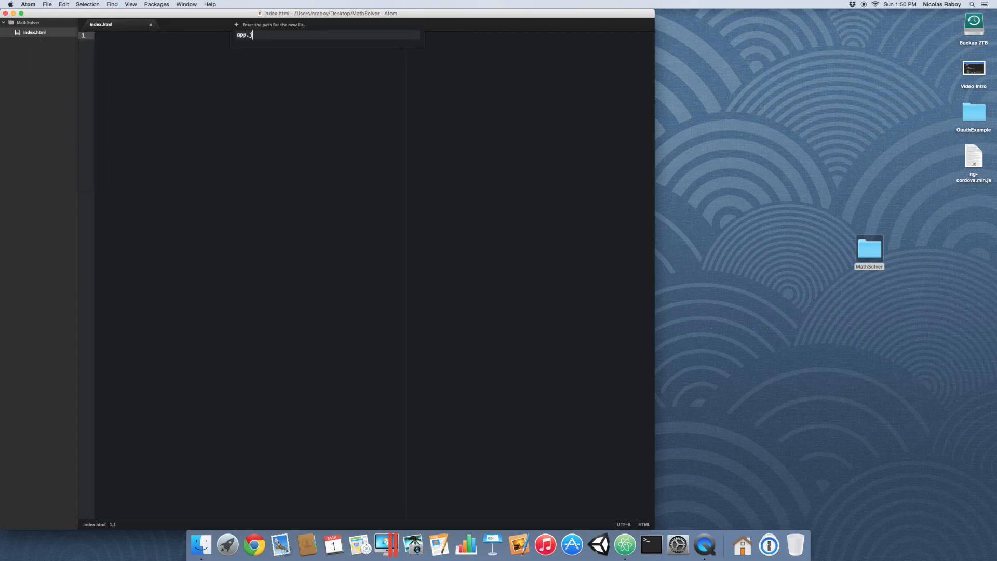
pyautogui.press('Return')
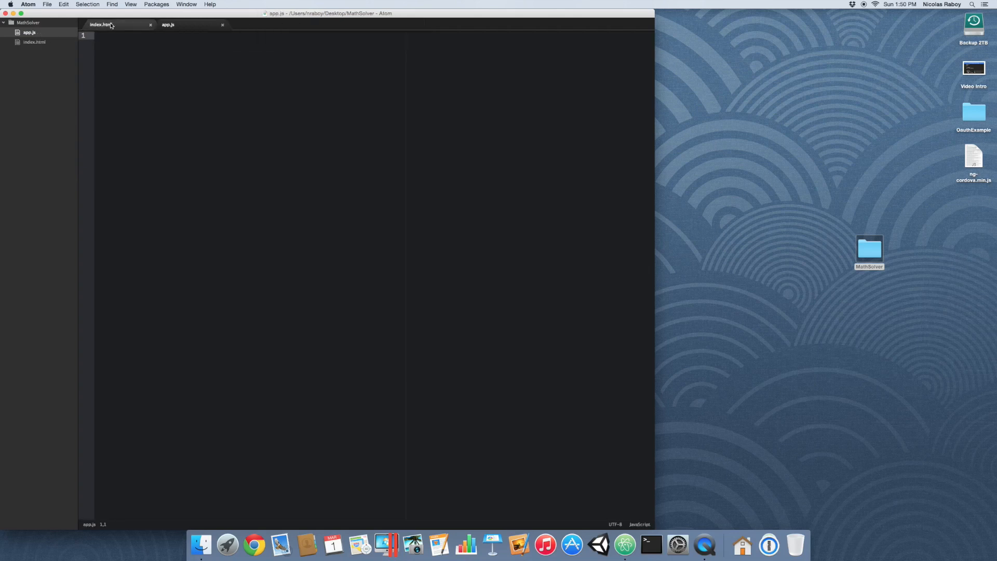
pyautogui.click(102, 25)
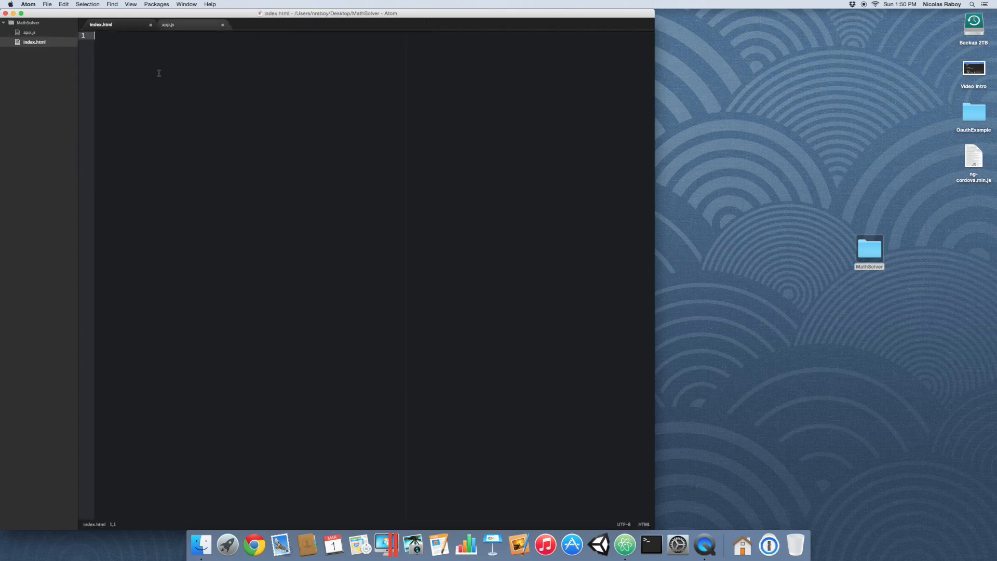
# Step: Write an HTML skeleton with head, body, a script loading app.js, and an empty script block
pyautogui.write('<html>')
pyautogui.write('</html>')
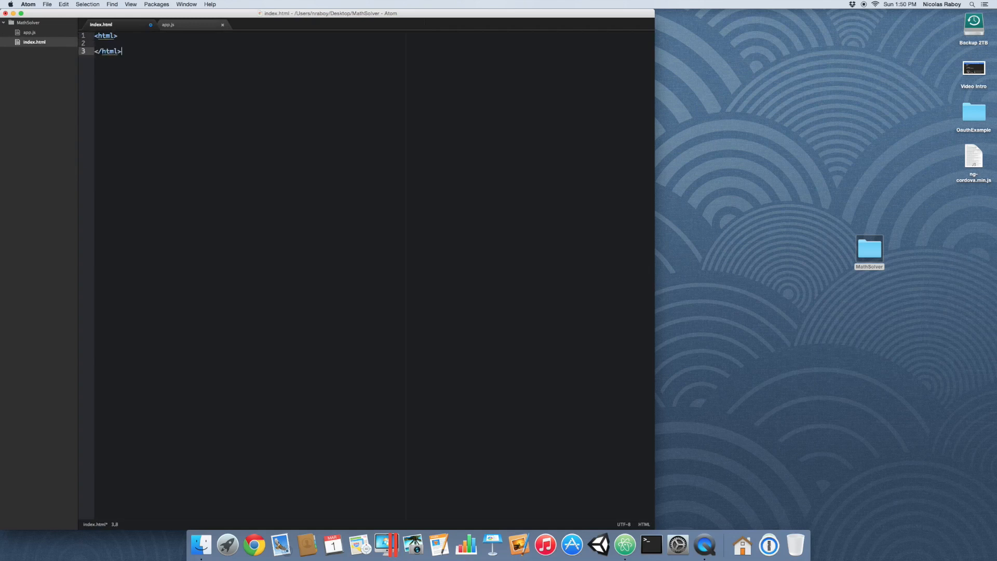
pyautogui.write('<head')
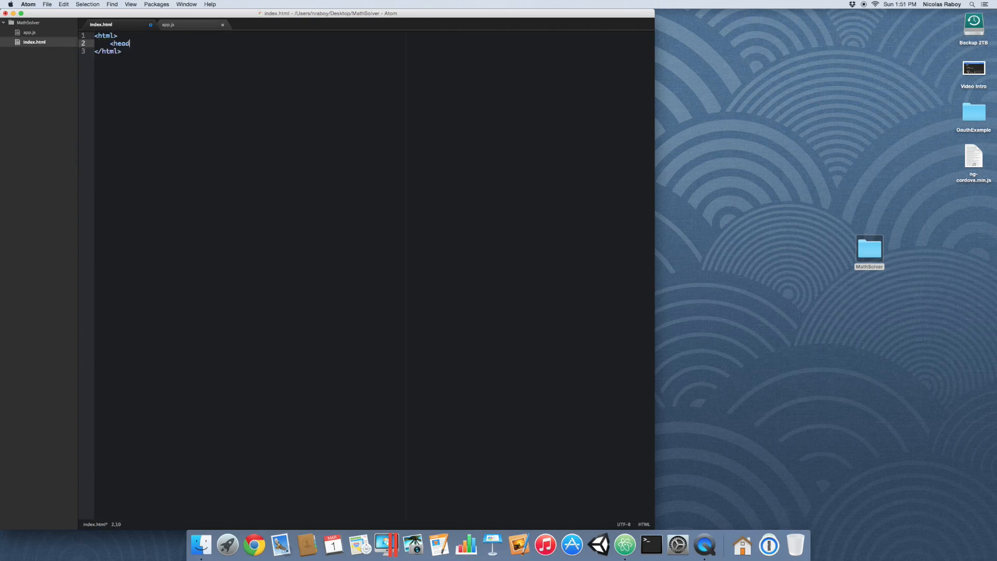
pyautogui.write('>')
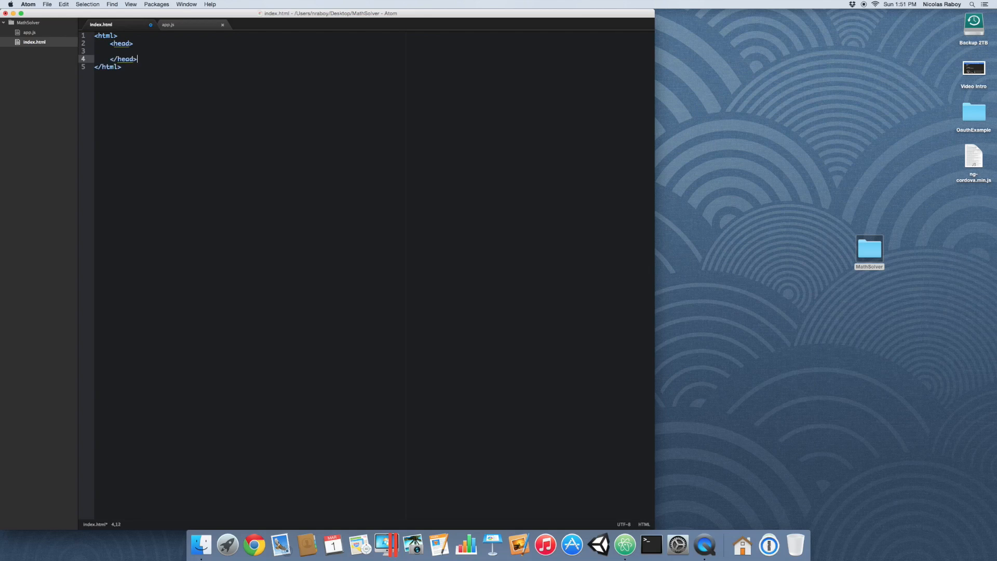
pyautogui.write('<body>')
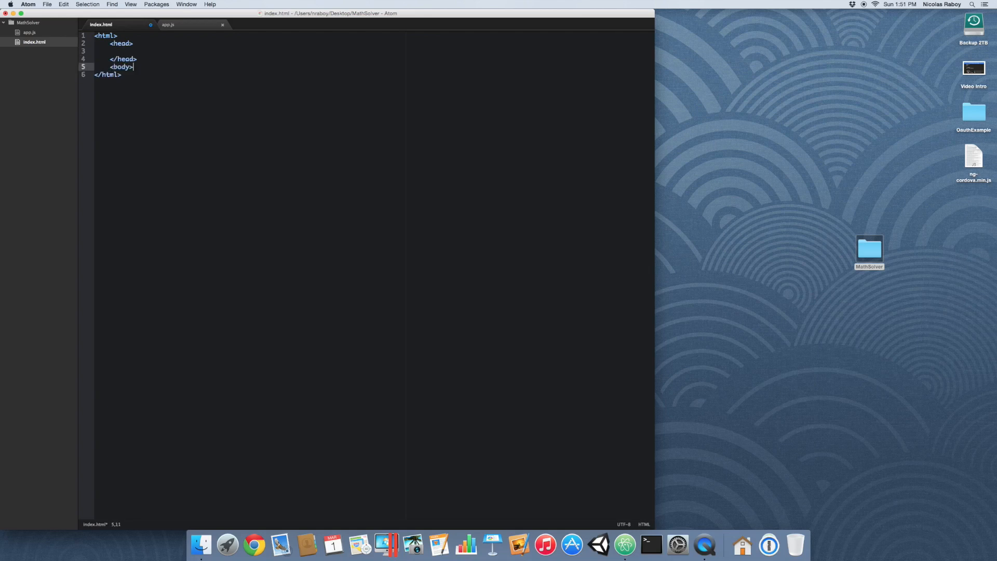
pyautogui.write('</body>')
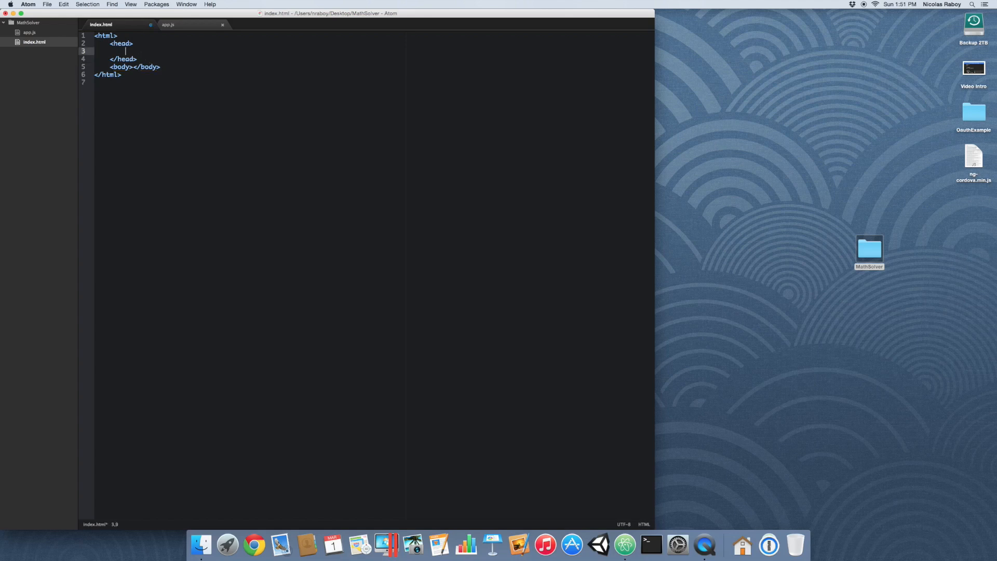
pyautogui.write('<')
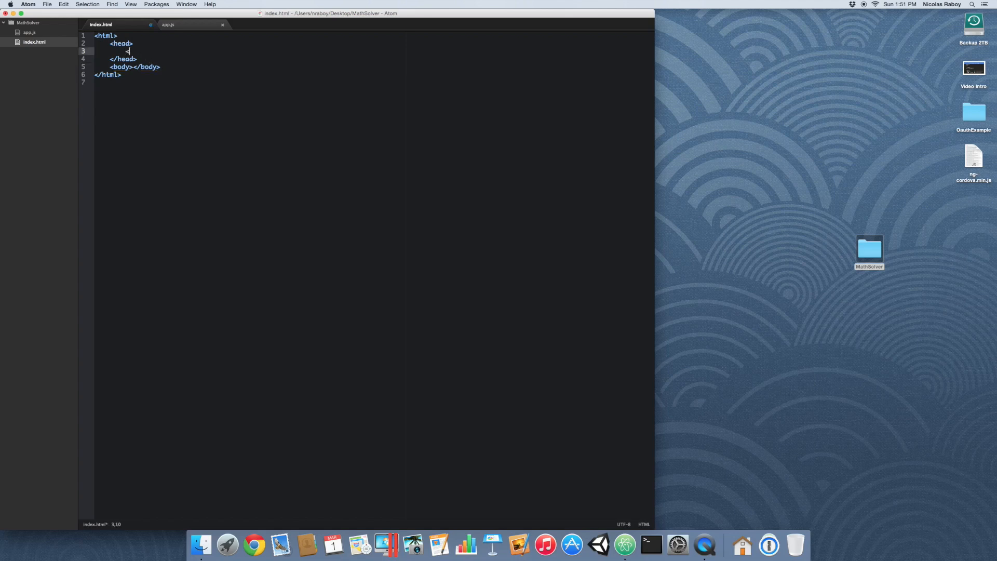
pyautogui.write('<script src="app.')
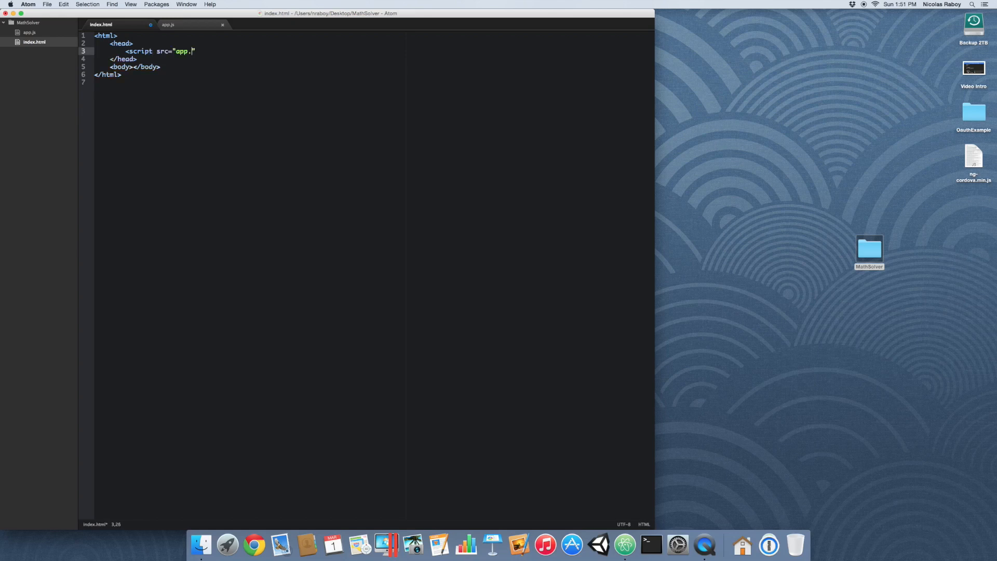
pyautogui.write('js"></script>')
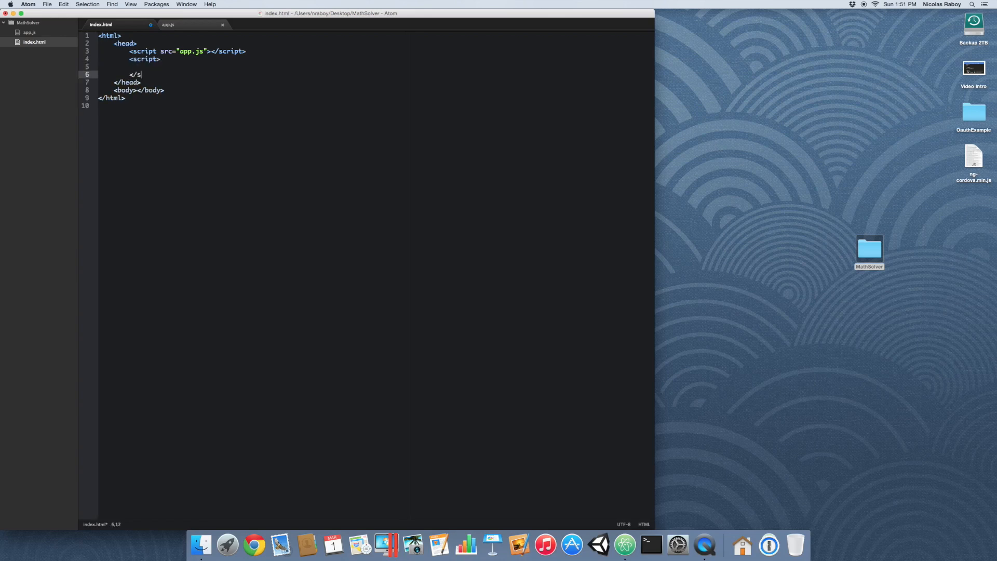
pyautogui.write('cript>')
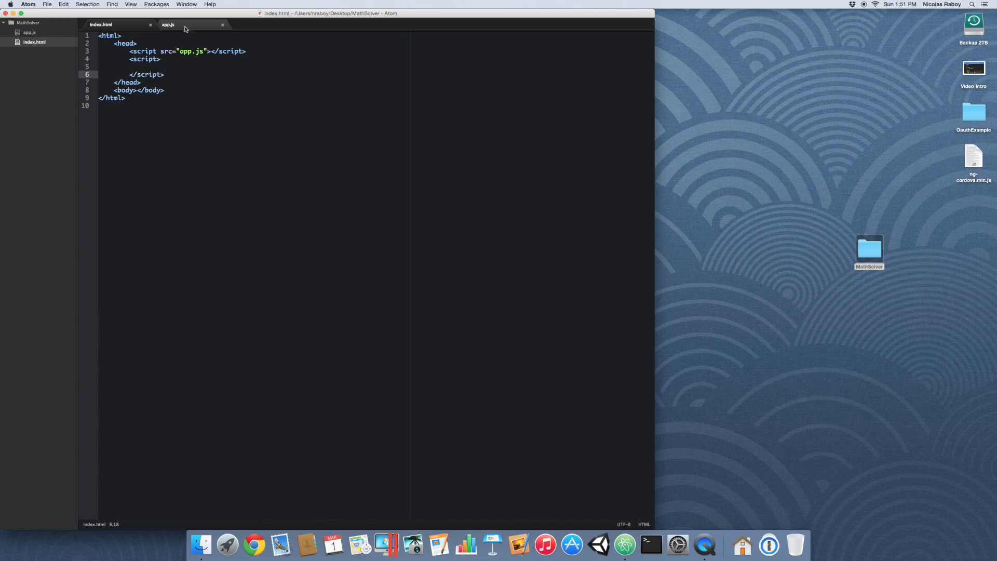
pyautogui.moveTo(168, 25)
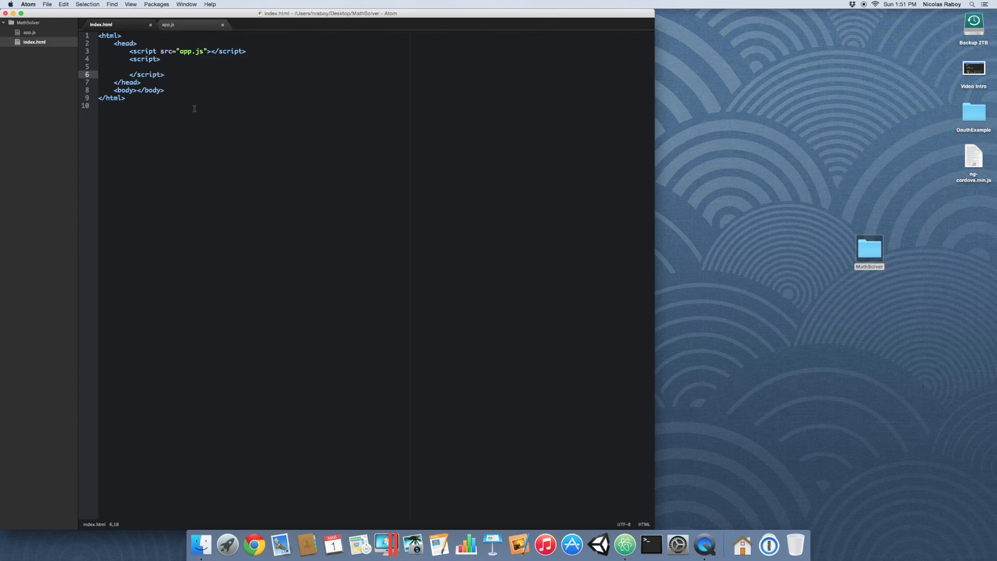
pyautogui.click(165, 75)
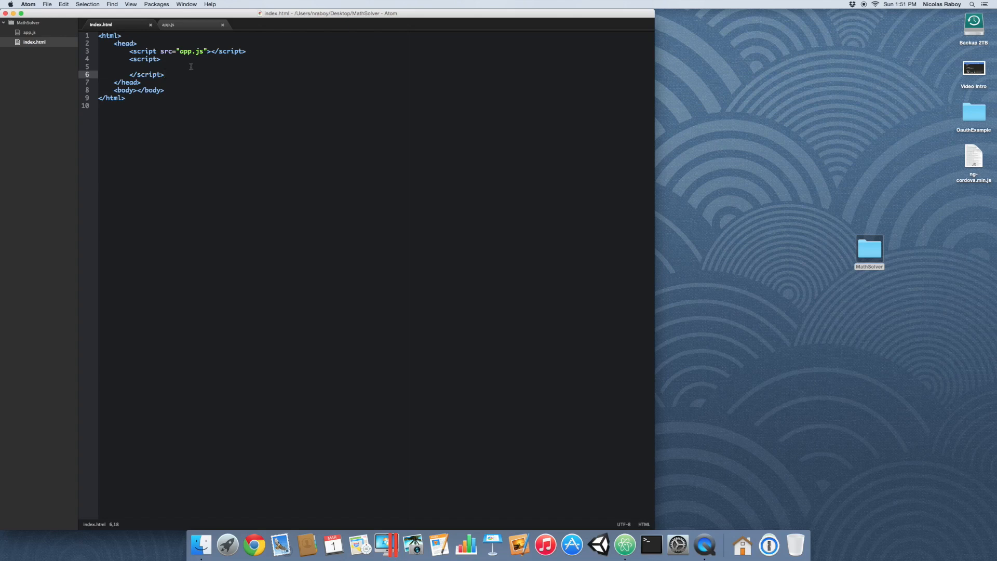
# Step: In app.js, declare a MathSolver function with an opening body
pyautogui.click(168, 24)
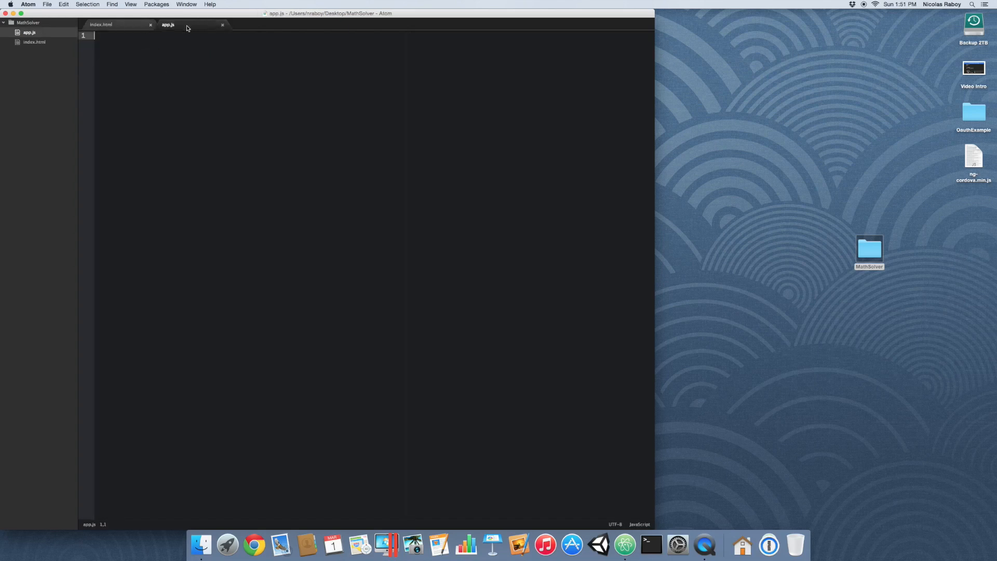
pyautogui.moveTo(209, 163)
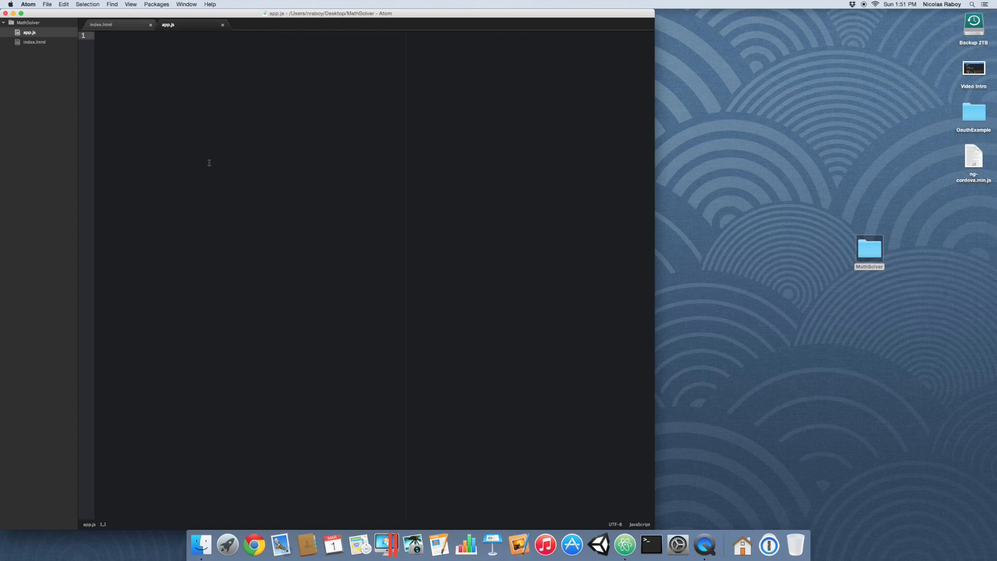
pyautogui.write('f')
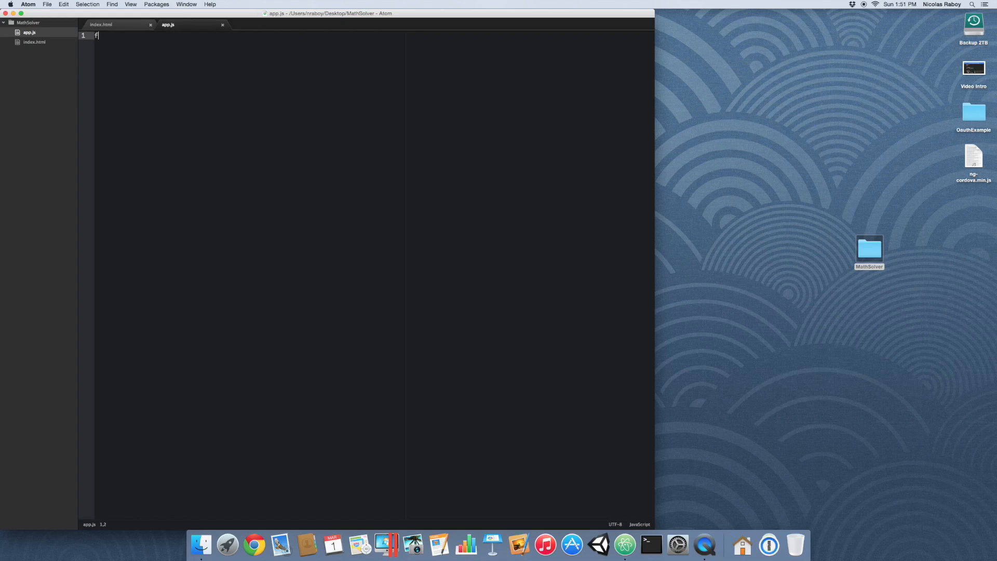
pyautogui.write('function MathSo')
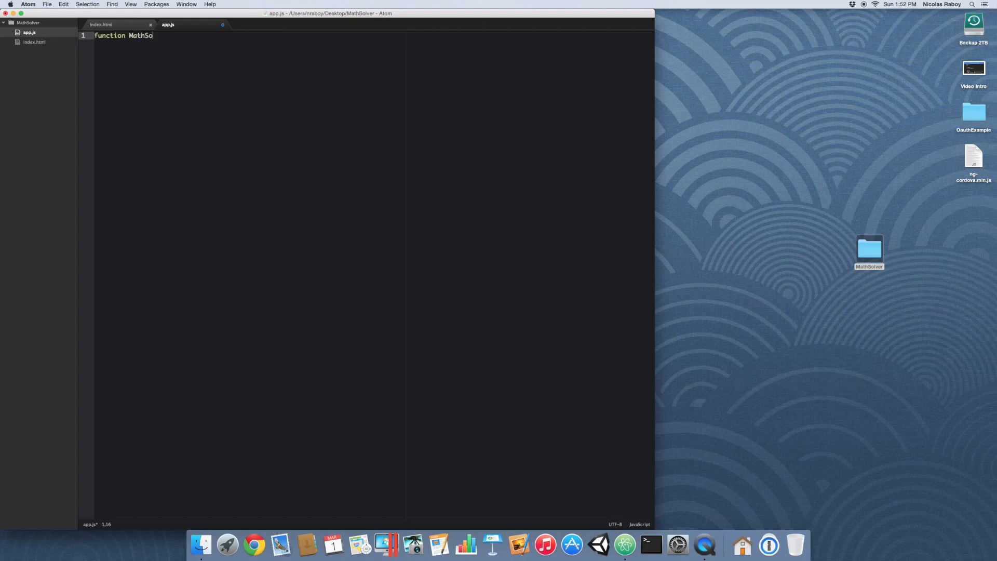
pyautogui.write('lver')
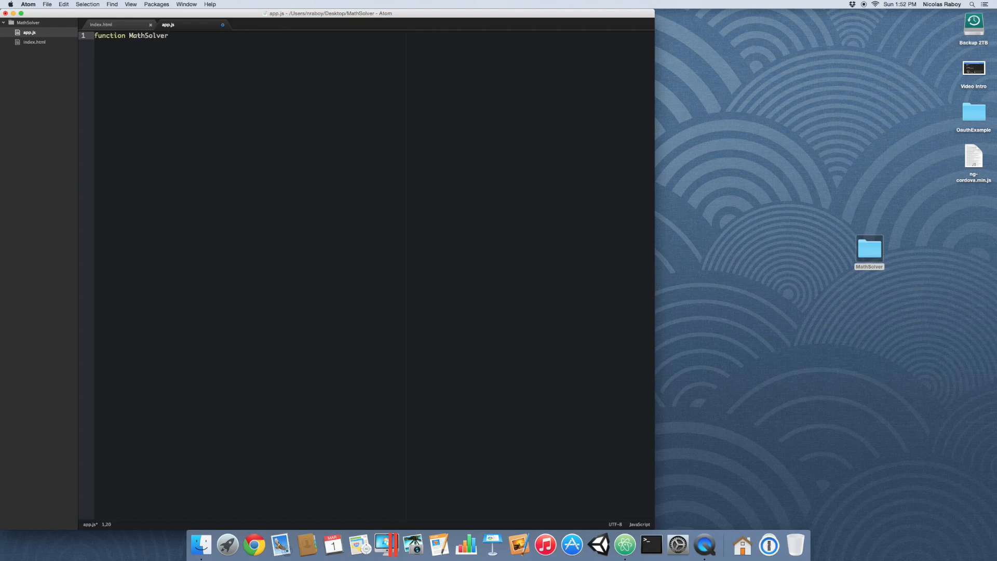
pyautogui.write('() {')
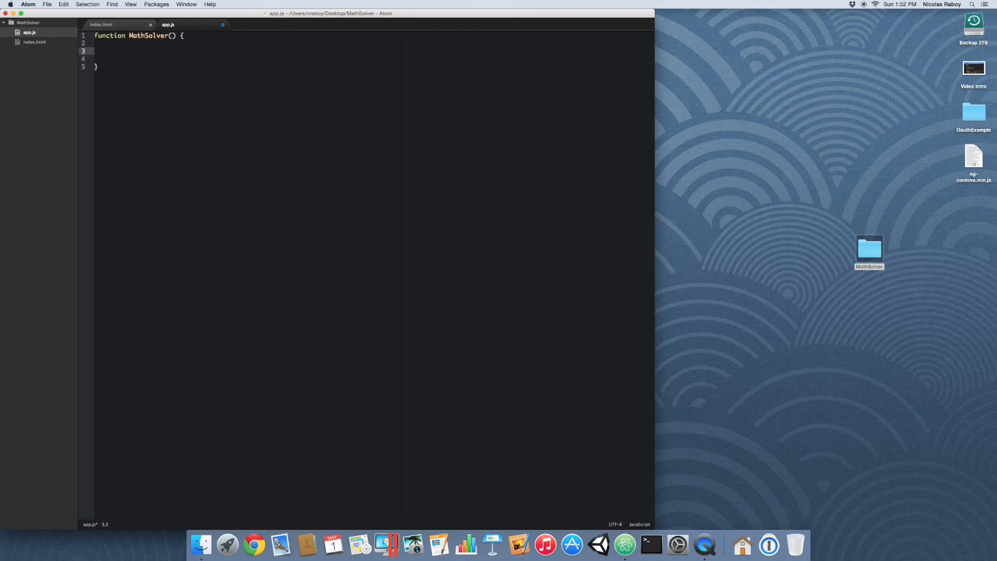
# Step: Add an empty this.solvePostfix = function(postfix) method inside MathSolver
pyautogui.write('this')
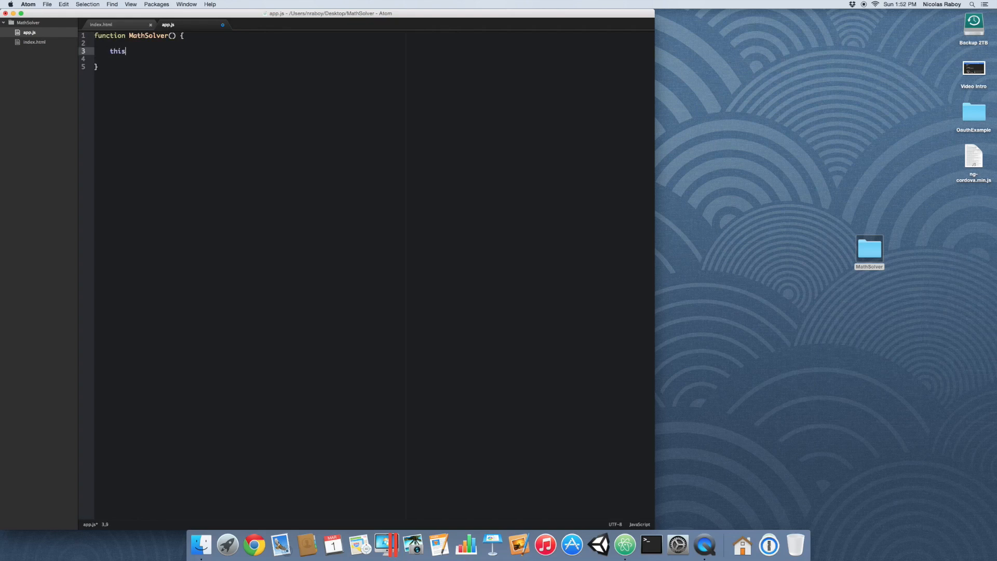
pyautogui.write('.solvePostfix')
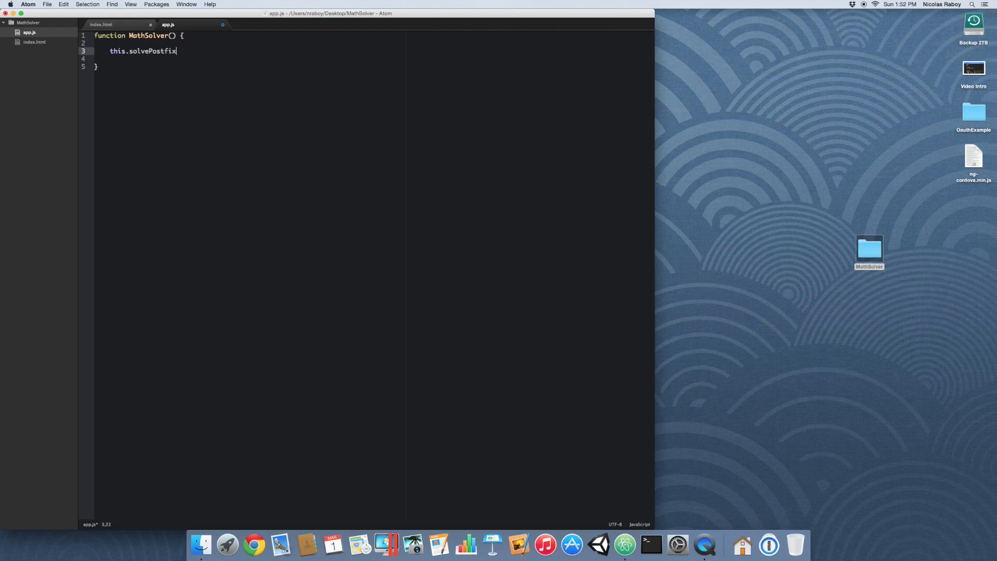
pyautogui.write('= fu')
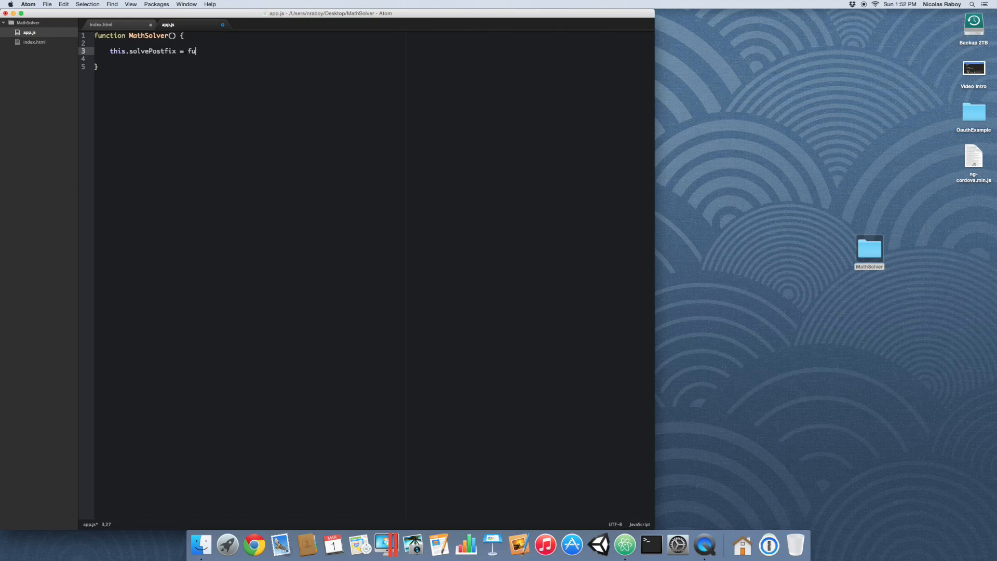
pyautogui.write('nction()')
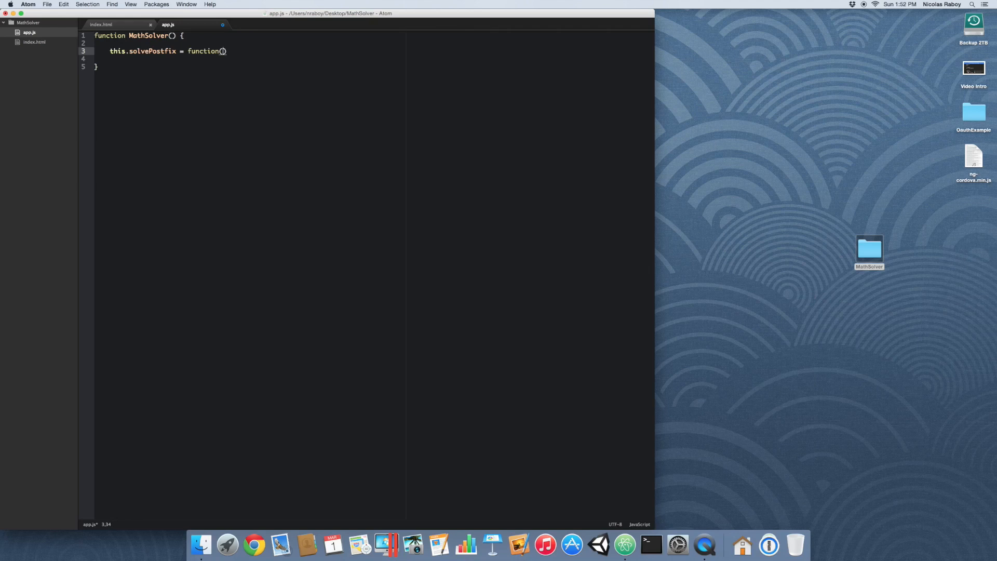
pyautogui.write('postfix')
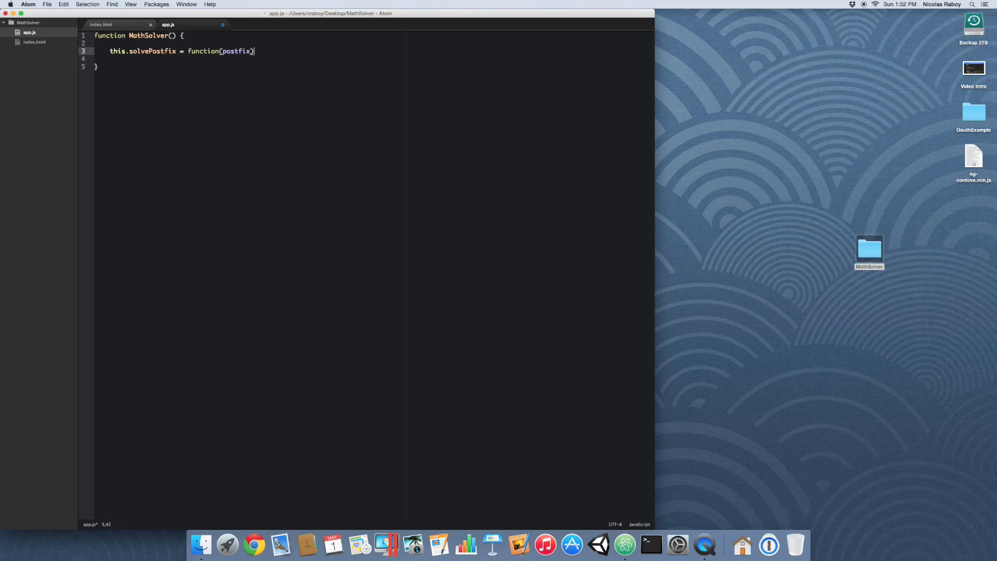
pyautogui.write('{')
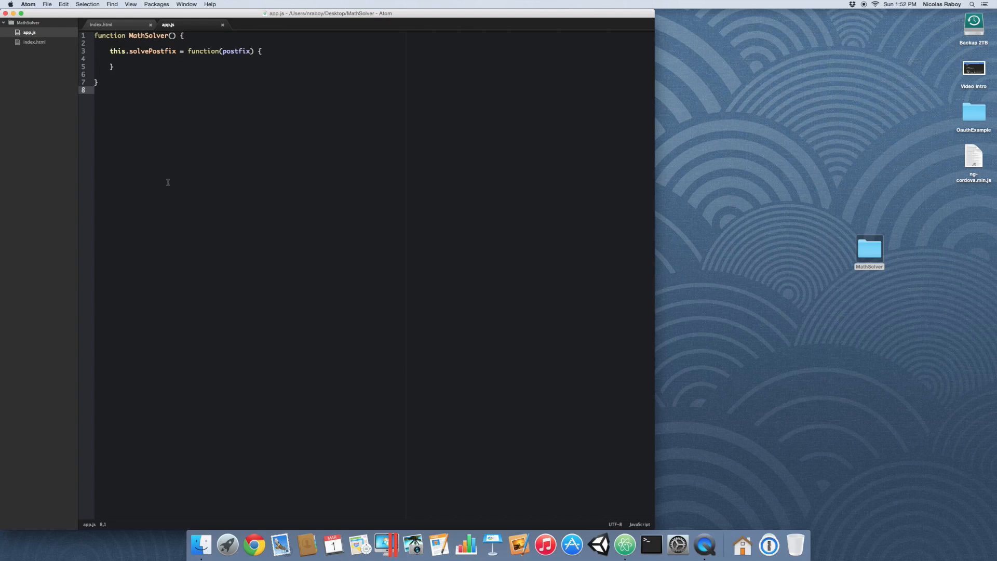
# Step: Below MathSolver, add String.prototype.isNumeric returning !isNaN(parseFloat(this)) && isFinite(this)
pyautogui.press('Return')
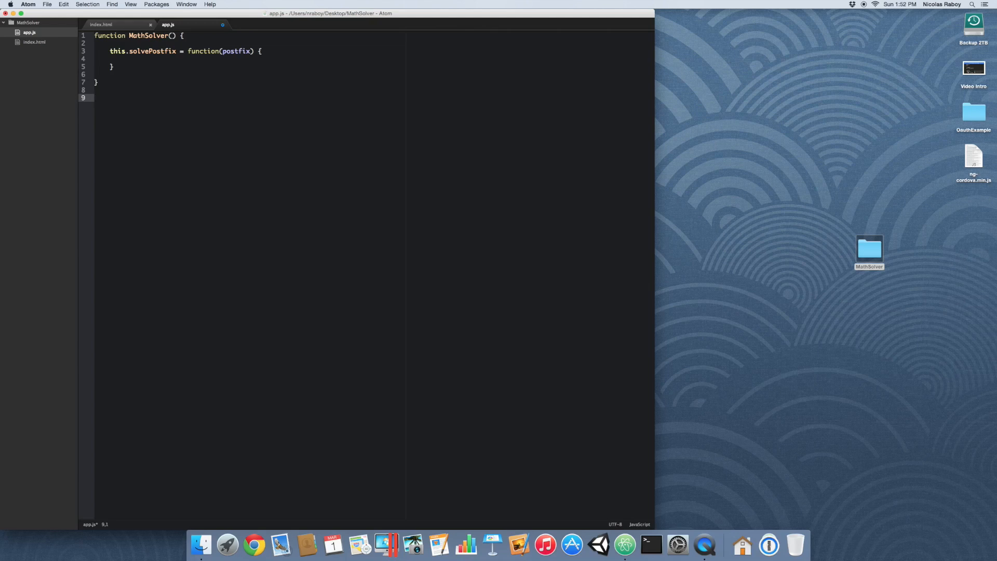
pyautogui.click(96, 97)
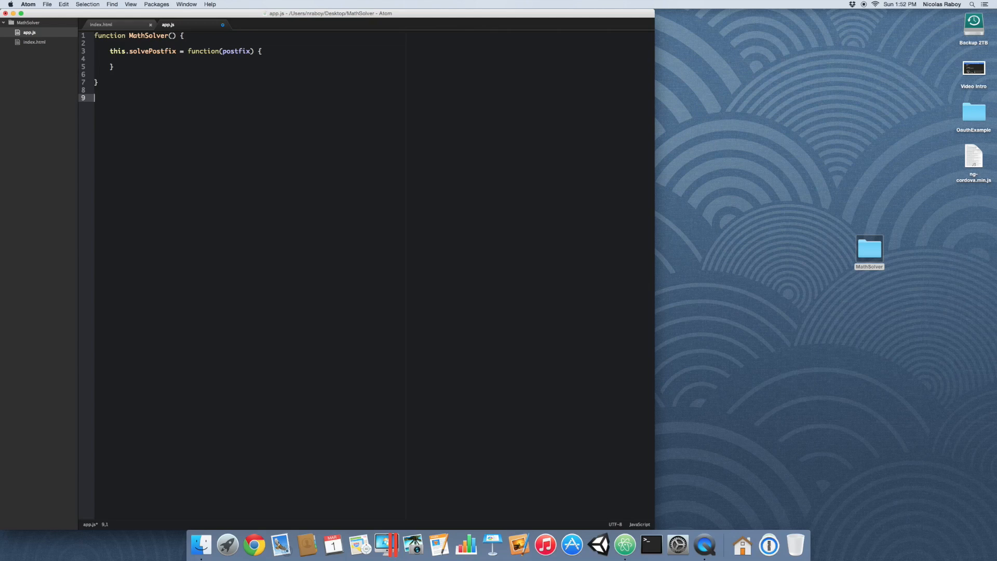
pyautogui.write('String.')
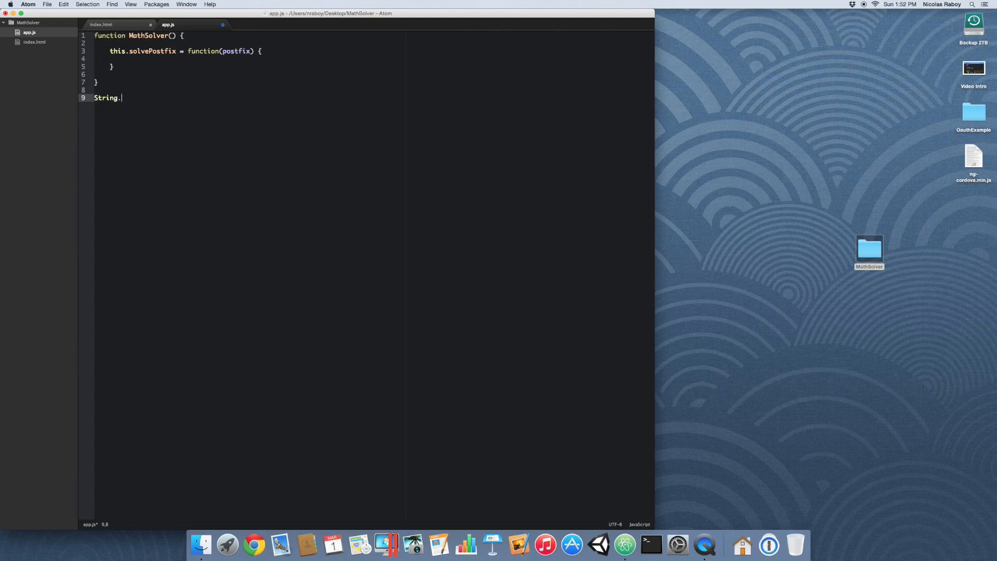
pyautogui.write('prototype.isNumeric = function(')
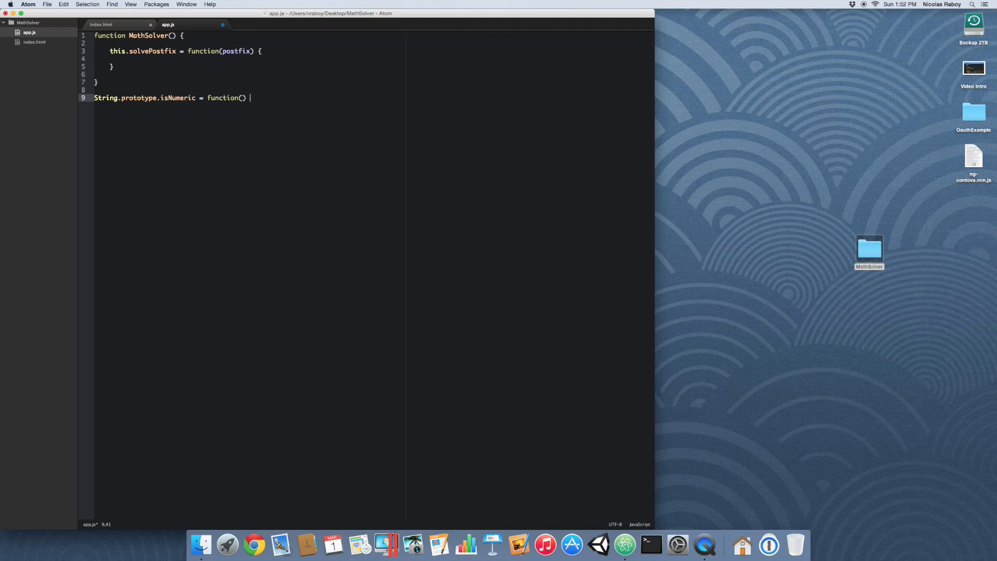
pyautogui.write('{')
pyautogui.write('return !')
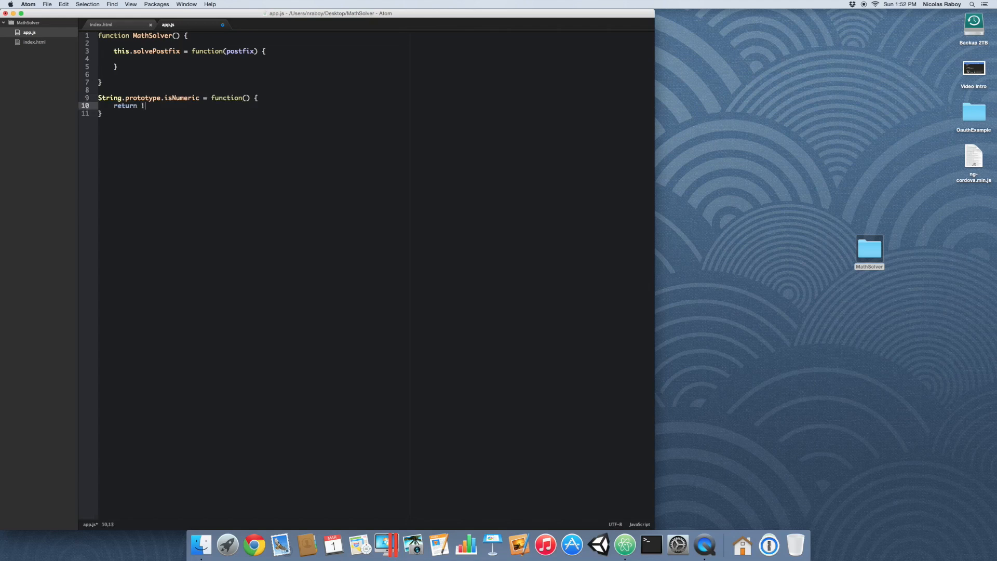
pyautogui.write('isNa')
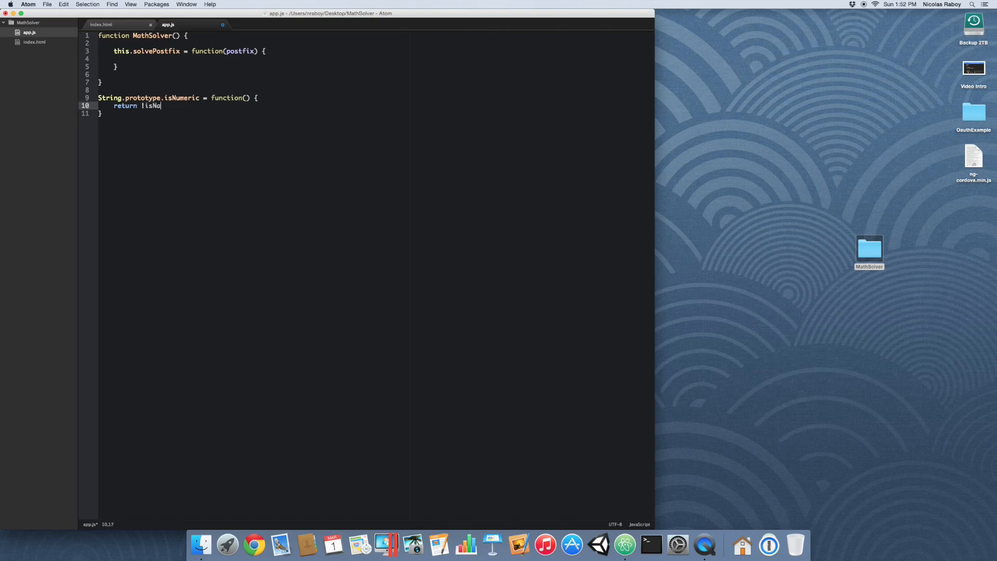
pyautogui.write('N()')
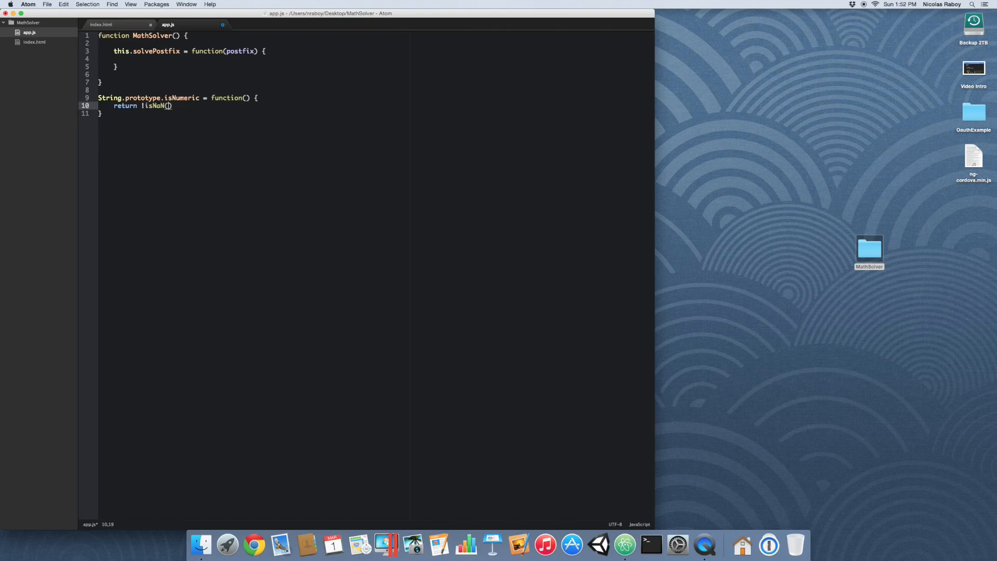
pyautogui.write('parseFloat(this')
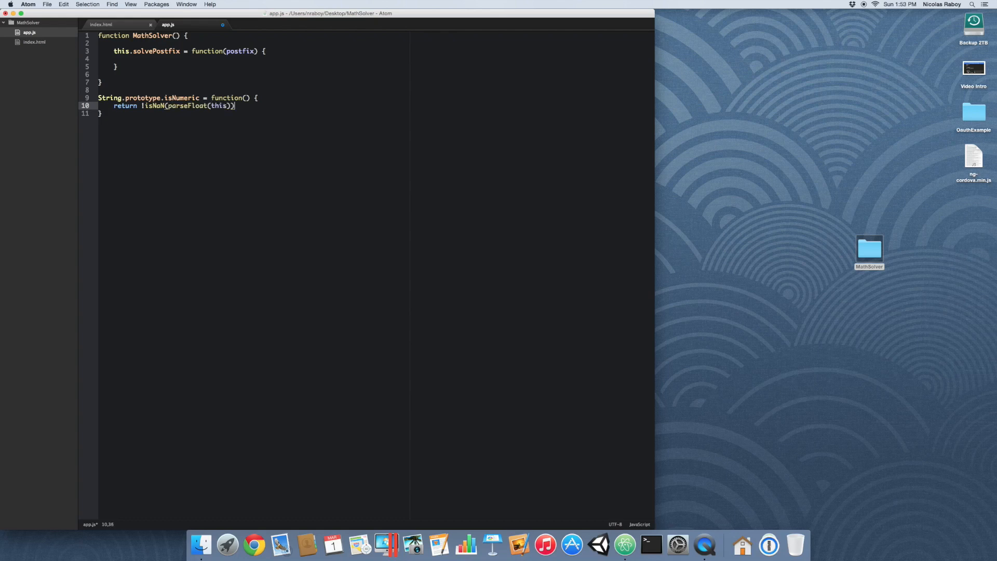
pyautogui.write('&& isFinite')
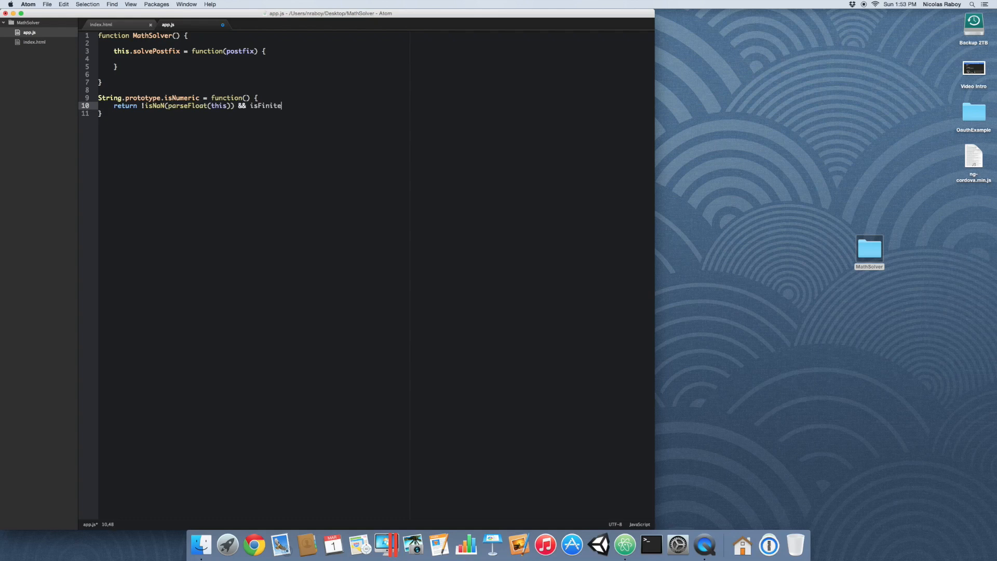
pyautogui.write('(this);')
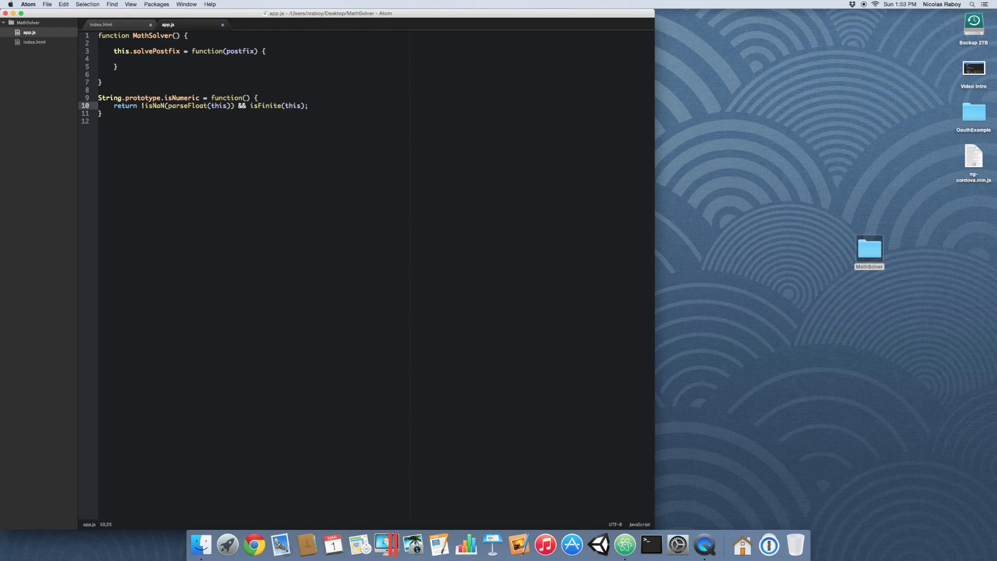
pyautogui.click(309, 105)
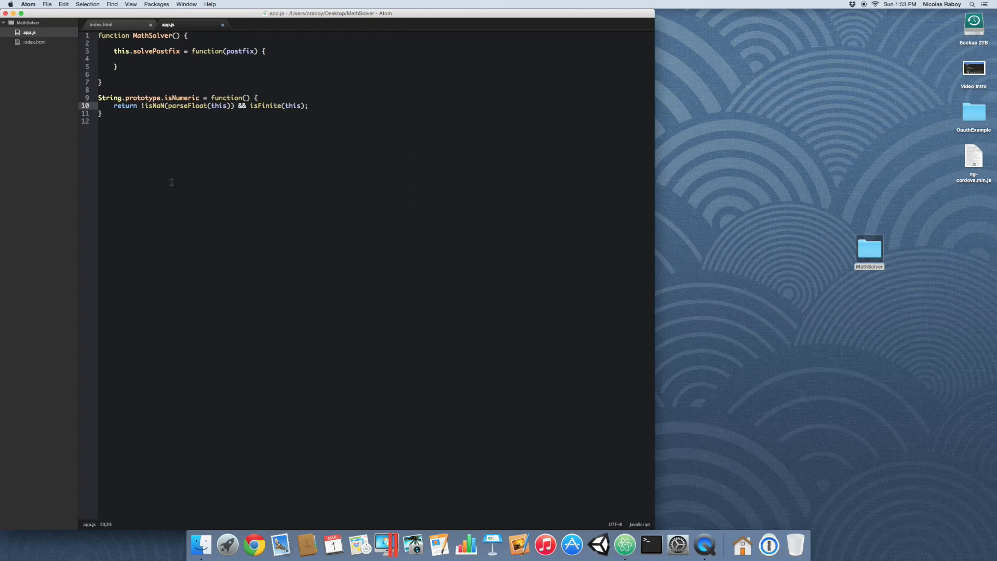
pyautogui.click(189, 58)
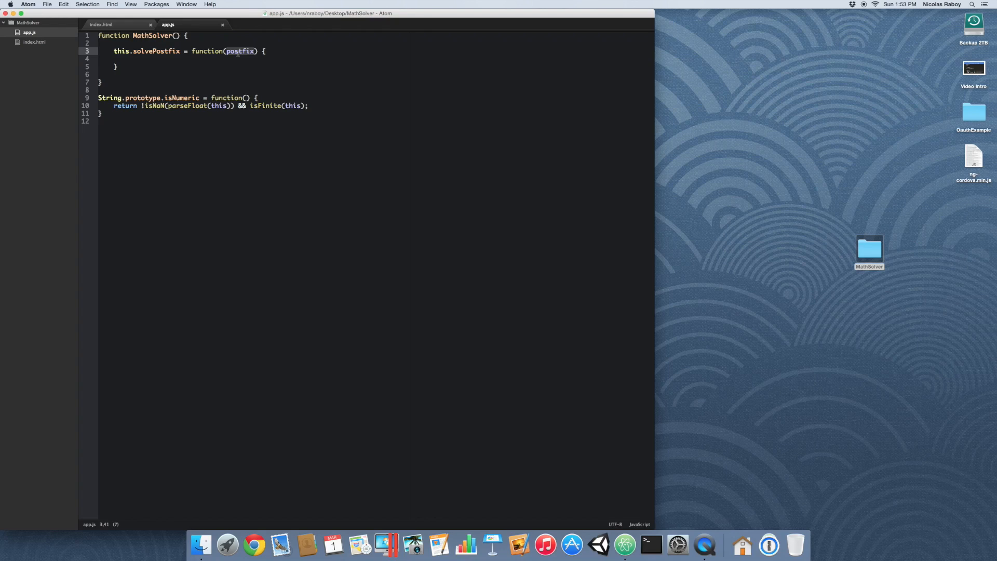
pyautogui.click(130, 59)
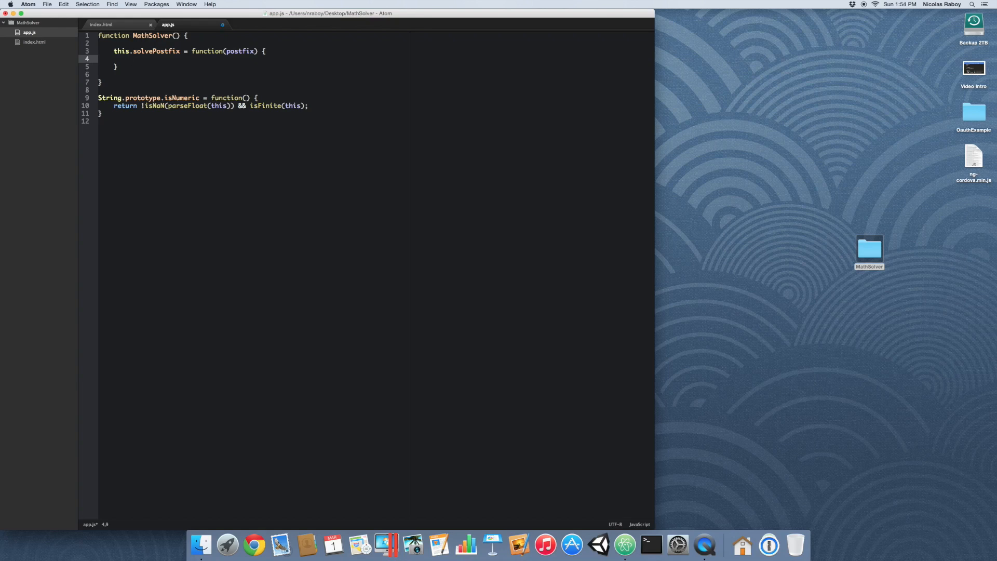
# Step: Declare var resultStack = [] and set postfix = postfix.split(" ") in solvePostfix
pyautogui.write('var')
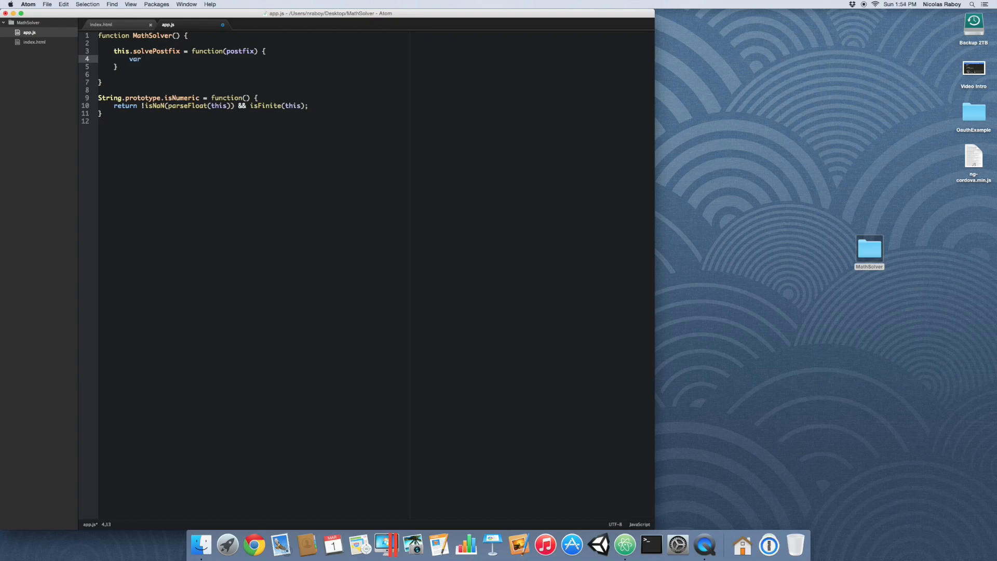
pyautogui.write('resultStack =')
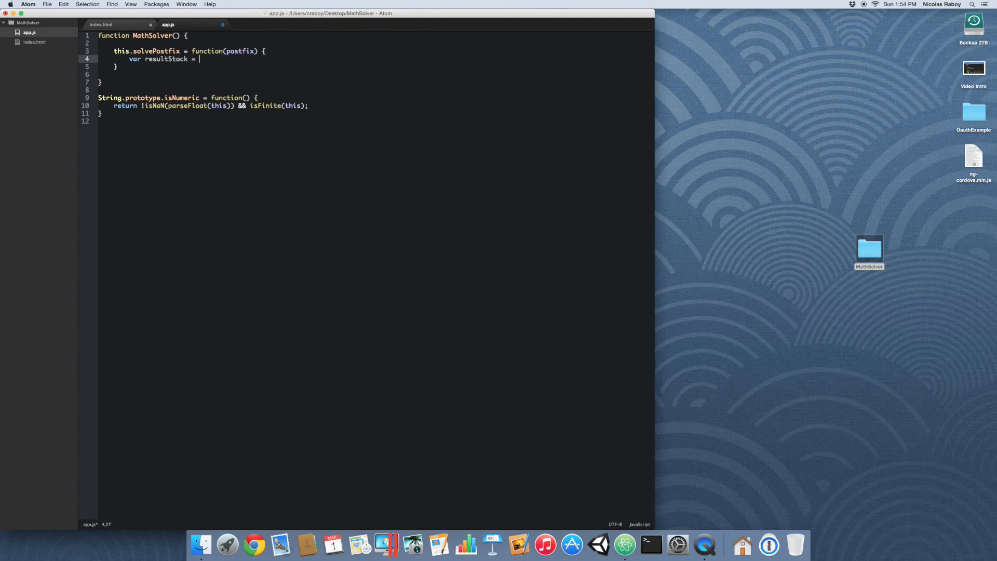
pyautogui.write('[];')
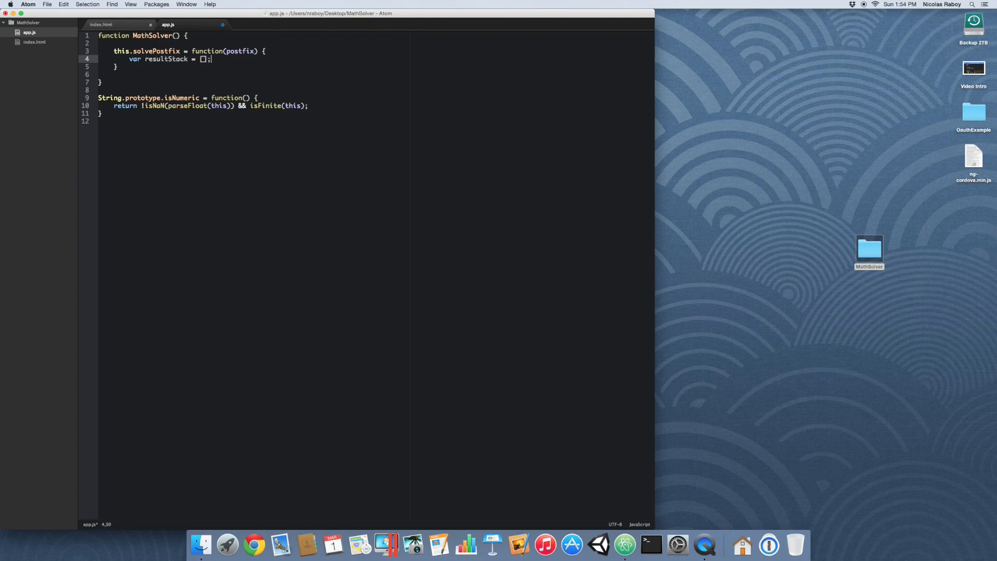
pyautogui.write('post')
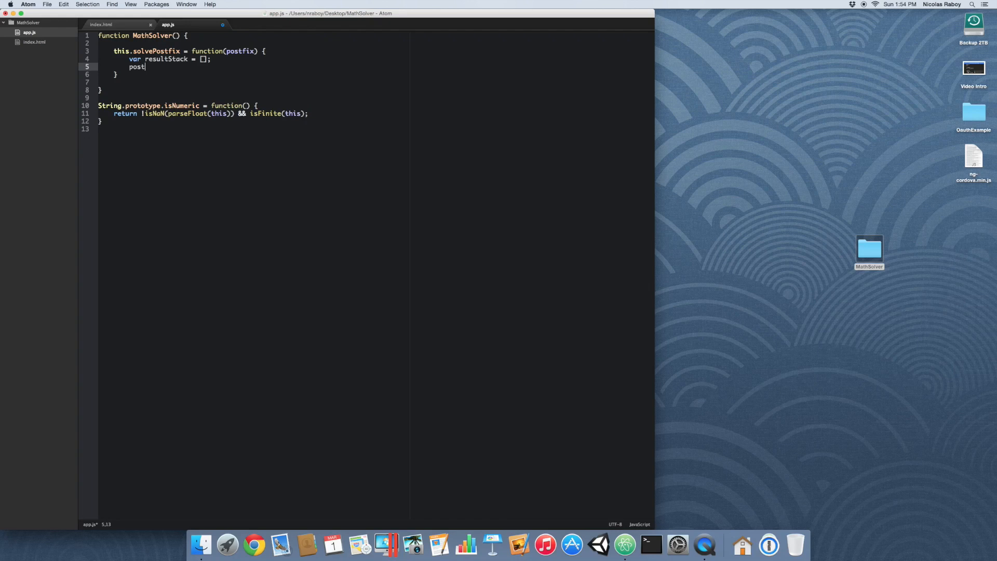
pyautogui.write('fix = postfix')
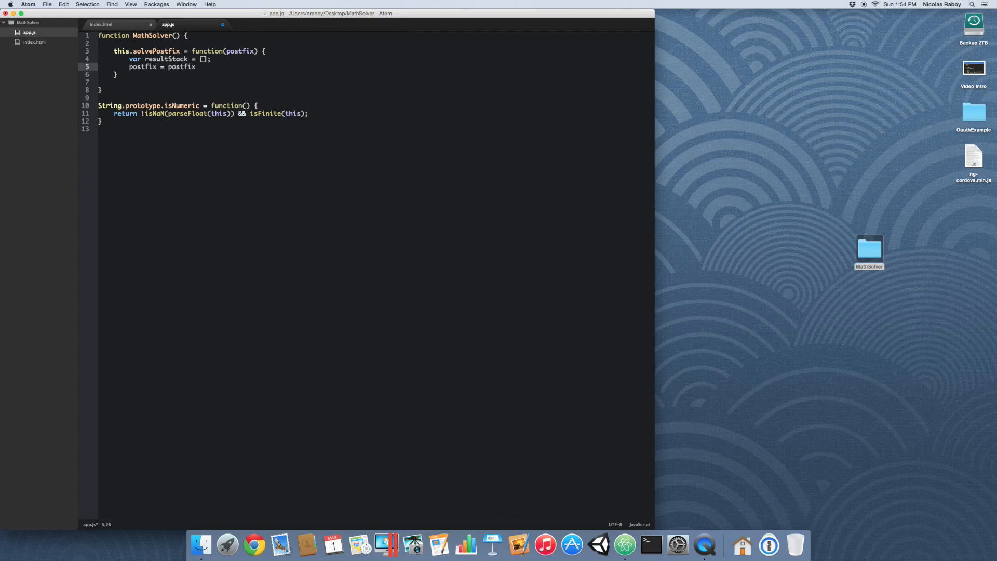
pyautogui.write('.split("")')
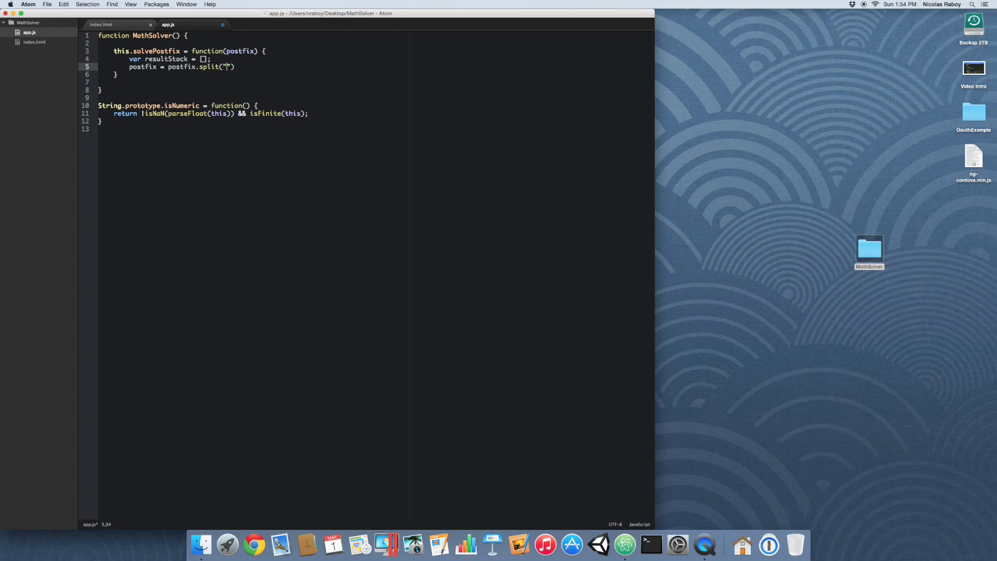
pyautogui.write('");')
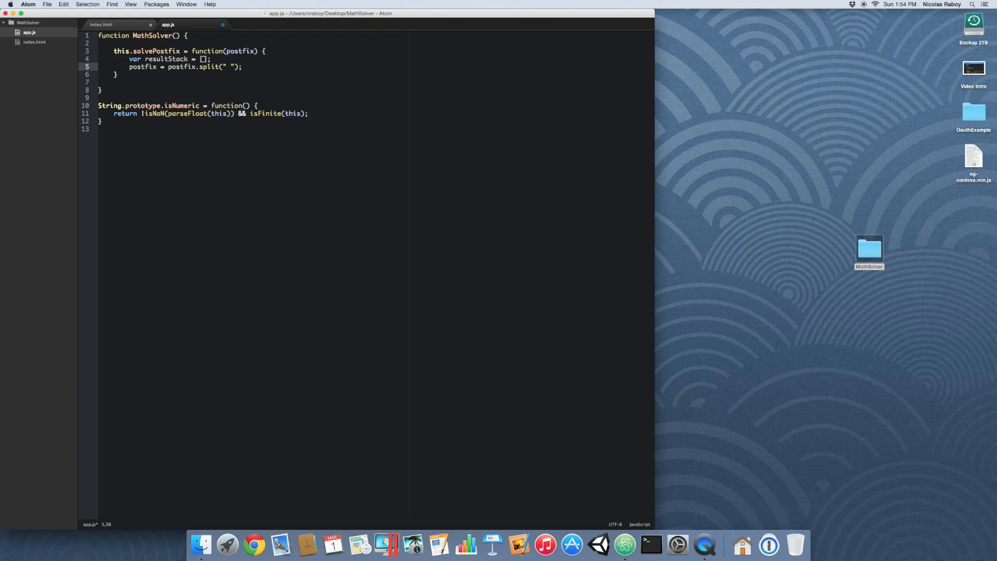
pyautogui.click(242, 67)
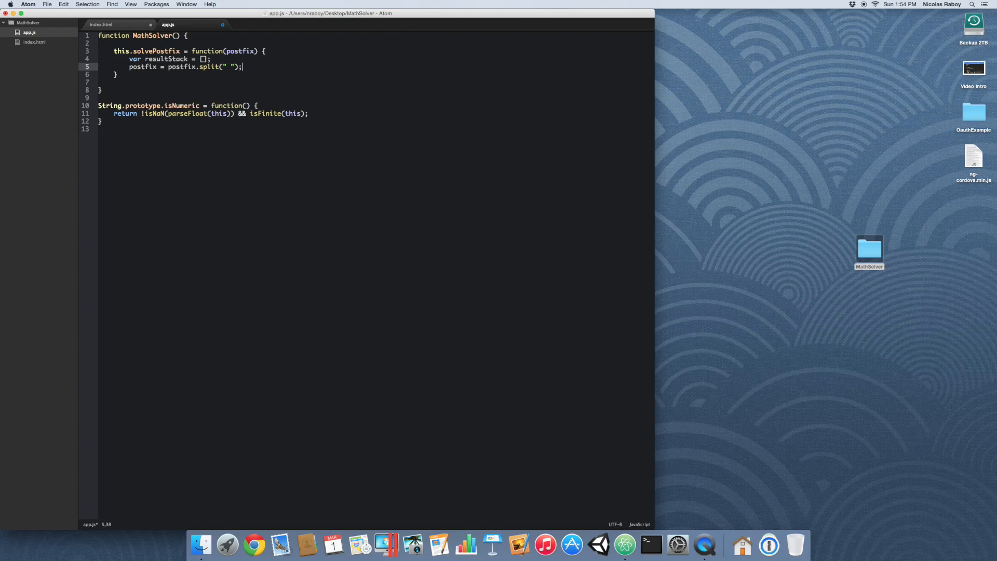
pyautogui.press('Return')
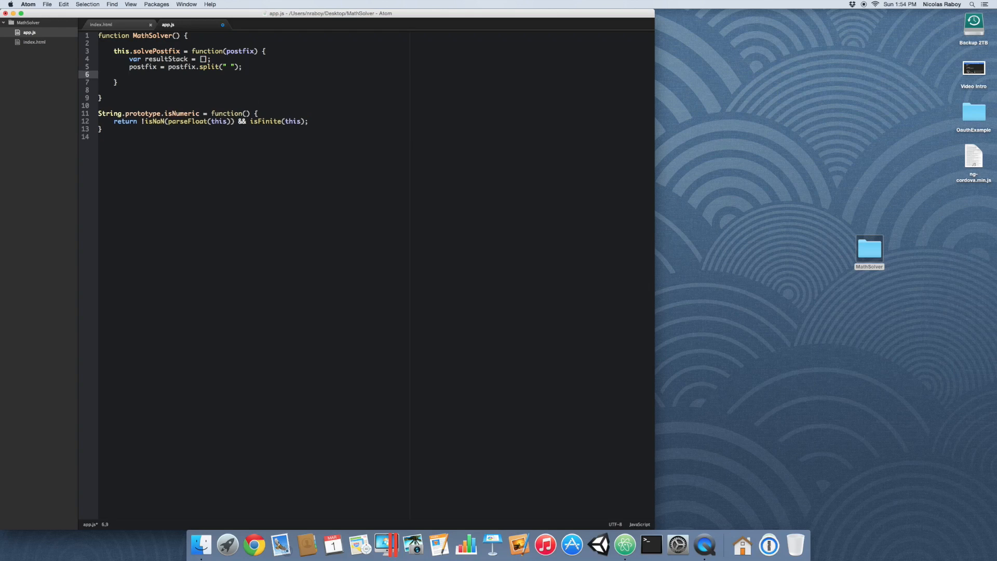
# Step: Add a for loop over the postfix tokens with index i
pyautogui.write('for(var i = 0')
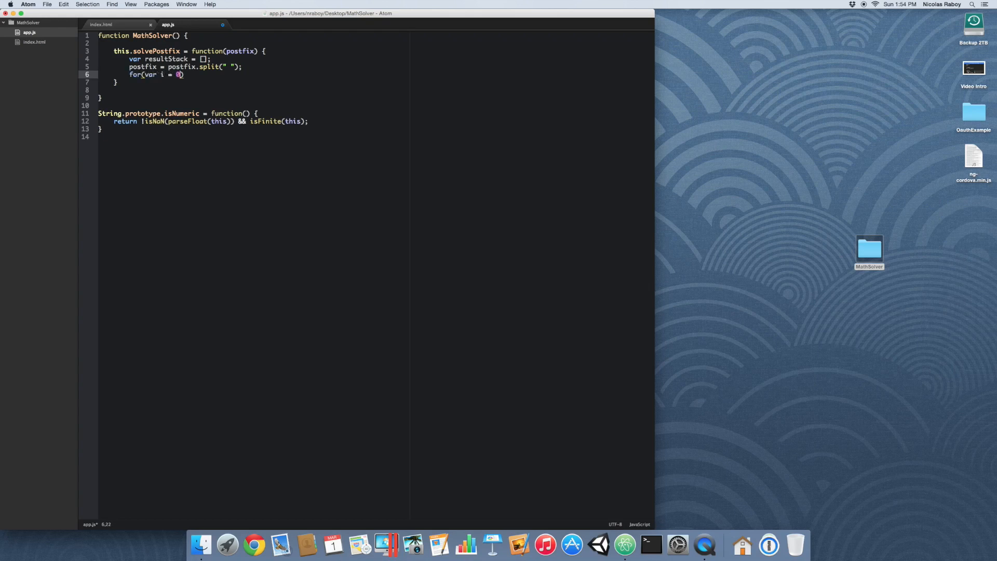
pyautogui.write('; i < postfix.length')
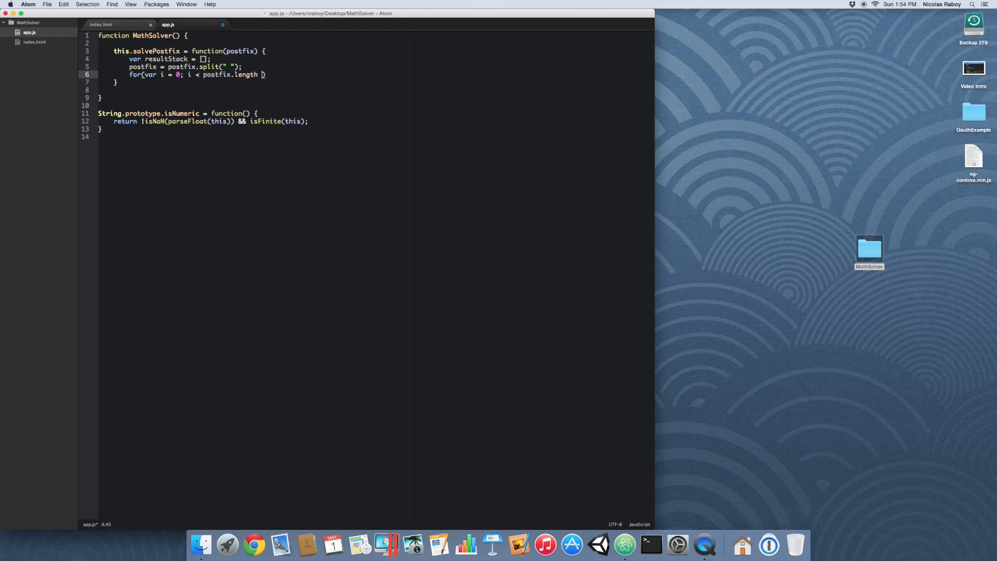
pyautogui.write('; i++')
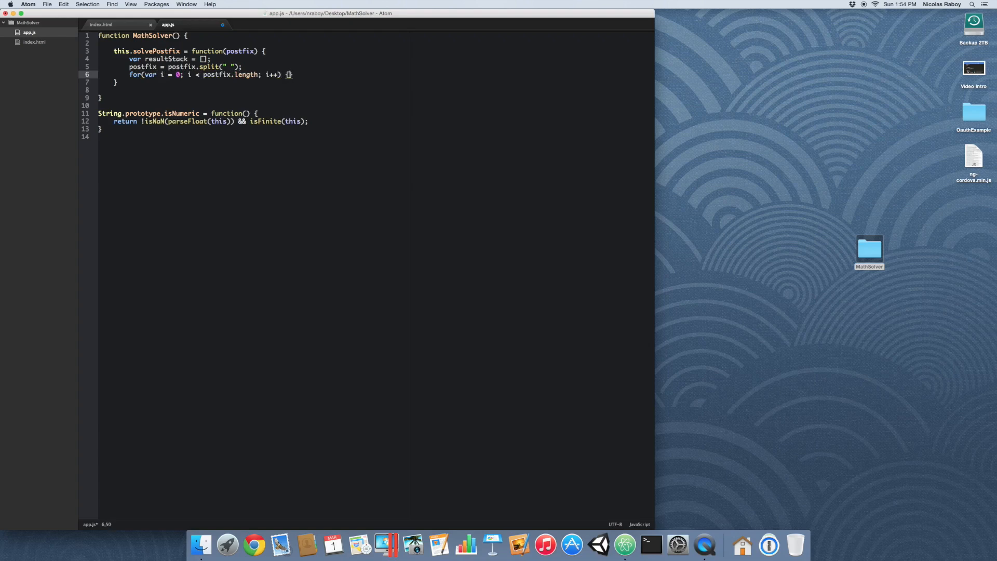
pyautogui.press('Return')
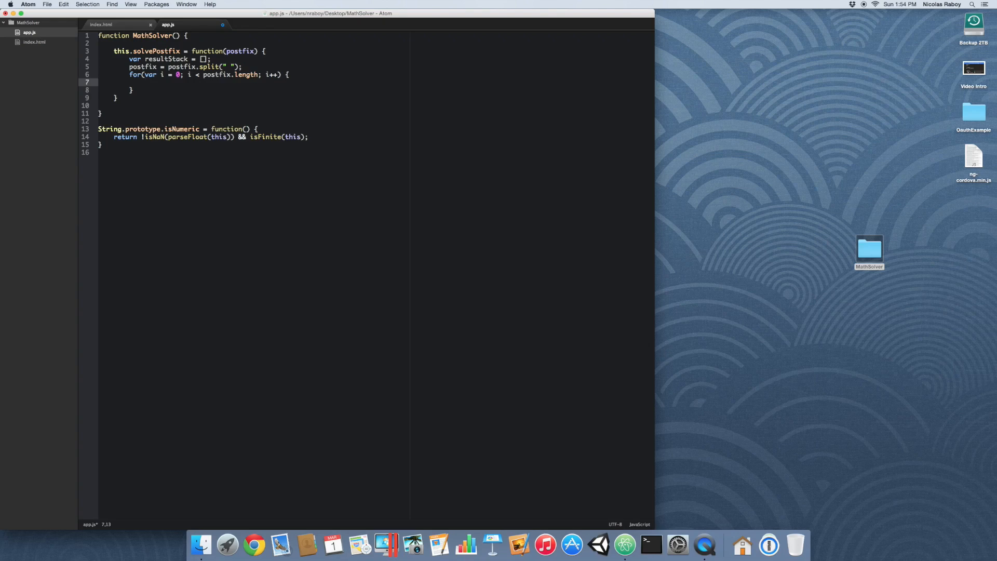
# Step: Inside the loop, start an if(postfix[i].isNumeric()) check
pyautogui.write('if()')
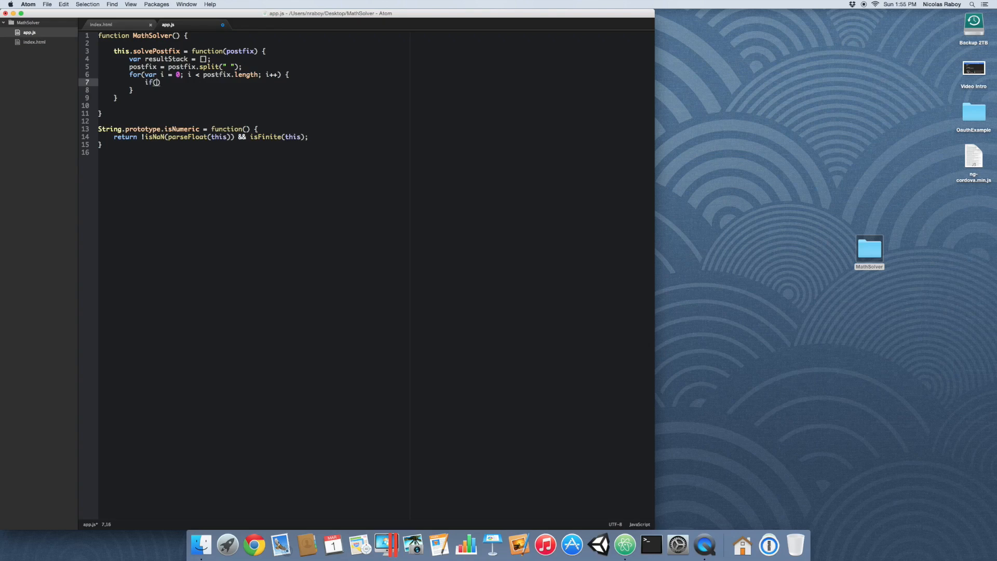
pyautogui.write('postfix[i]')
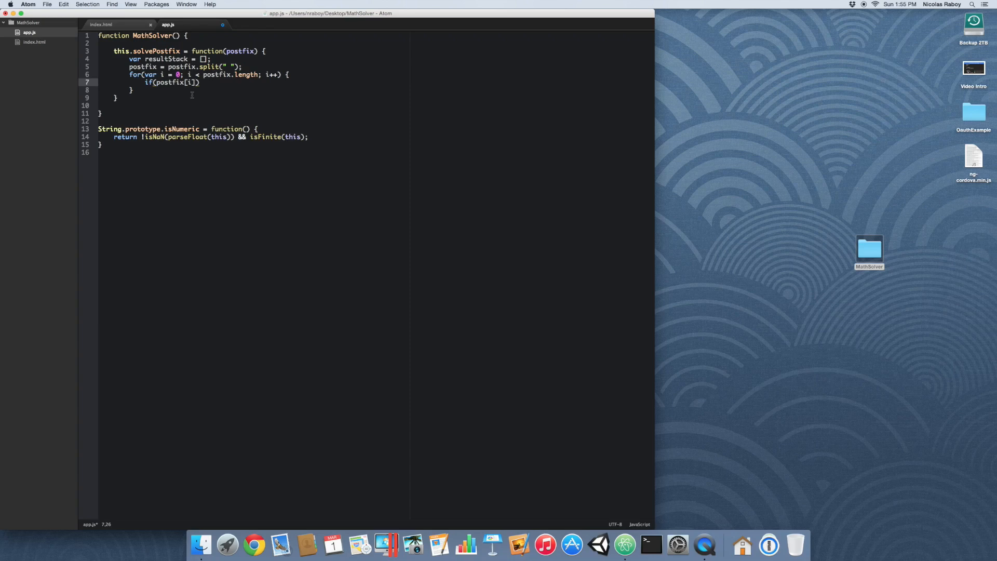
pyautogui.write('.isN')
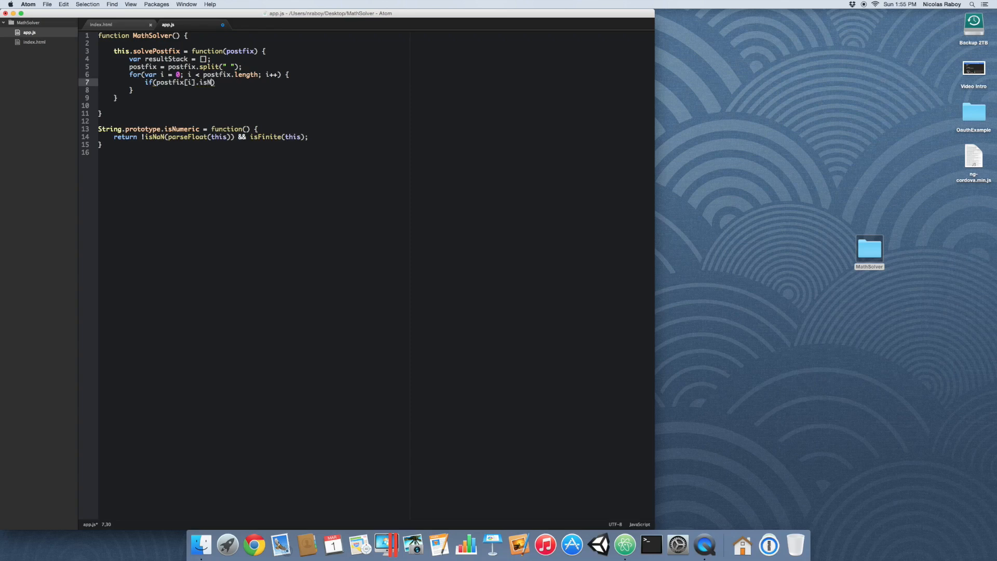
pyautogui.write('umeri')
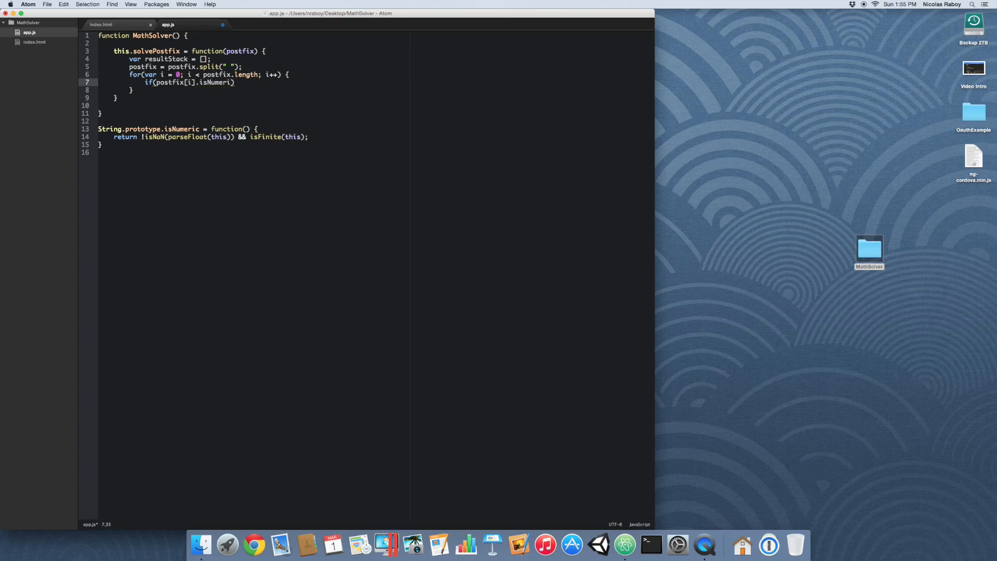
pyautogui.write('c()')
pyautogui.write('} els')
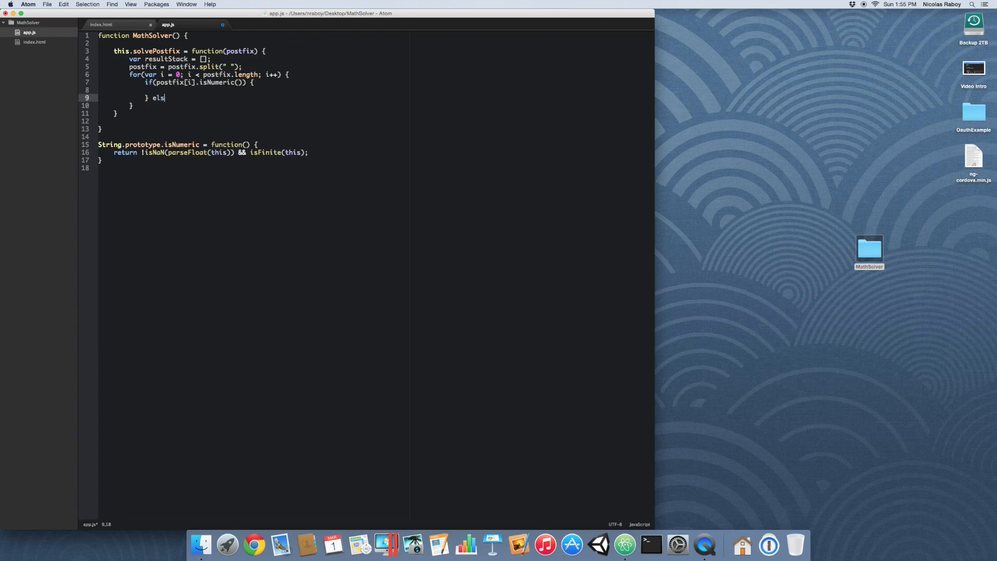
# Step: Add an empty else branch and make the numeric branch push postfix[i] onto resultStack
pyautogui.write('e {}')
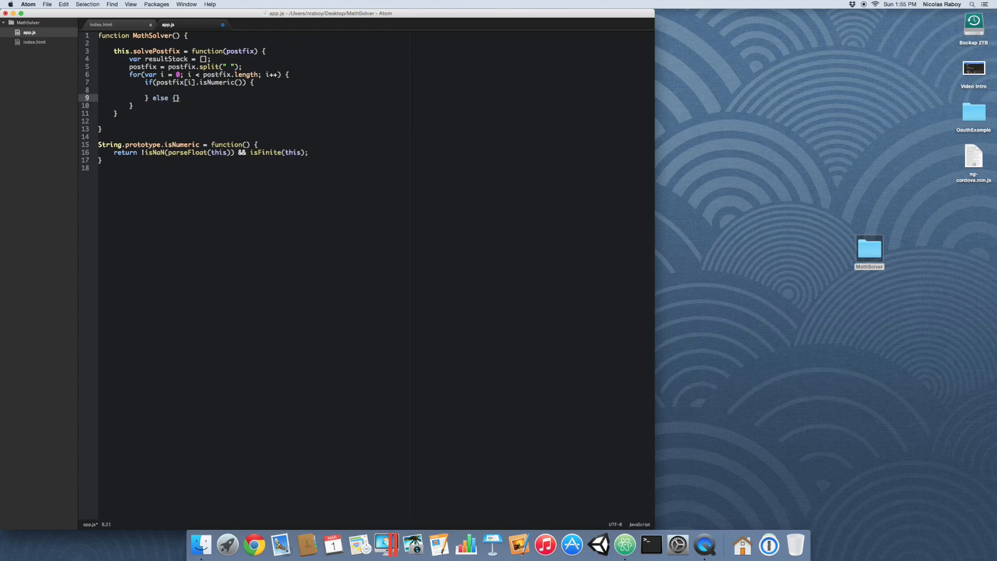
pyautogui.press('Return')
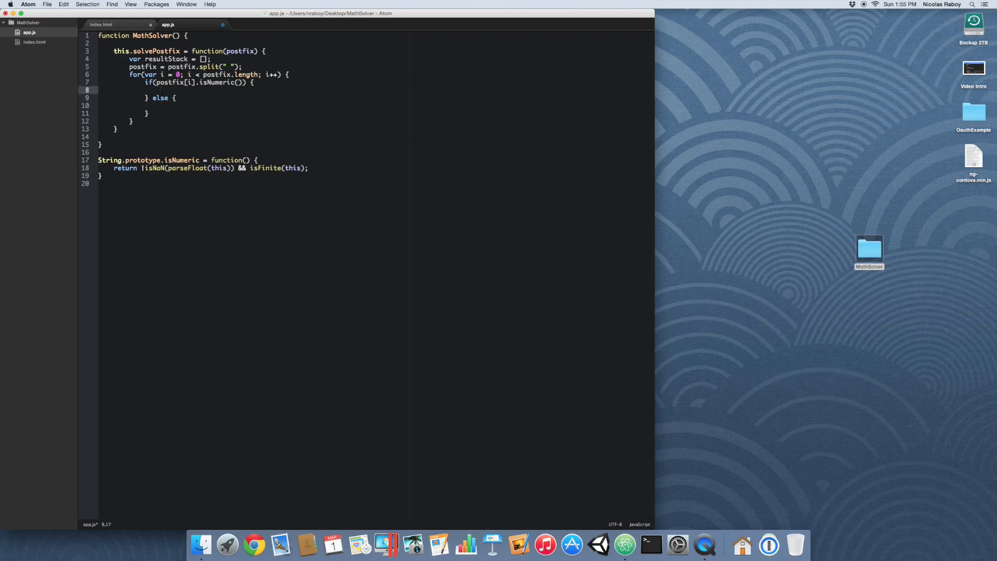
pyautogui.write('resultStack.push(')
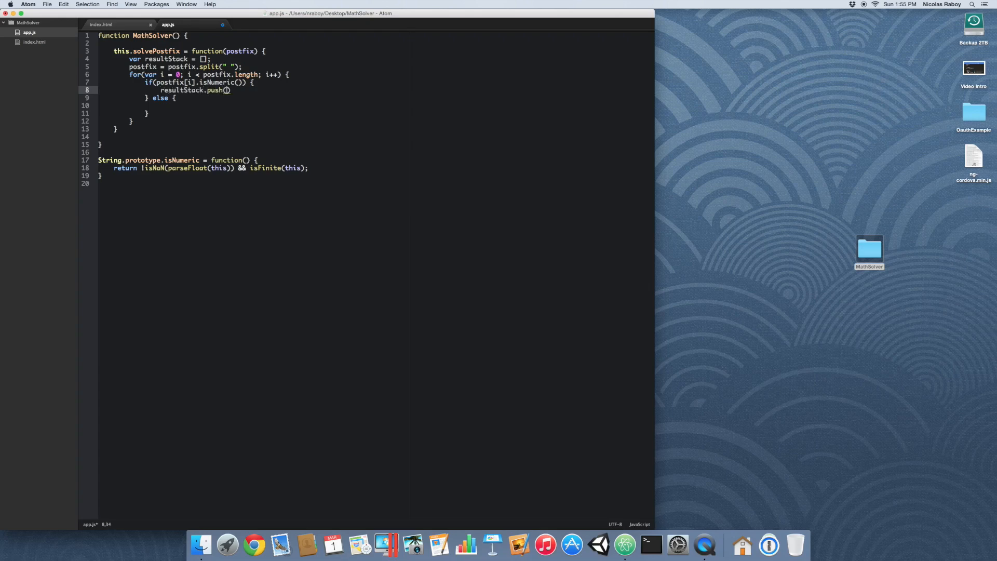
pyautogui.write('postfix[i')
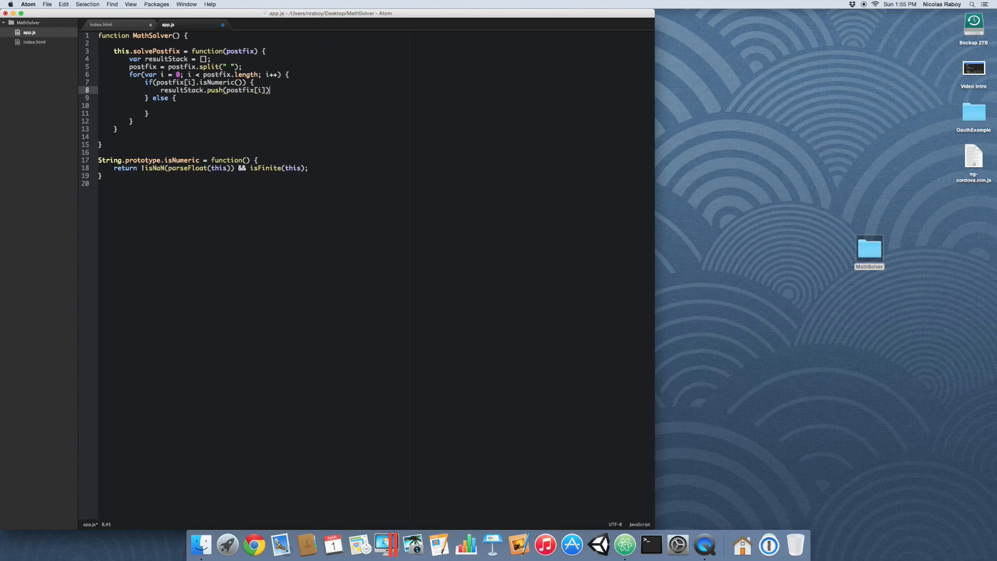
pyautogui.write(';')
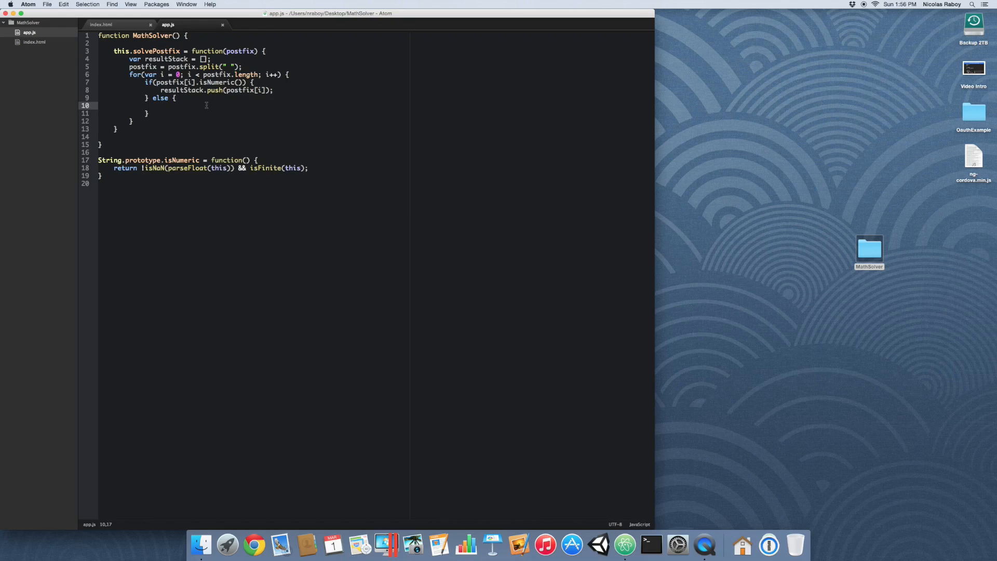
# Step: In the else branch, set var a and var b to resultStack.pop()
pyautogui.write('var a = resultStack.po')
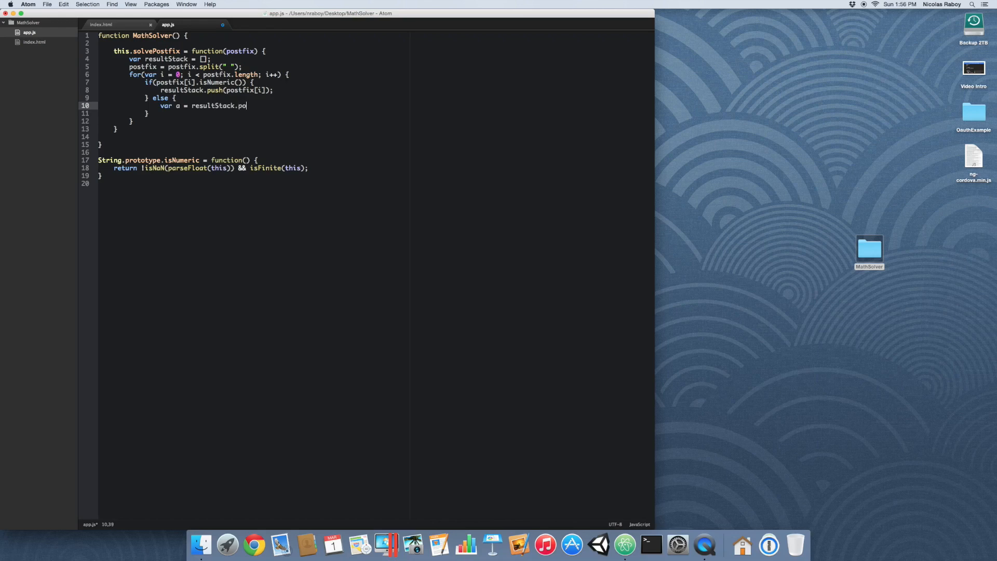
pyautogui.write('p();')
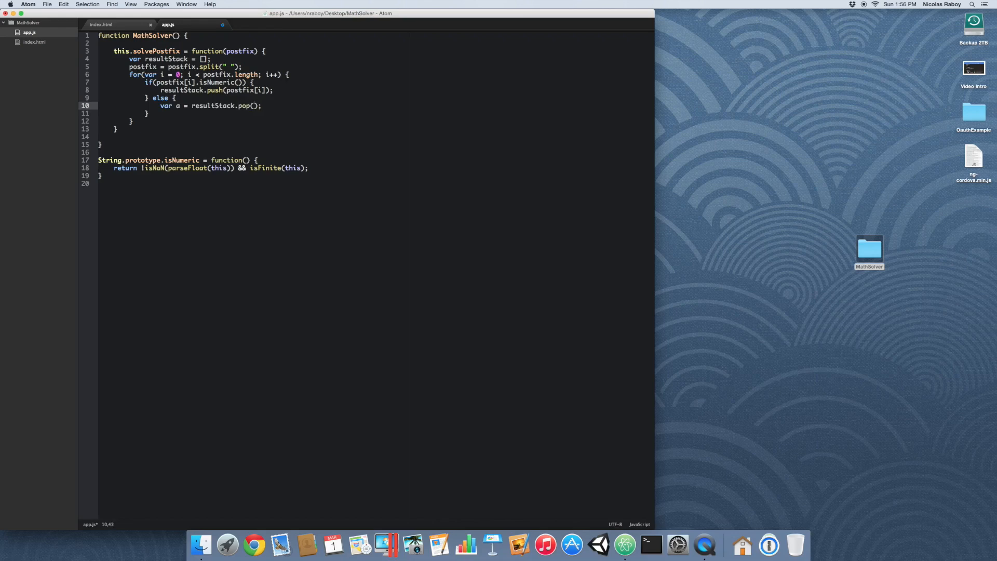
pyautogui.press('enter')
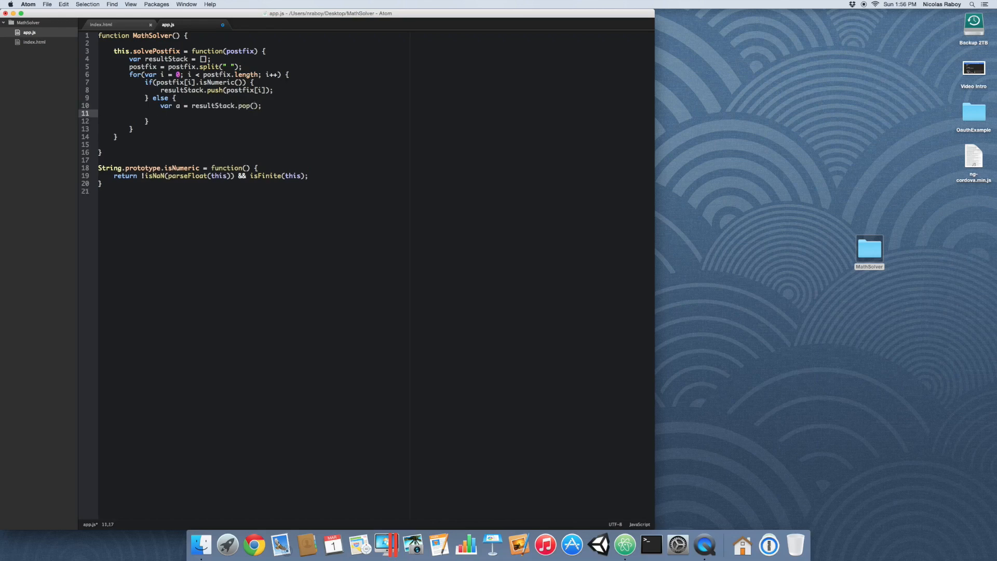
pyautogui.write('var b = resultStack.pop')
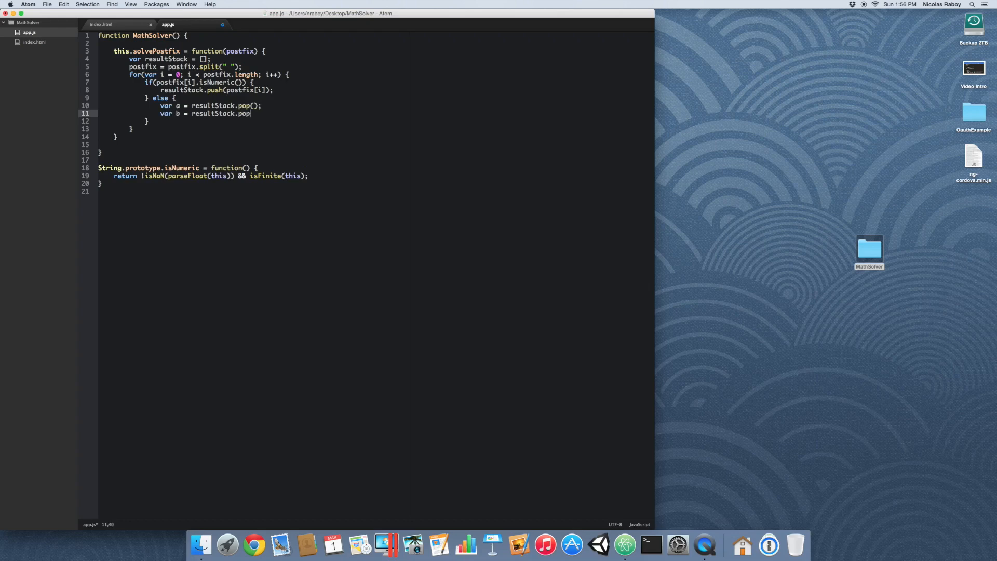
pyautogui.write('();')
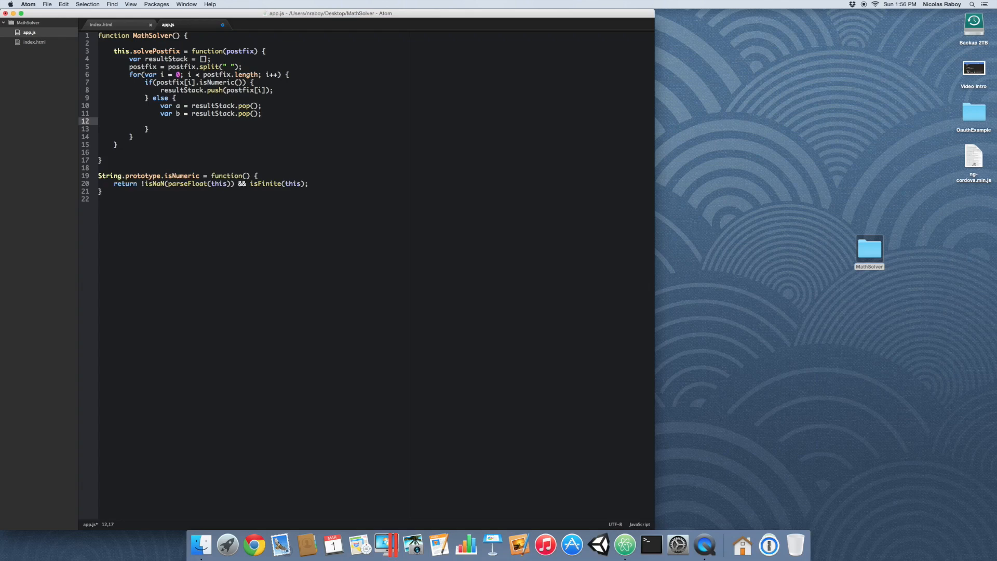
pyautogui.write('if(po)')
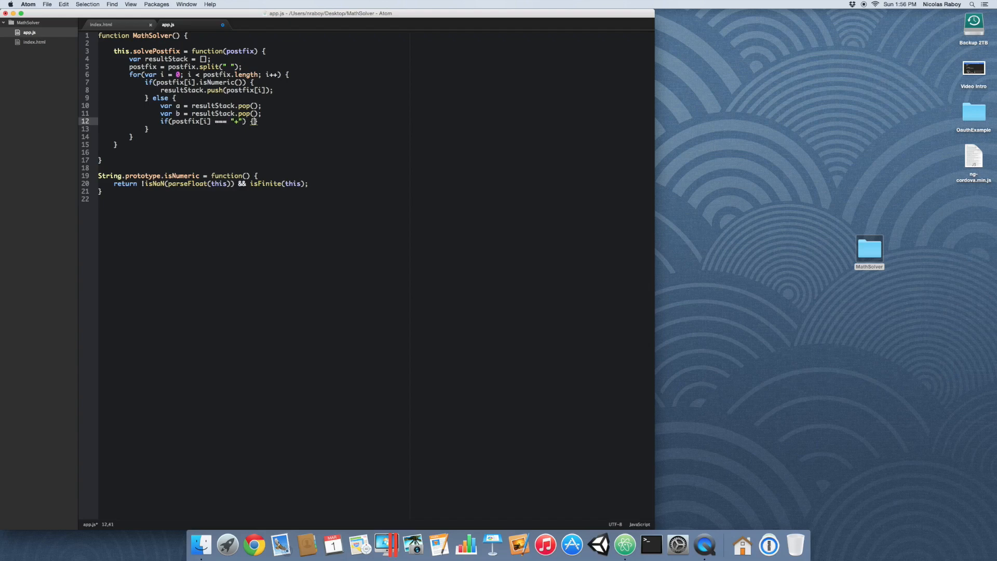
# Step: Add empty else-if branches for -, *, / and ^ after the + check
pyautogui.press('Return')
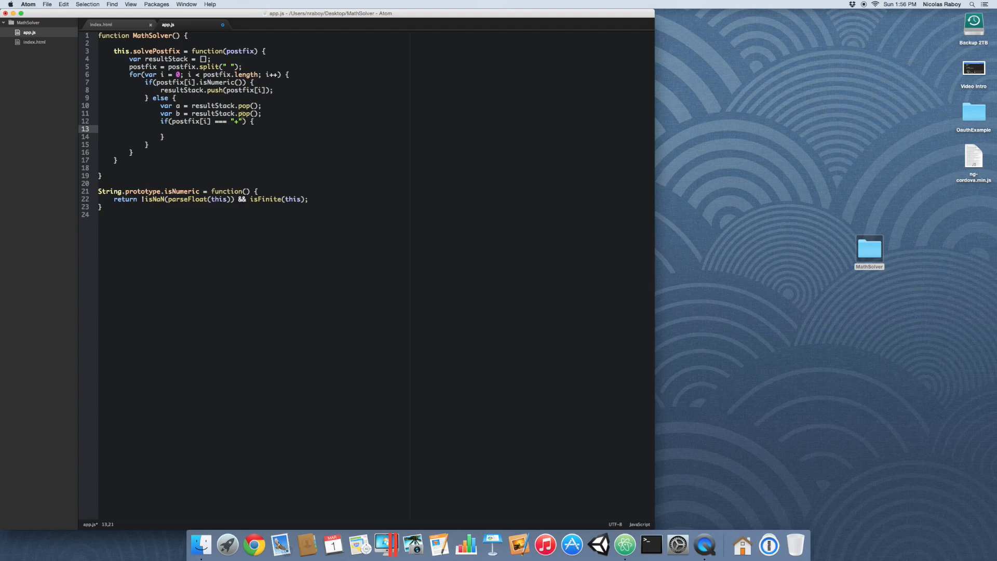
pyautogui.click(161, 121)
pyautogui.write(' else if(postfix[i] === "+") {')
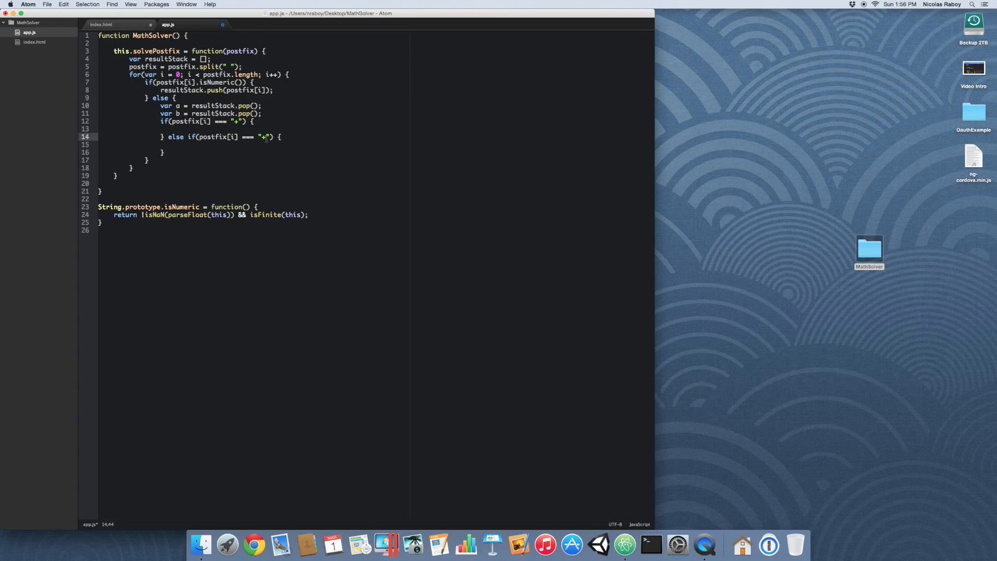
pyautogui.write('-')
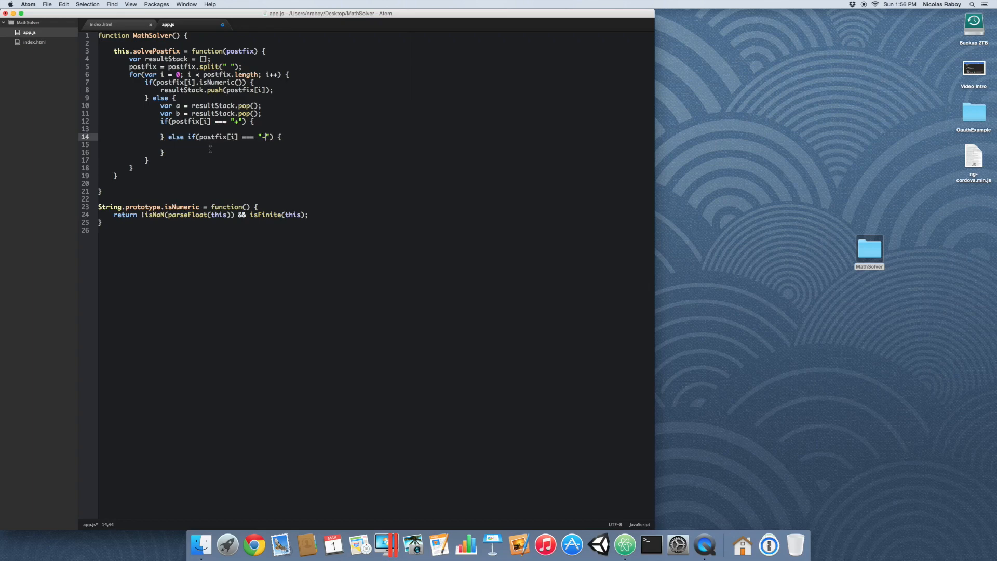
pyautogui.write('} else if(postfix[i] === "+")')
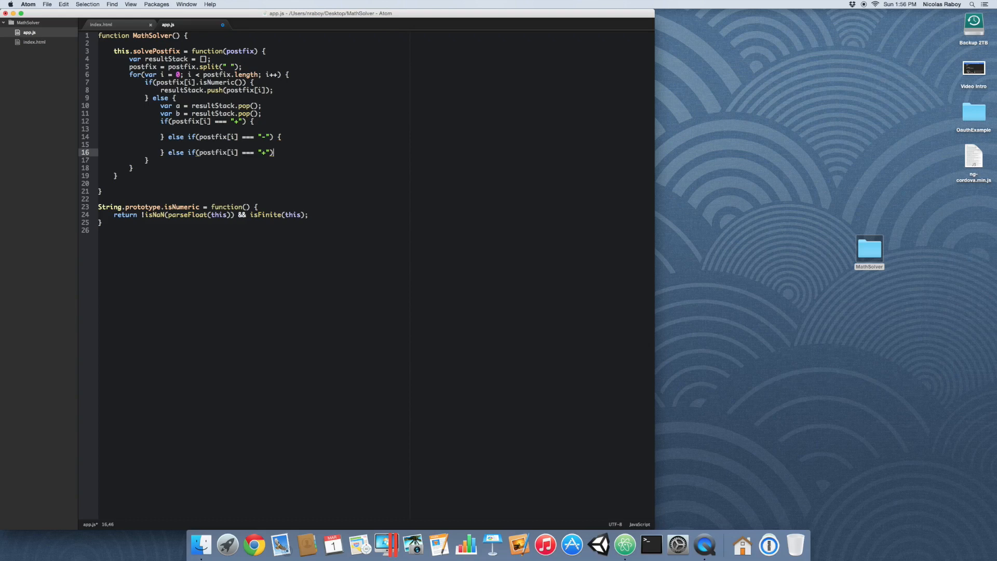
pyautogui.write('{')
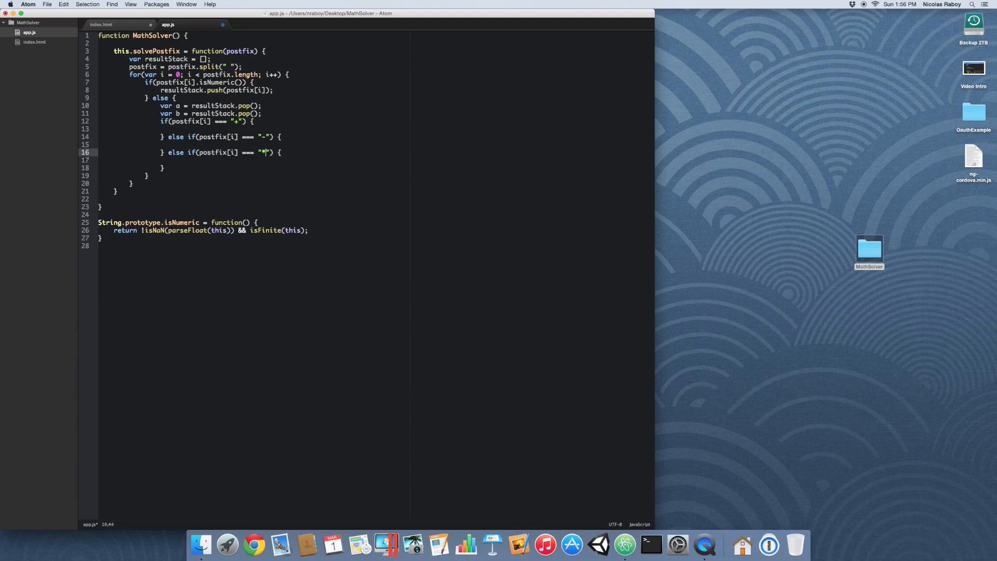
pyautogui.write('} el')
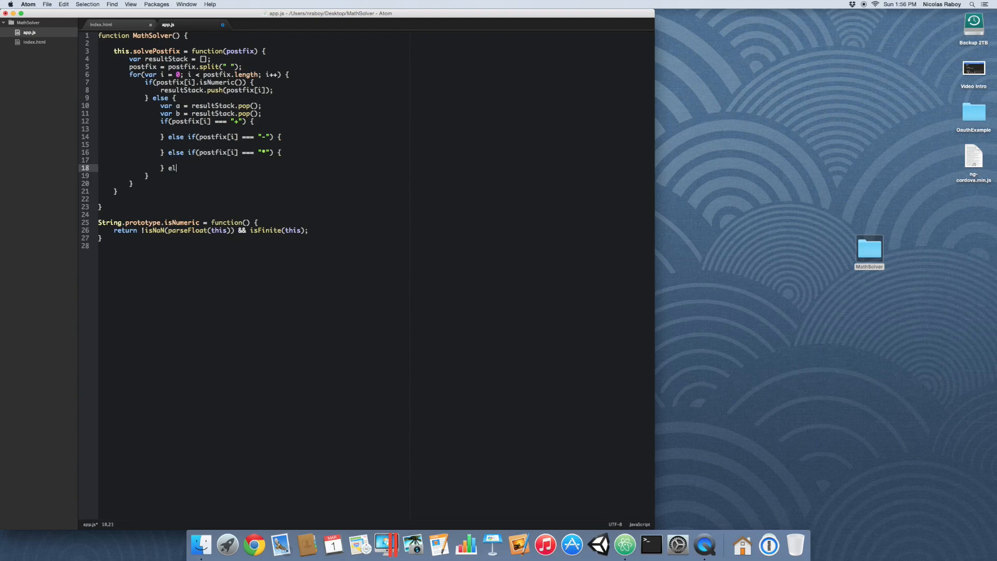
pyautogui.write('se if(postfix[i] === "+") {')
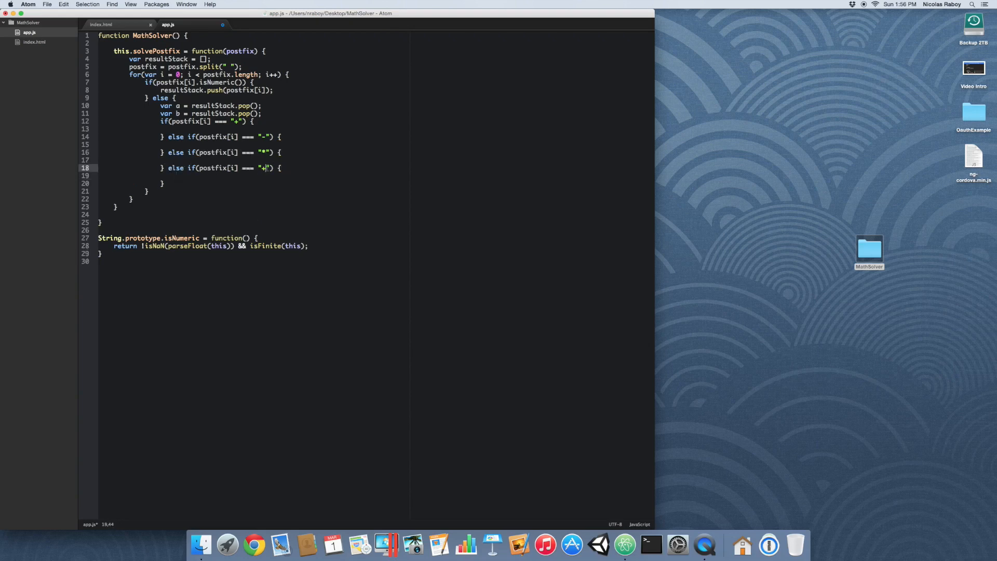
pyautogui.write('/')
pyautogui.click(375, 183)
pyautogui.write(' else if(postfix[i] === "')
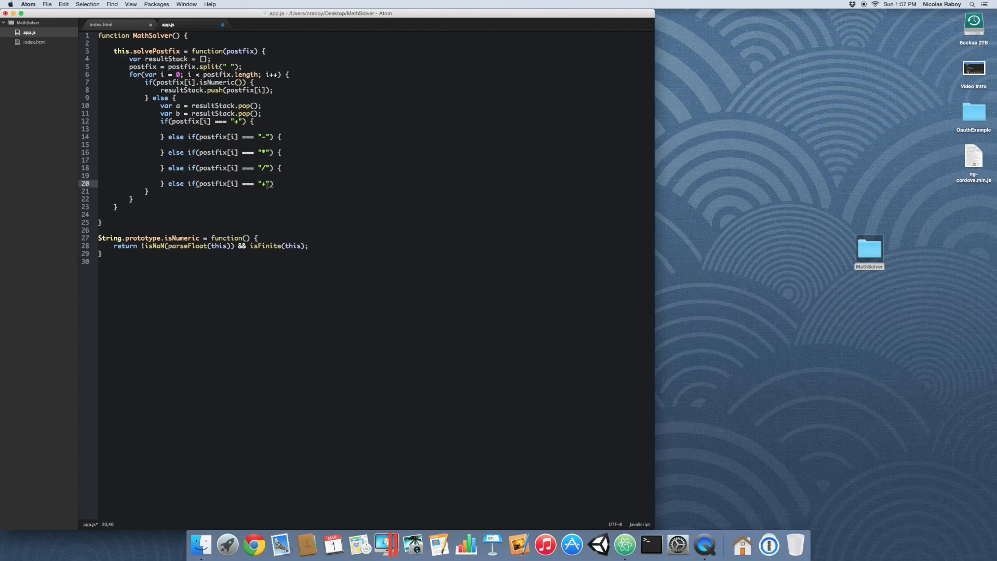
pyautogui.write('&')
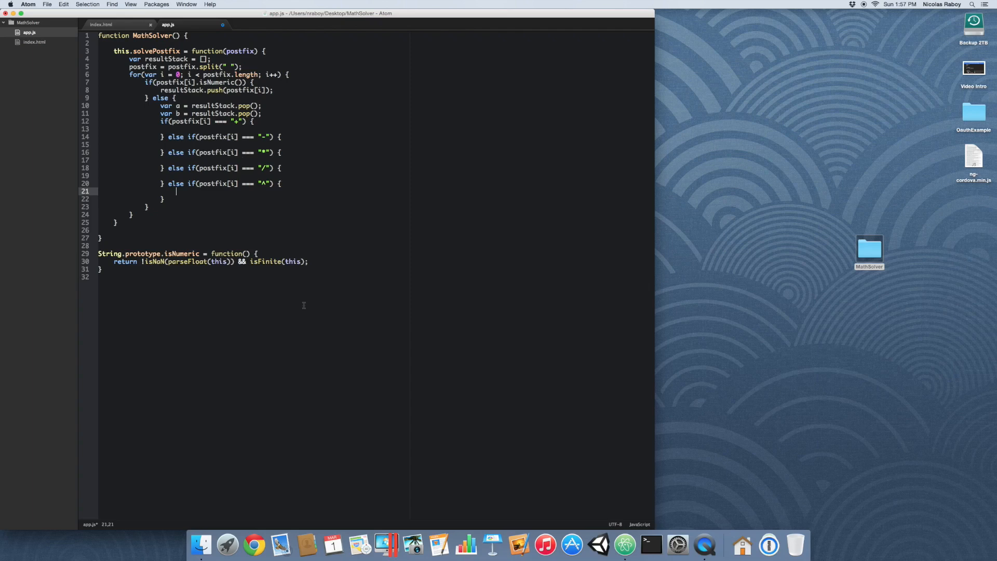
pyautogui.moveTo(264, 127)
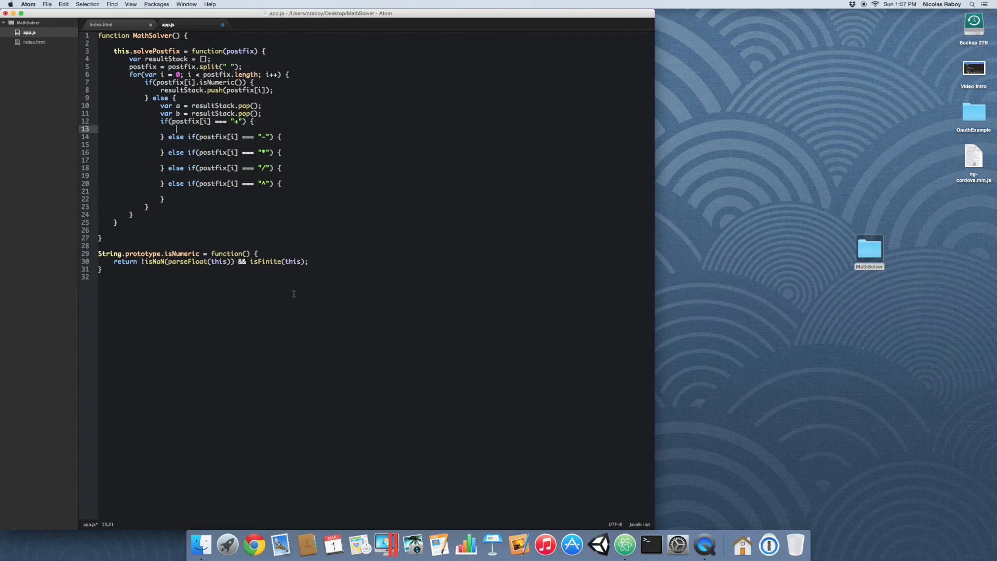
pyautogui.moveTo(292, 337)
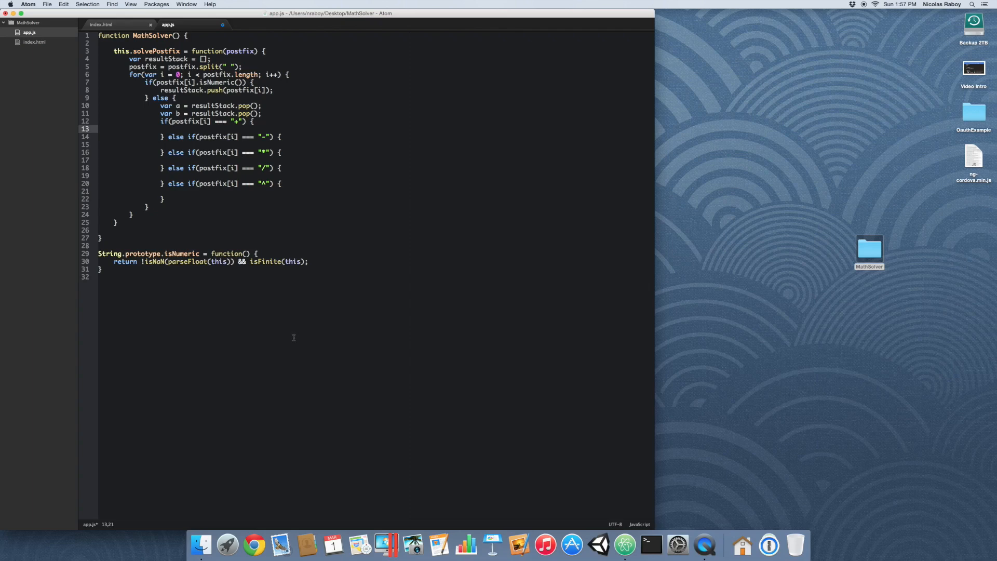
# Step: Put resultStack.push(parseInt(a) + parseInt(b)); into the + branch and the other operator branches
pyautogui.write('result')
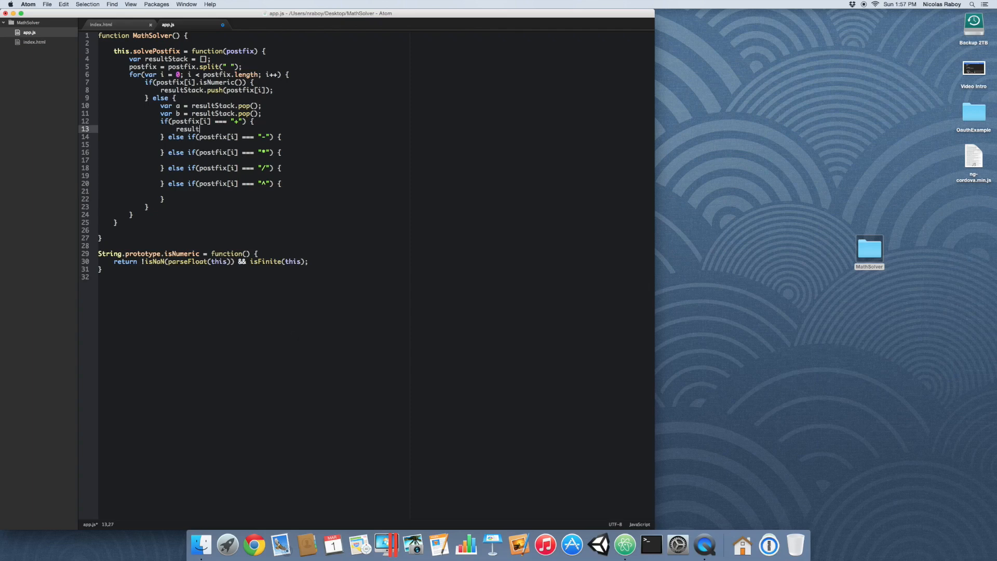
pyautogui.write('Stack.')
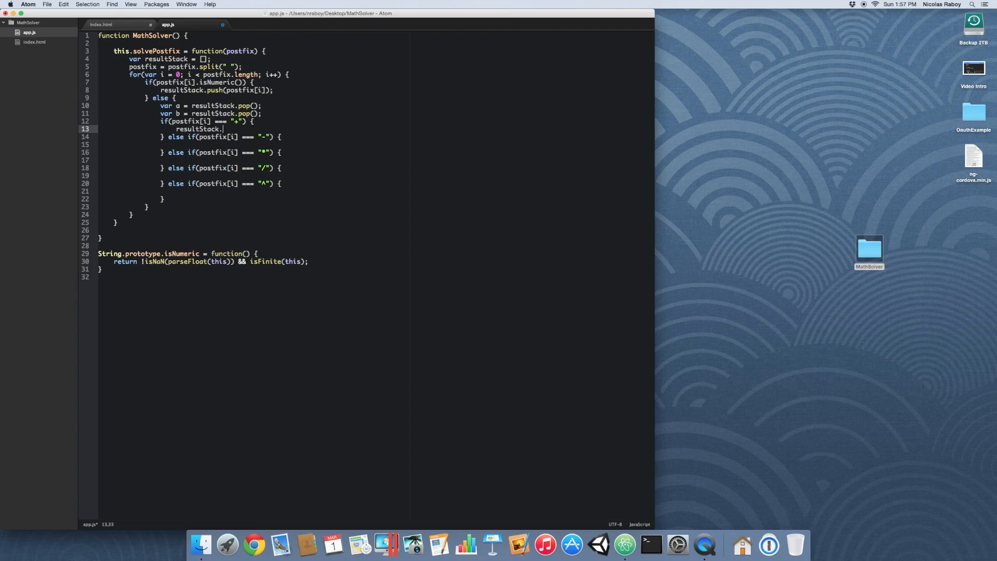
pyautogui.write('push()')
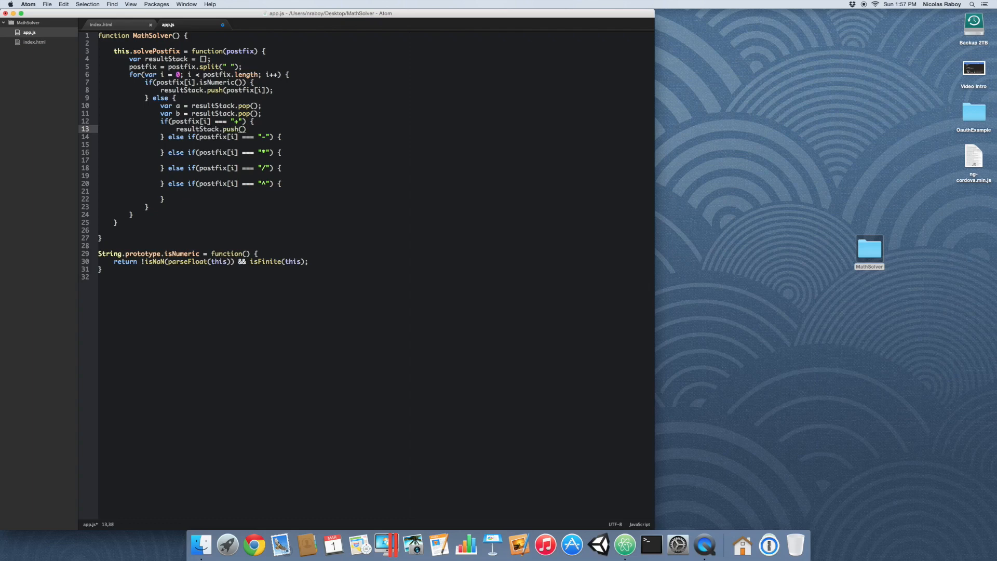
pyautogui.write('parseInt(')
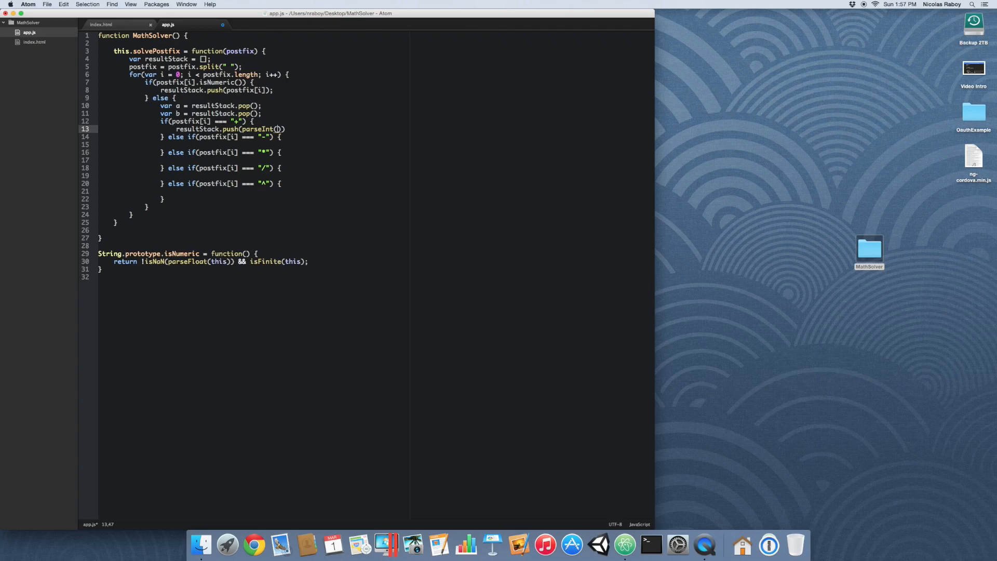
pyautogui.write('a) + parseInt(')
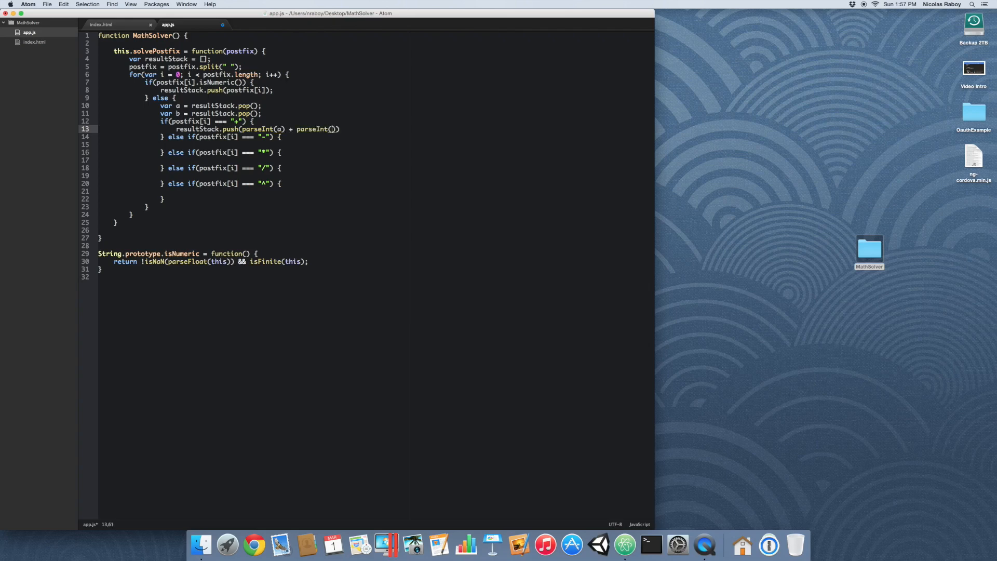
pyautogui.write('b));')
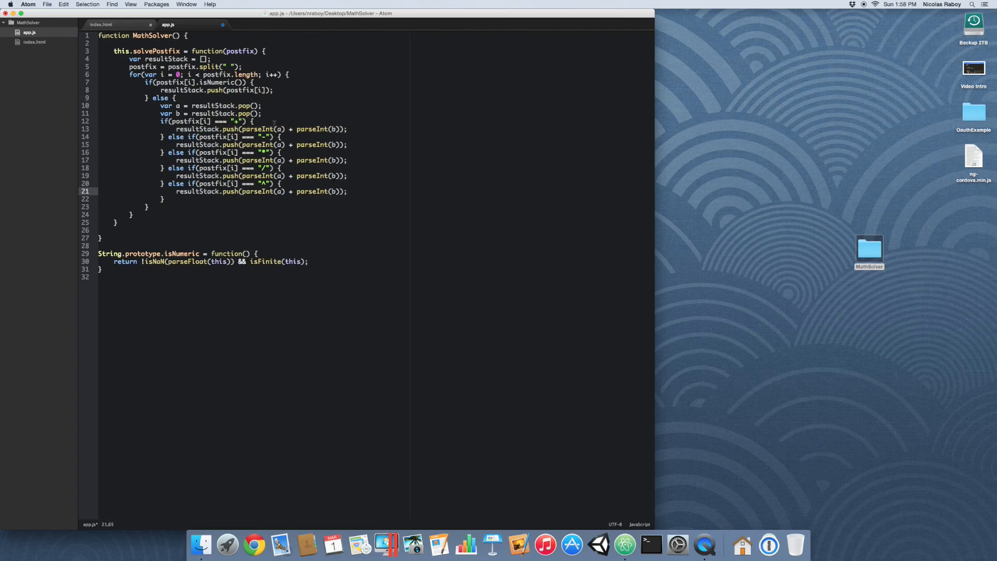
# Step: Change the subtraction, multiplication and division branches to use -, * and / operators
pyautogui.click(276, 144)
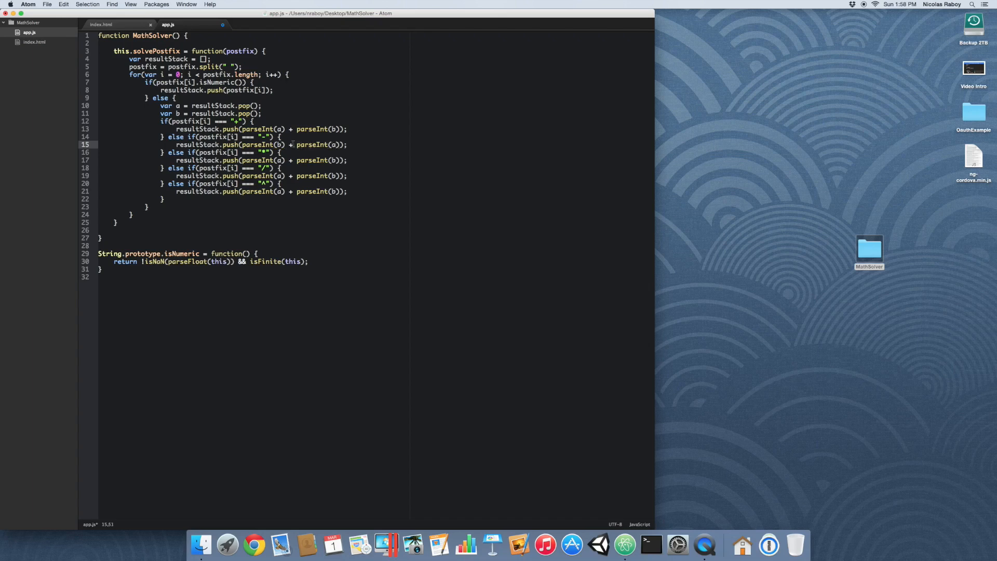
pyautogui.write('-')
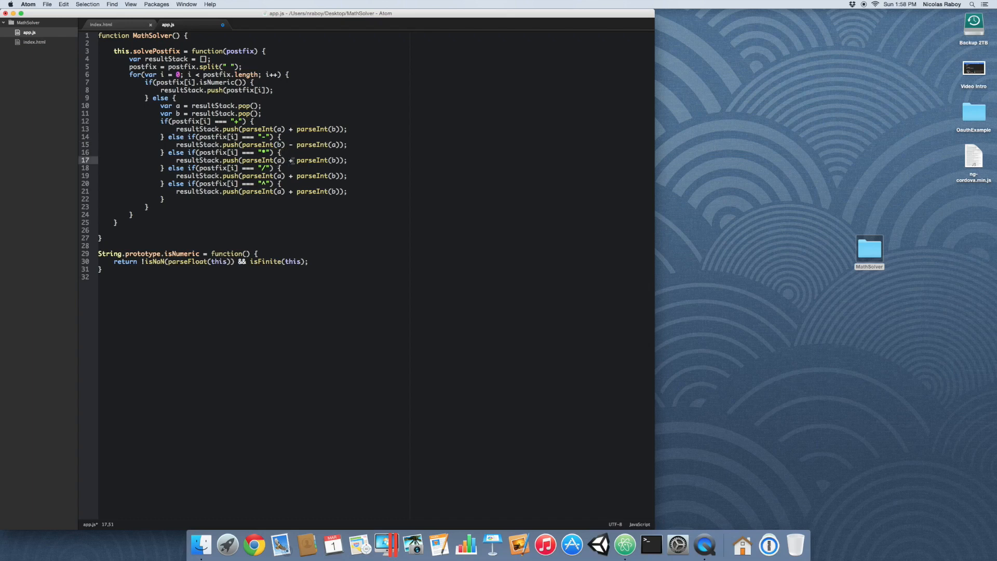
pyautogui.write('*')
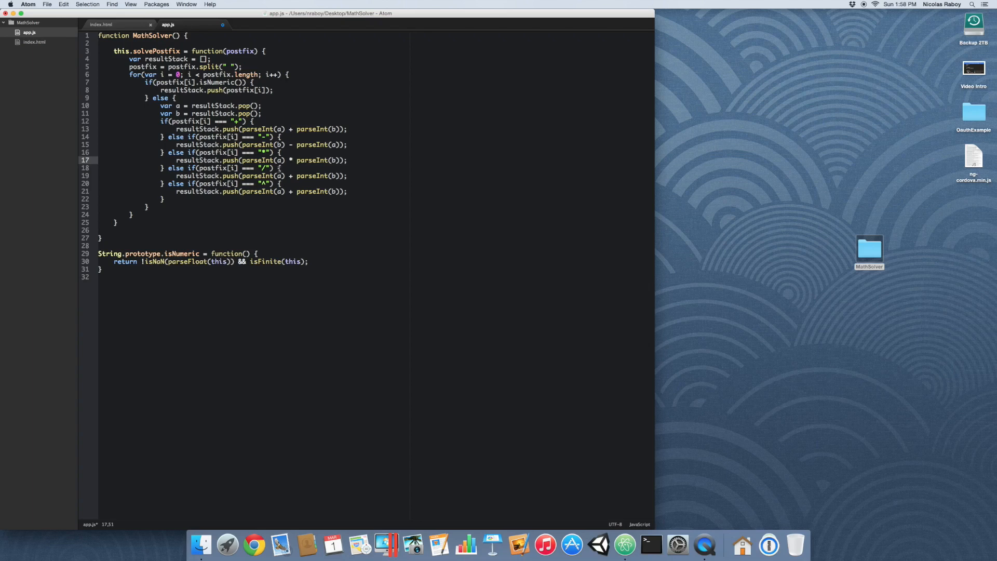
pyautogui.click(280, 175)
pyautogui.write('b')
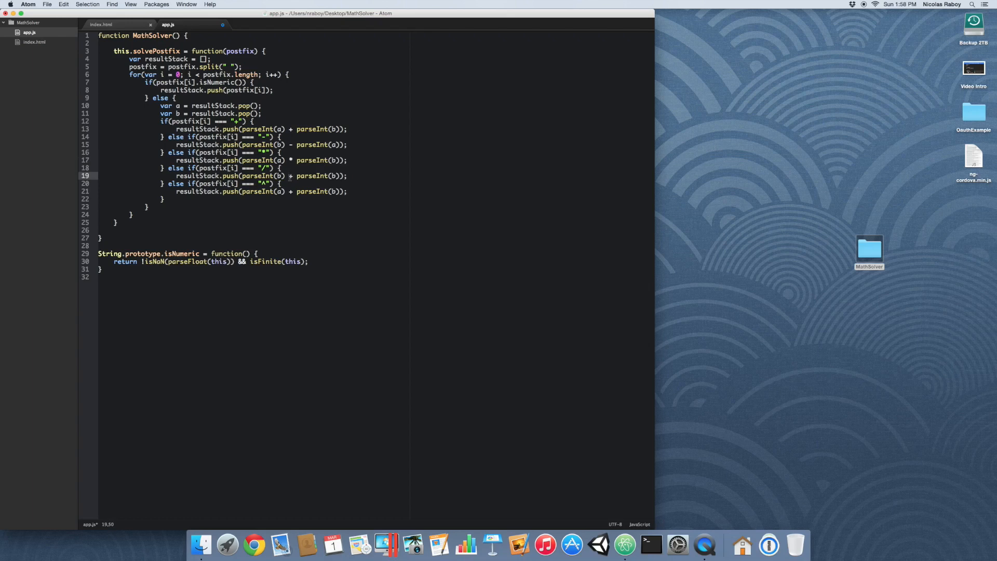
pyautogui.write('/')
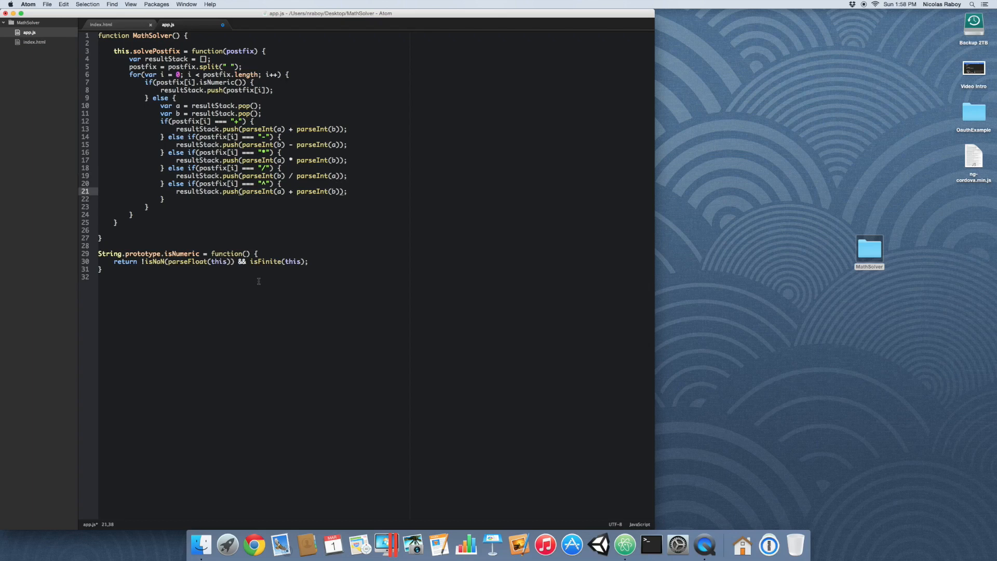
# Step: Wrap the power branch in Math.pow with operands b then a
pyautogui.write('Math.pow')
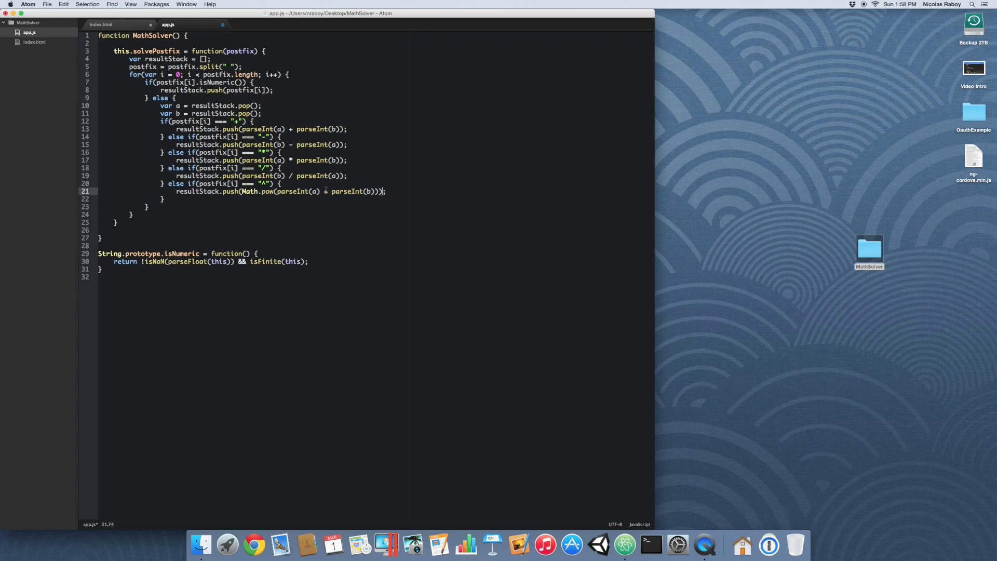
pyautogui.click(316, 191)
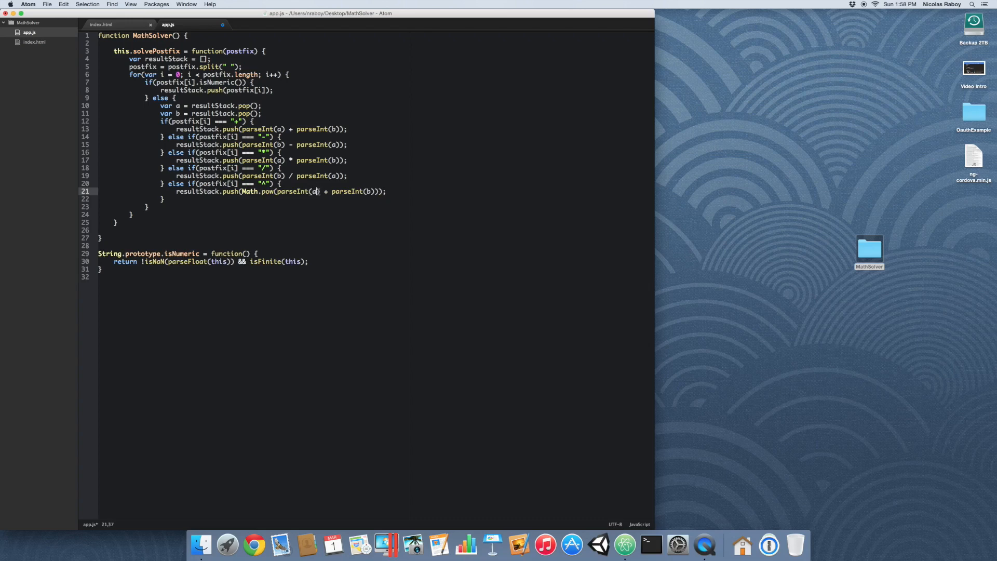
pyautogui.write('b')
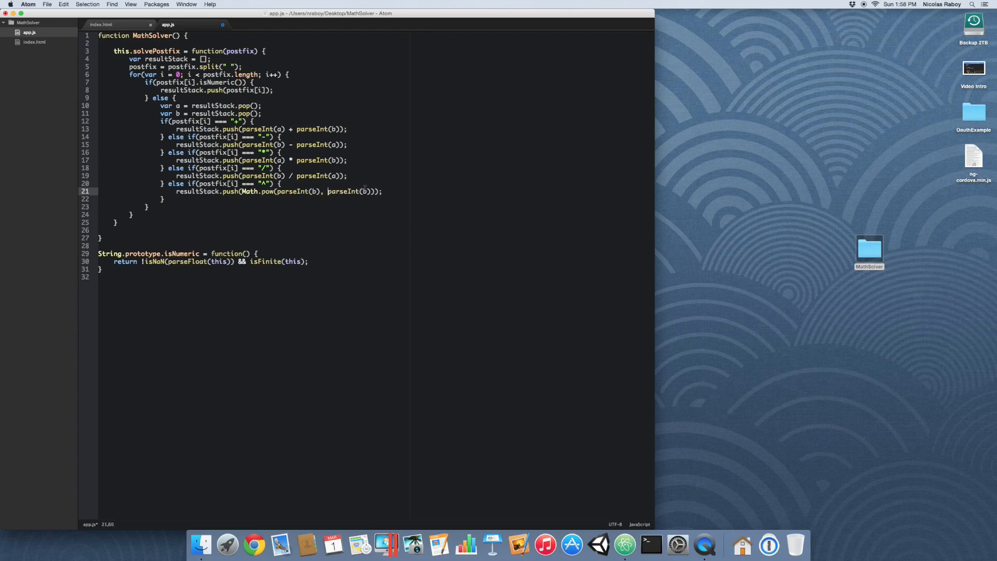
pyautogui.write('a')
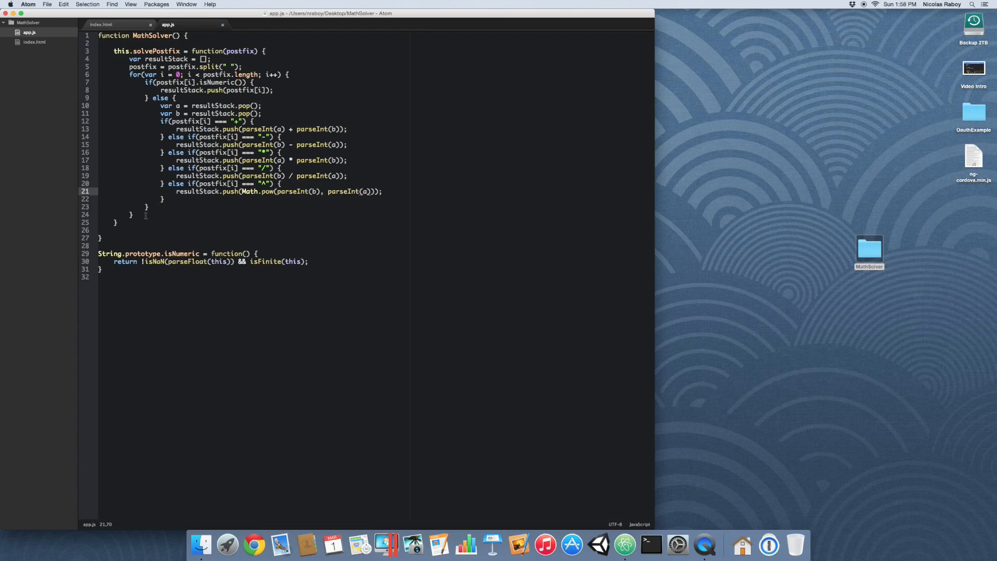
# Step: After the loop, return "error" if resultStack.length > 1, else return resultStack.pop()
pyautogui.click(145, 214)
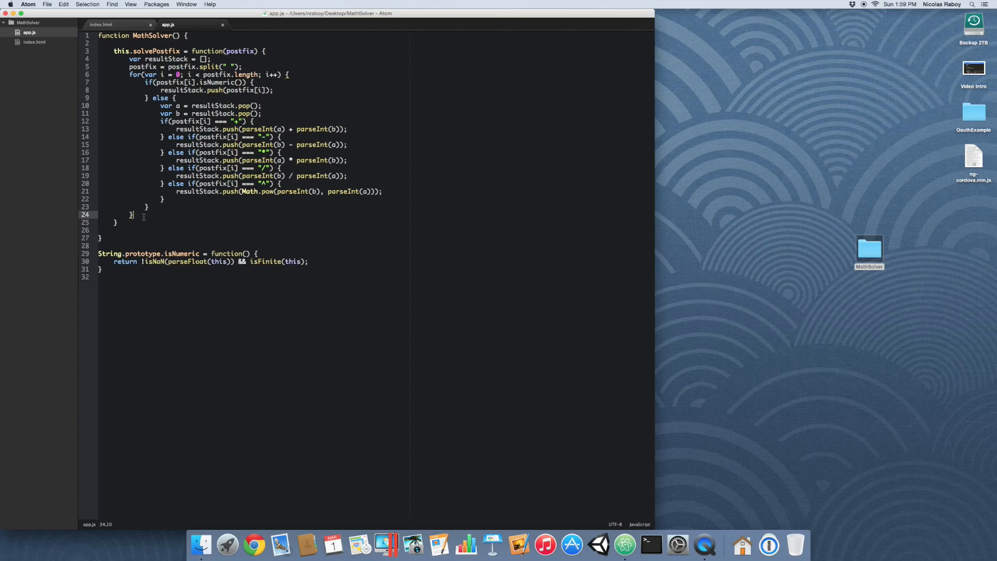
pyautogui.write('if')
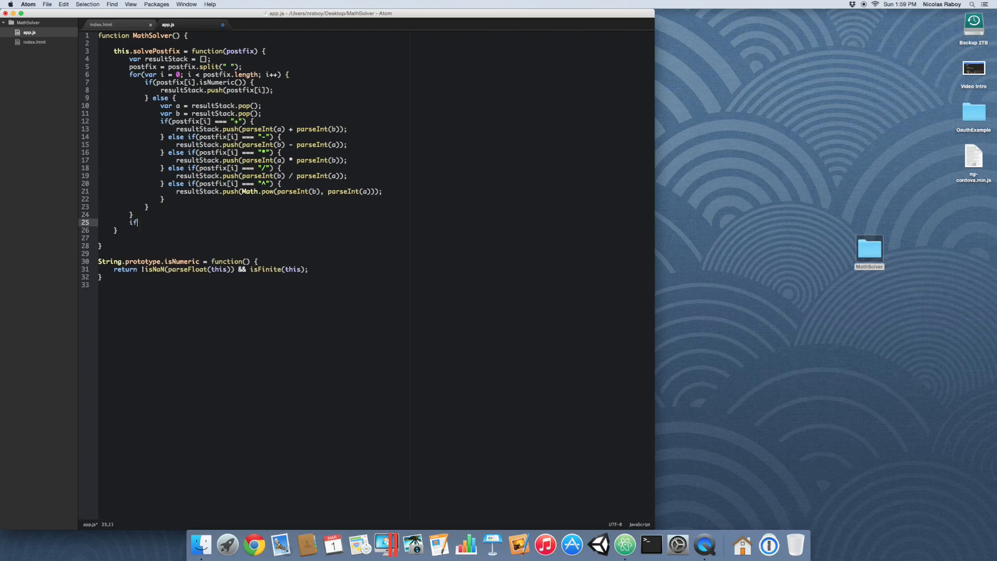
pyautogui.write('(resultStack)')
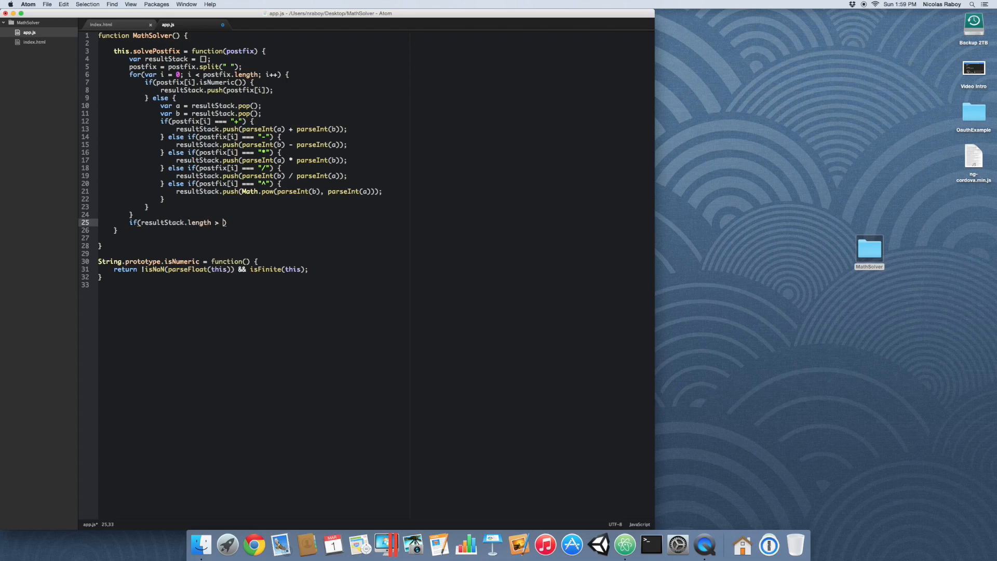
pyautogui.write('1) {')
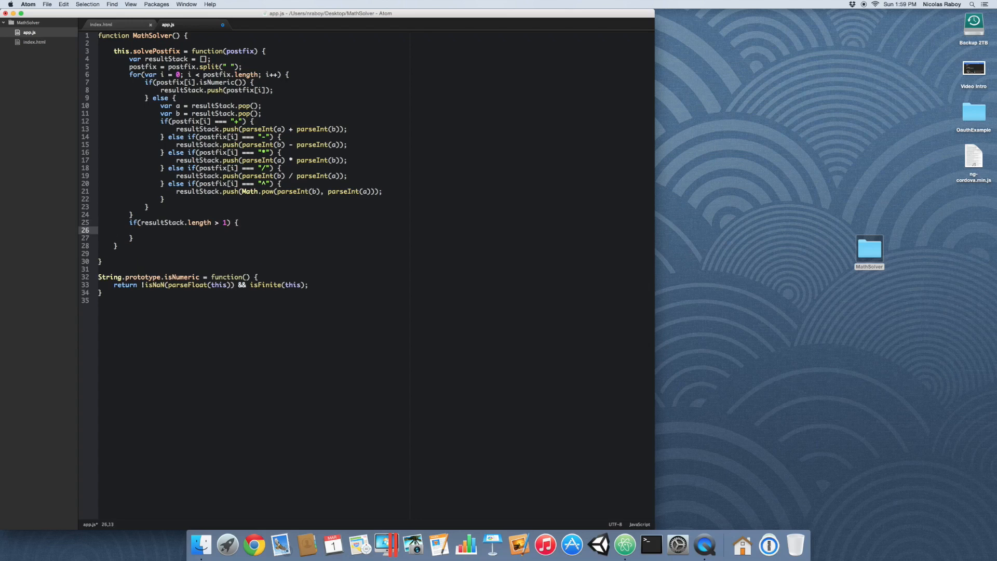
pyautogui.write('return ""')
pyautogui.write(' else {')
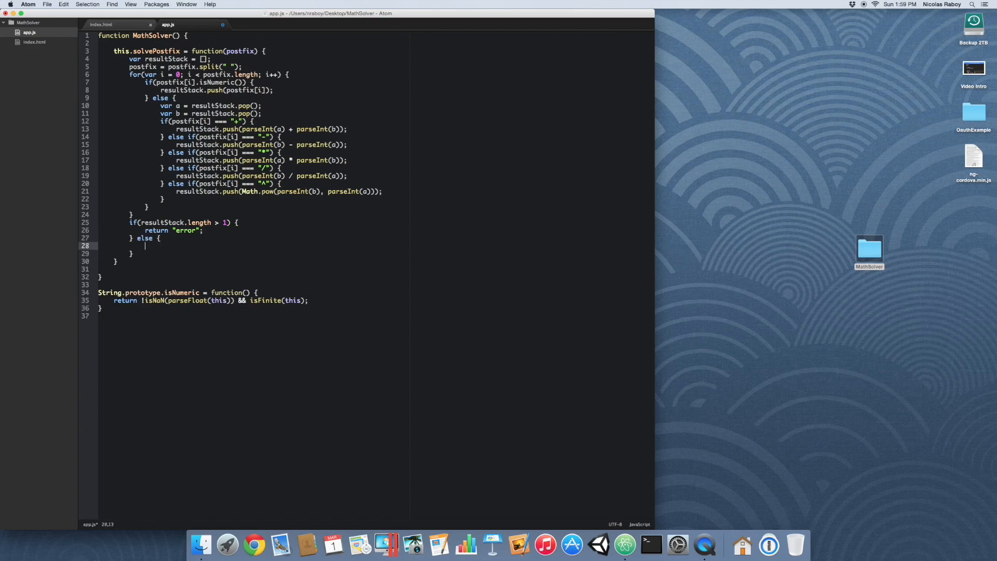
pyautogui.write('return')
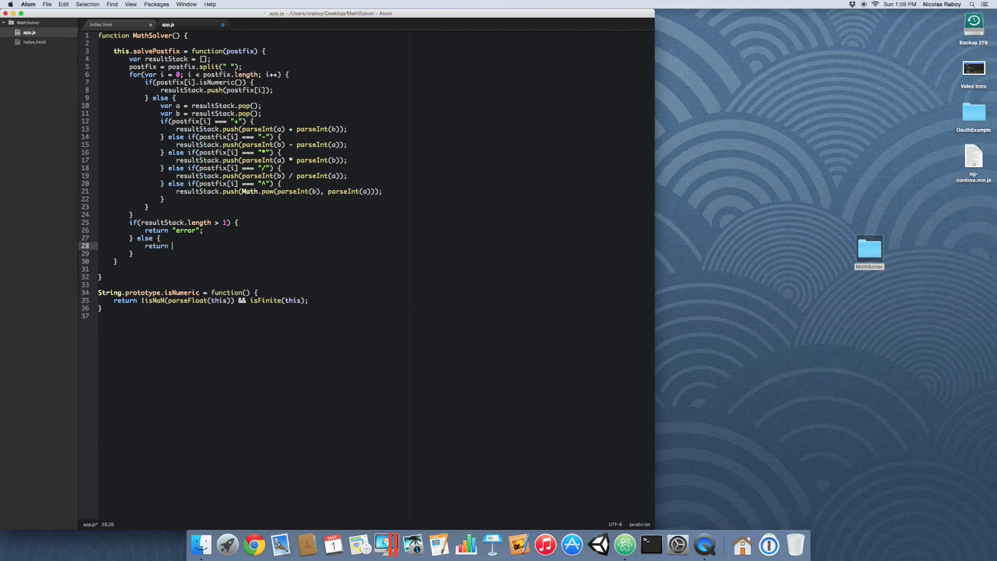
pyautogui.write('resultStack.p')
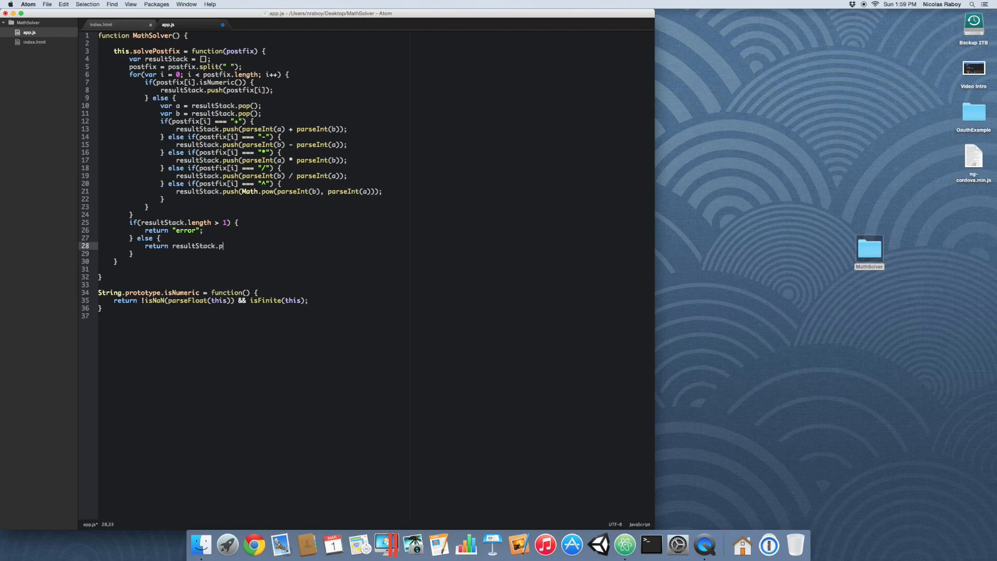
pyautogui.write('op()')
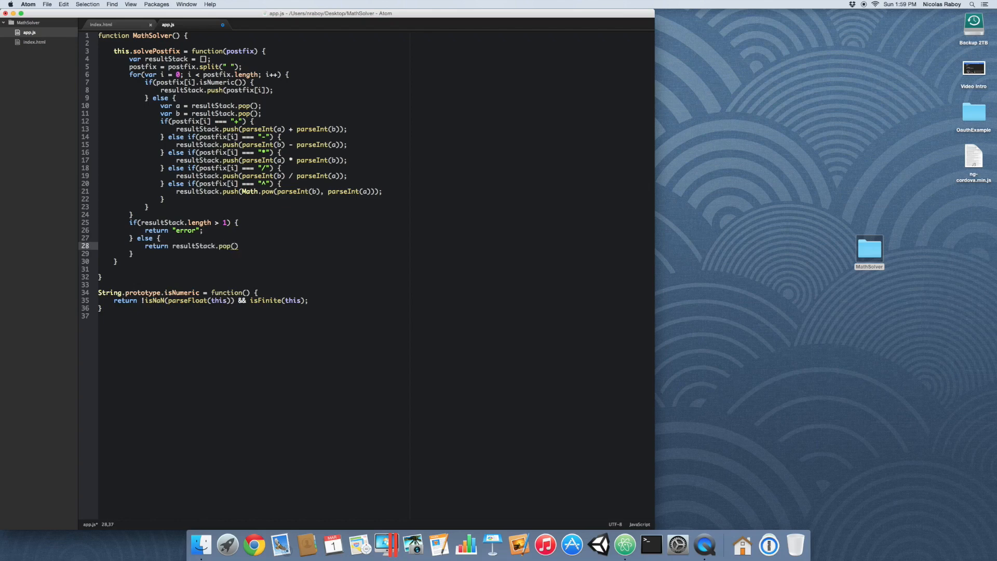
pyautogui.write(';')
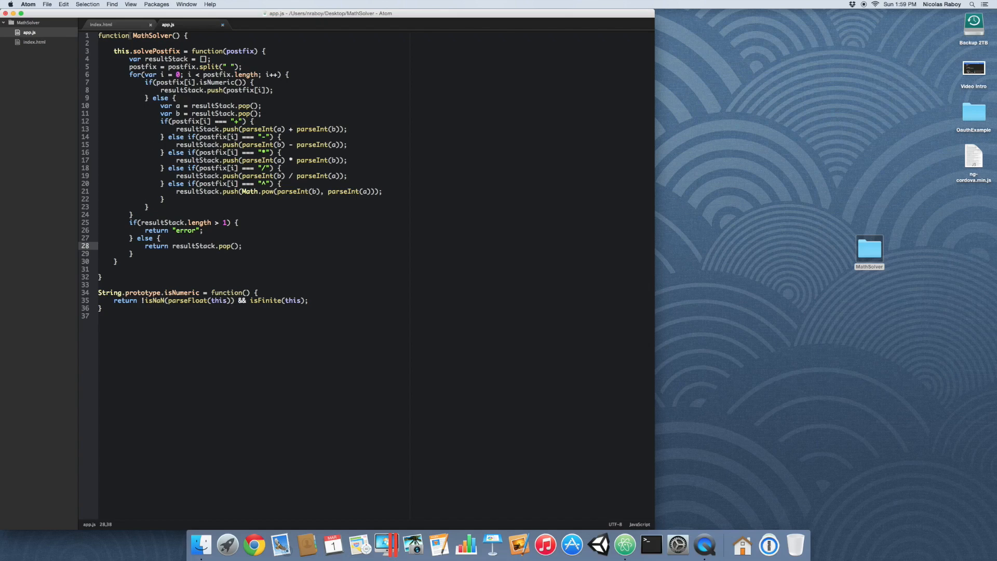
pyautogui.click(102, 25)
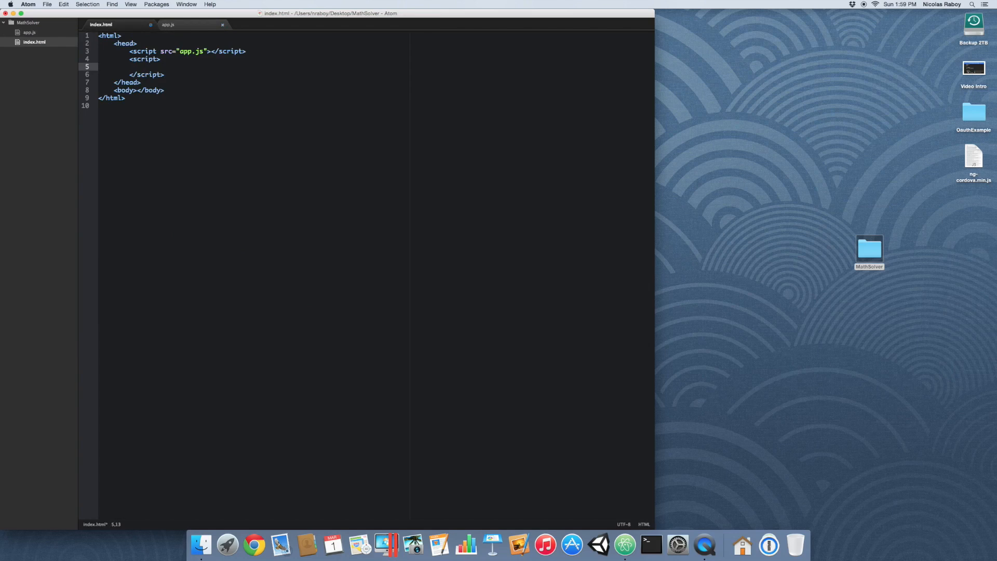
# Step: In index.html's script, create the instance with var ms = new MathSolver()
pyautogui.write('var')
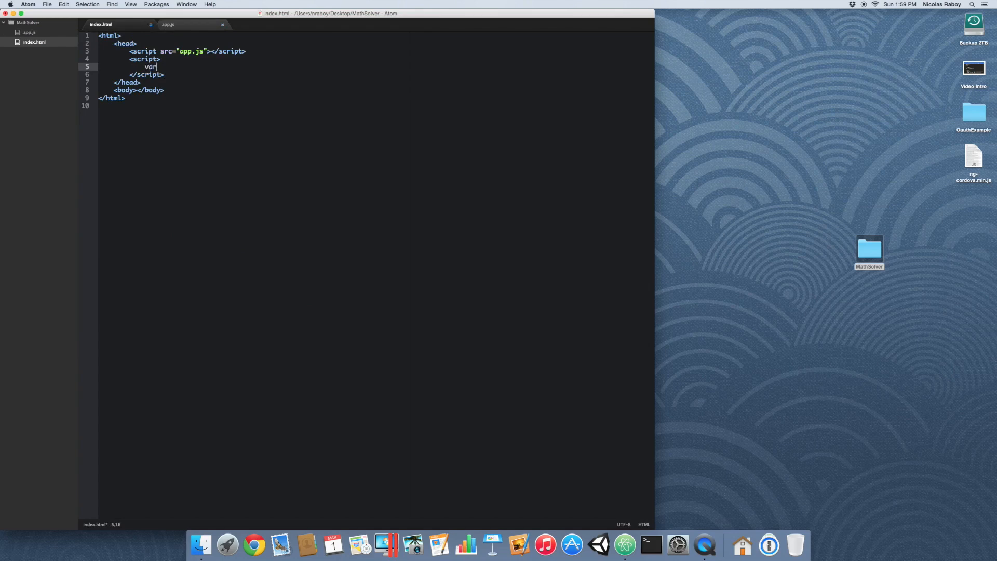
pyautogui.write('ms')
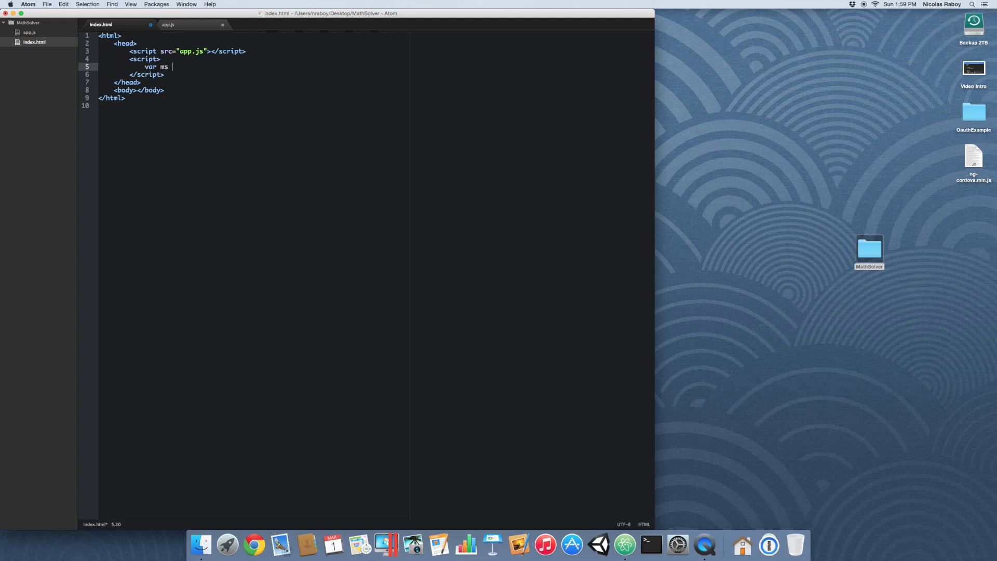
pyautogui.write('= new Math')
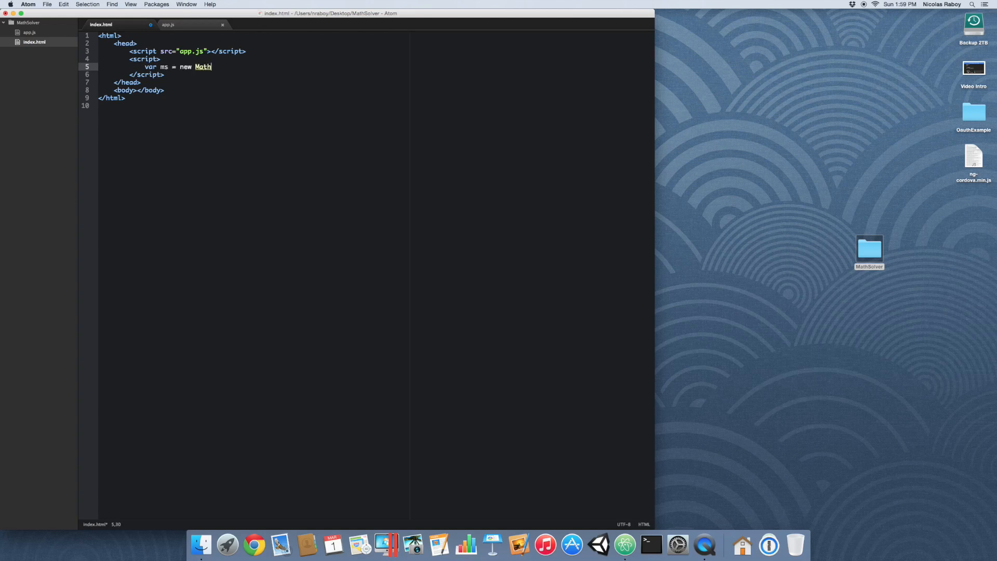
pyautogui.write('Solver();')
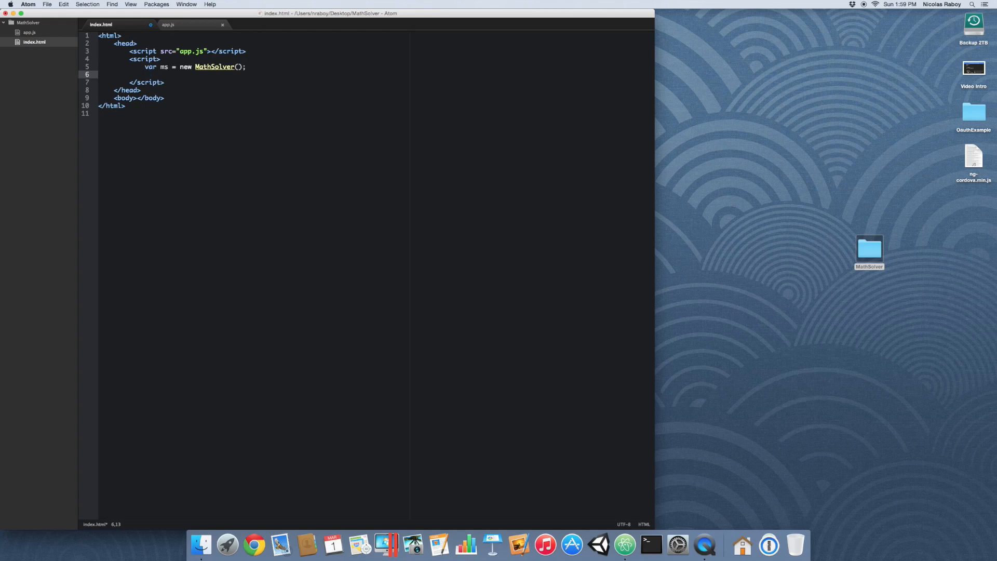
# Step: Add console.log(ms.solvePostfix("5 3 6 * + 5 3 / - 7 +")) to the script
pyautogui.write('console.log(ms.')
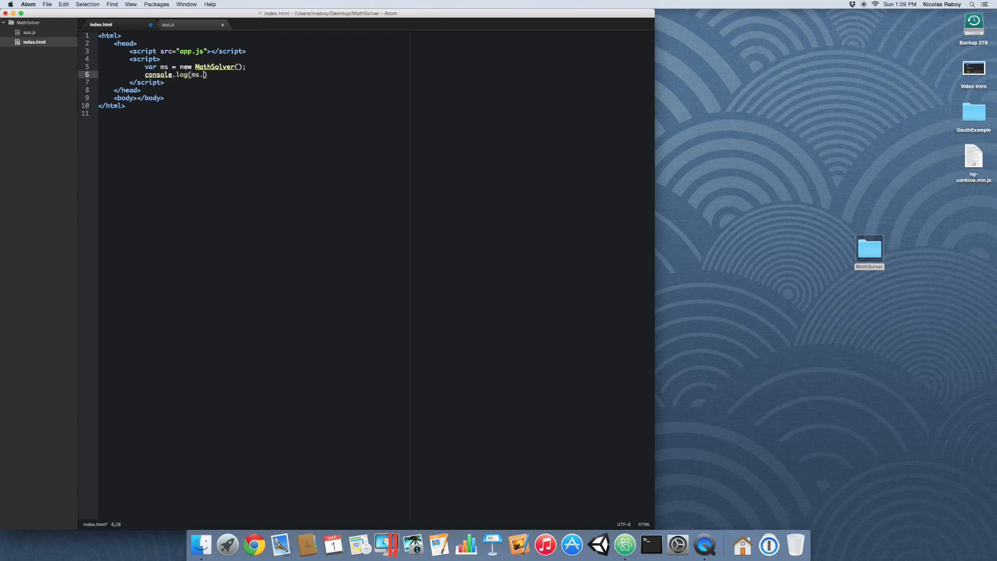
pyautogui.write('sq')
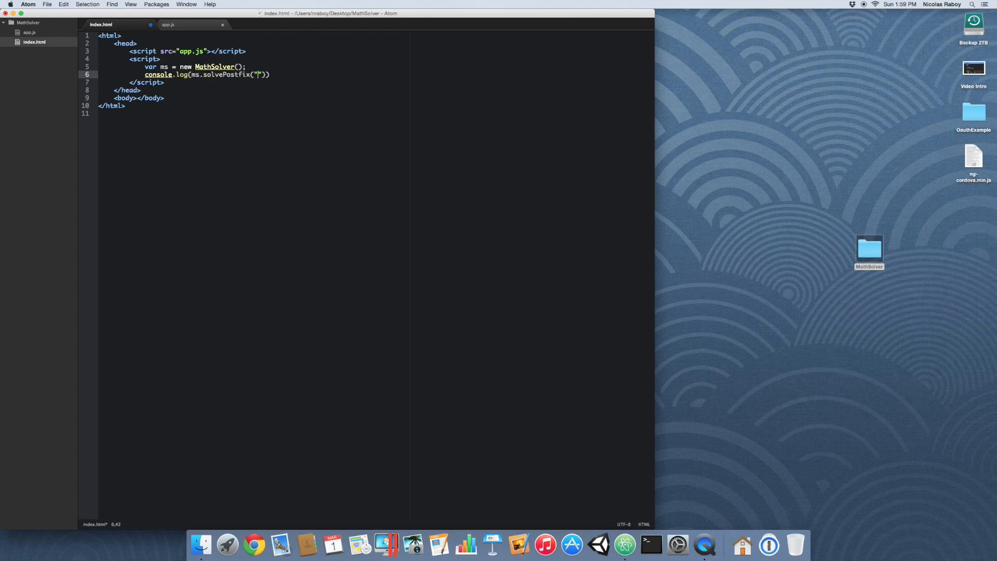
pyautogui.write('5 3')
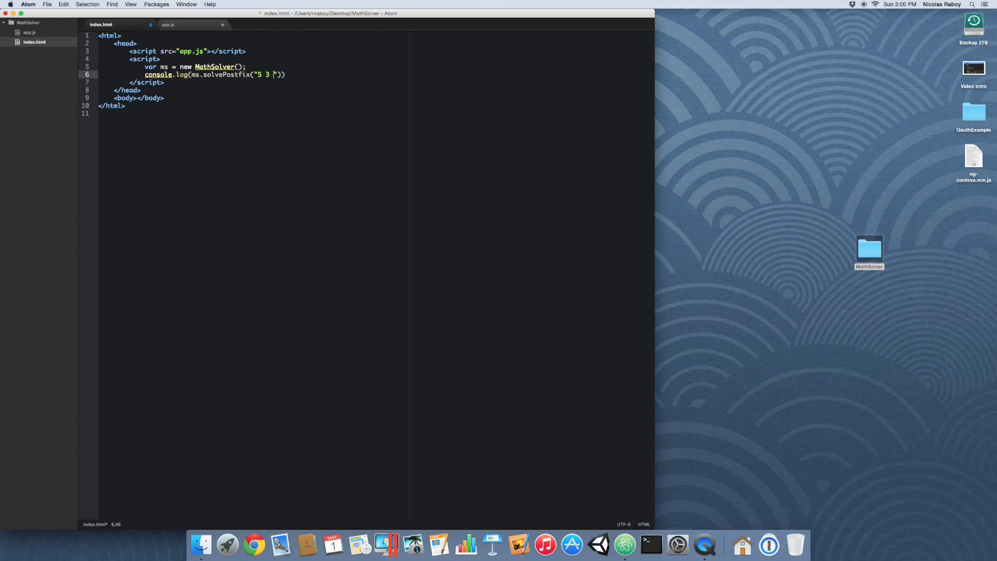
pyautogui.write('6')
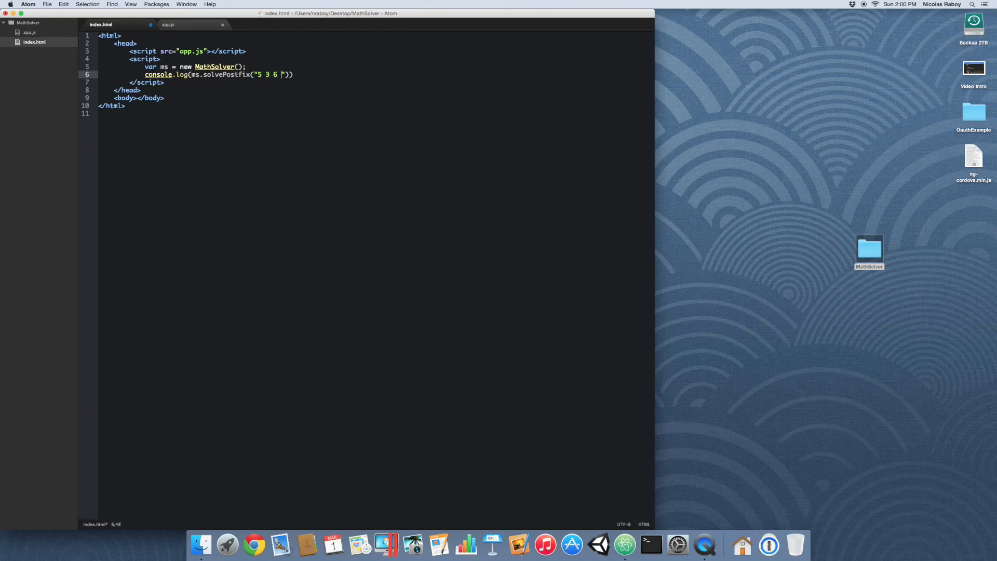
pyautogui.write('*')
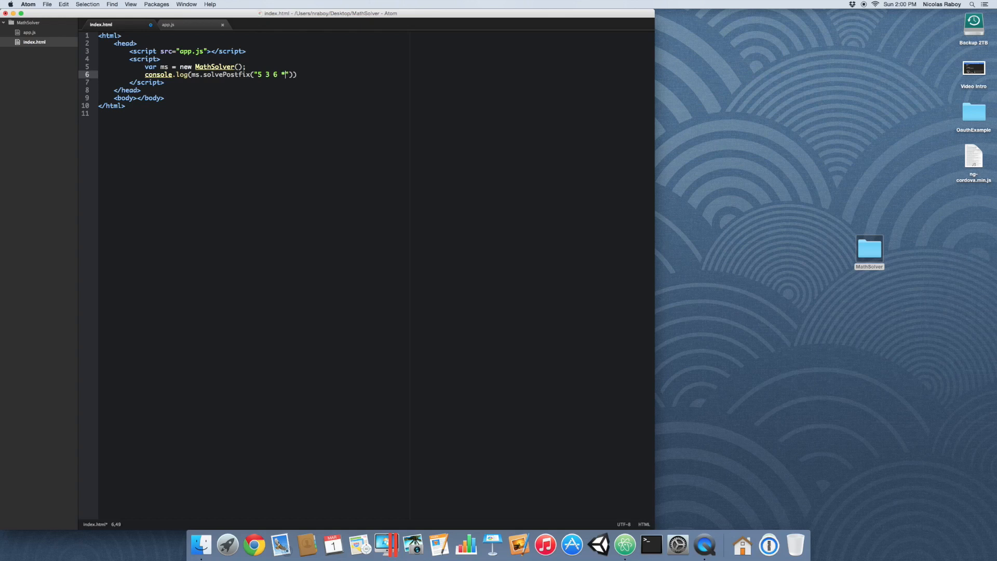
pyautogui.write('+')
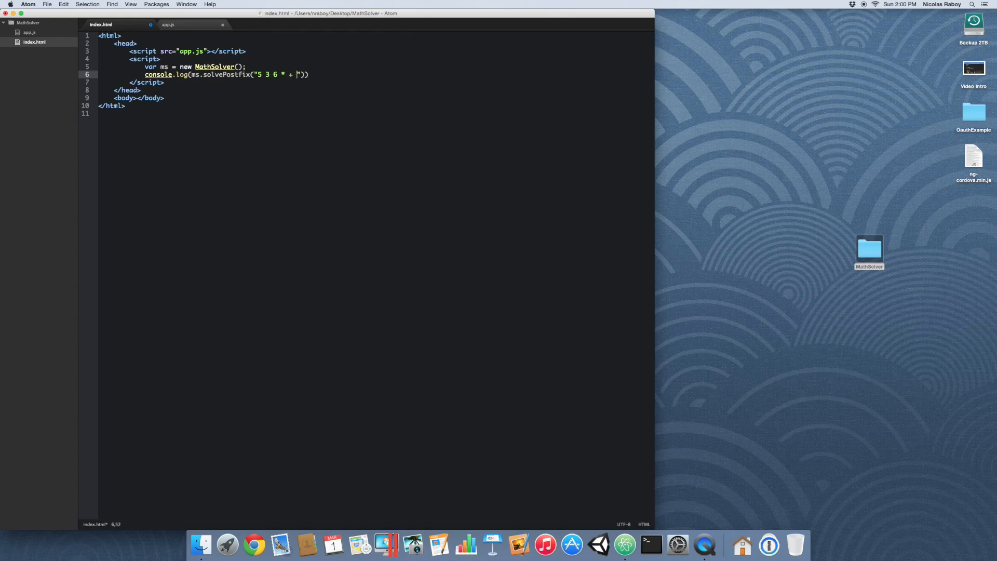
pyautogui.write('5 3 /')
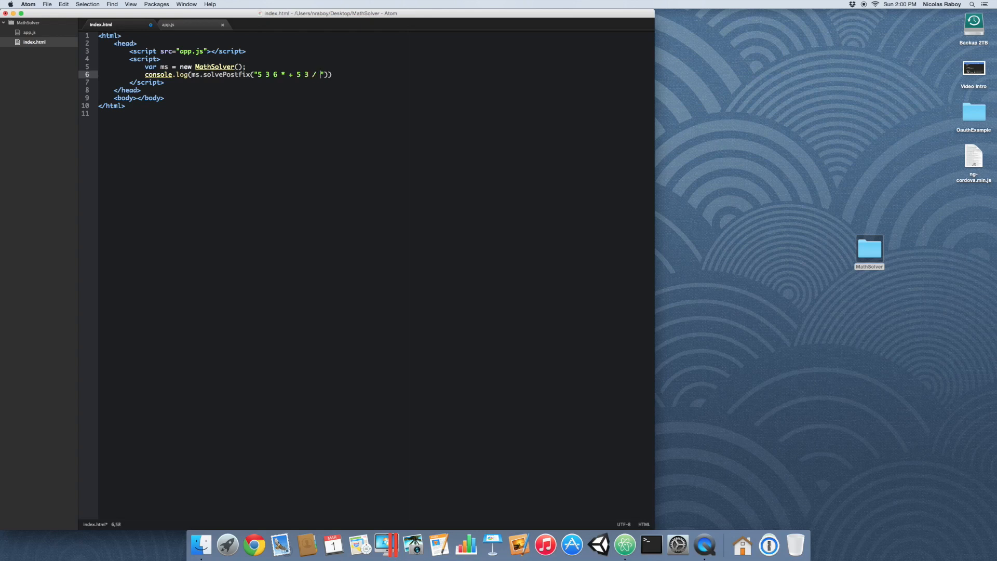
pyautogui.write('- 7 +')
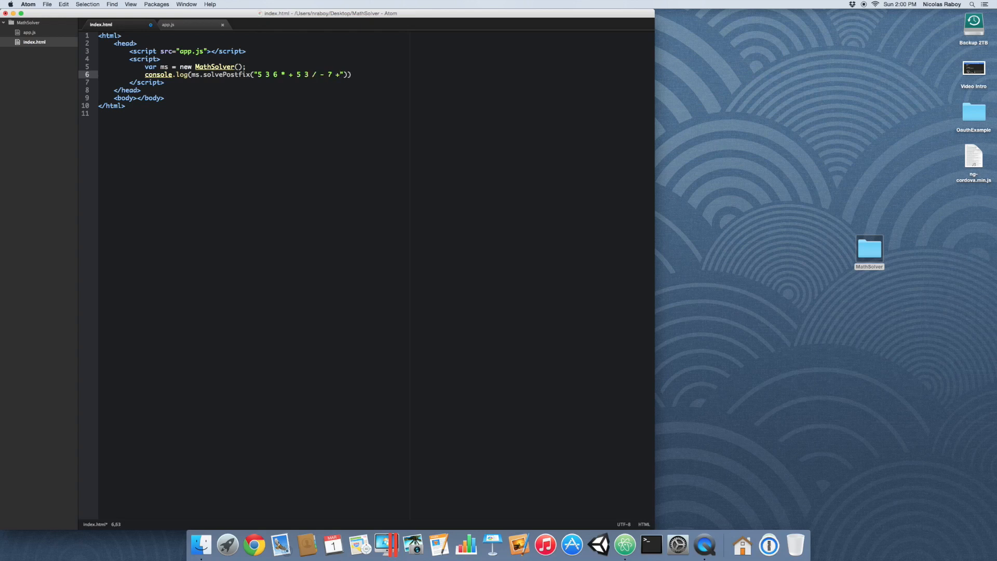
pyautogui.write(');')
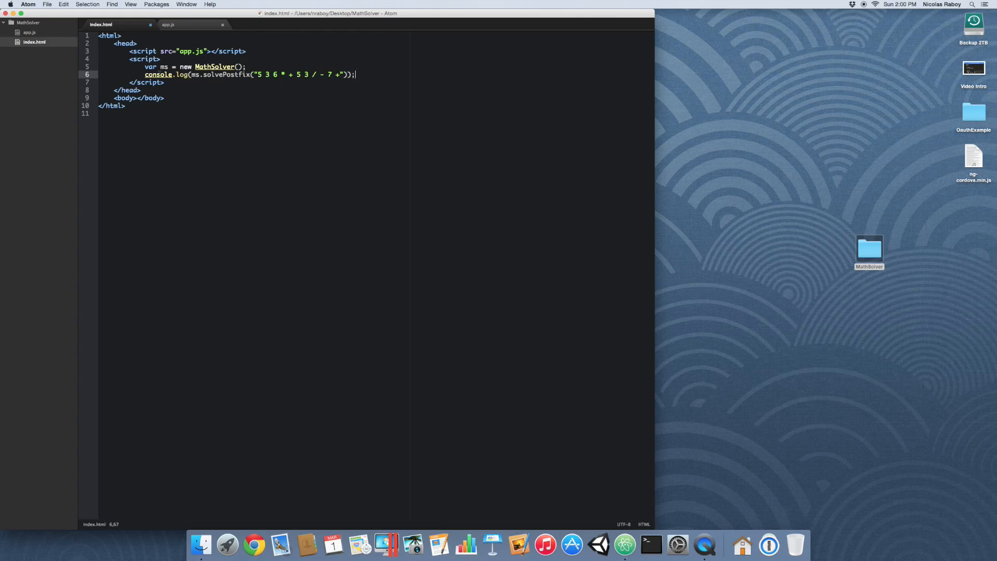
pyautogui.doubleClick(870, 248)
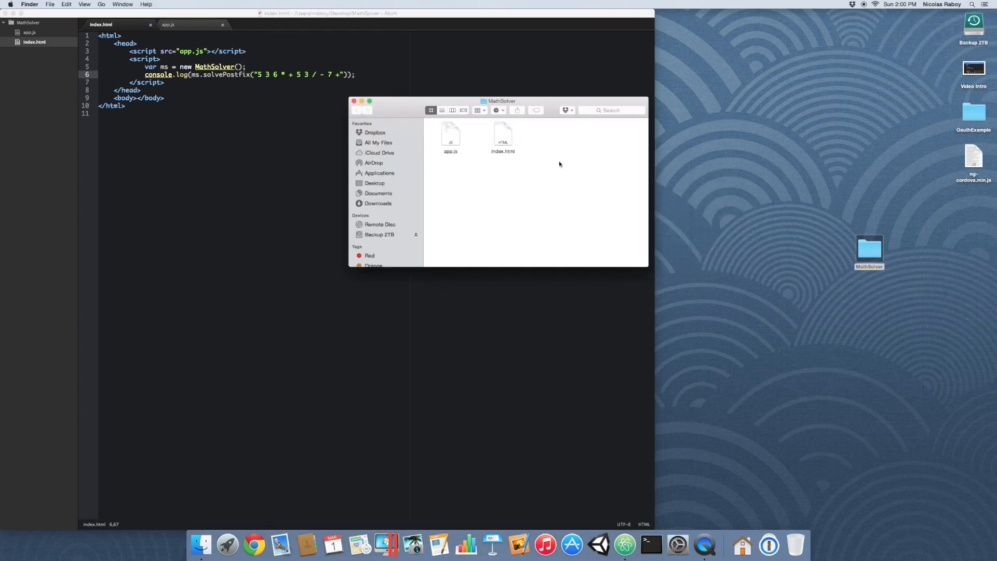
# Step: Open index.html with Safari from Finder and choose Inspect Element on the page
pyautogui.rightClick(502, 134)
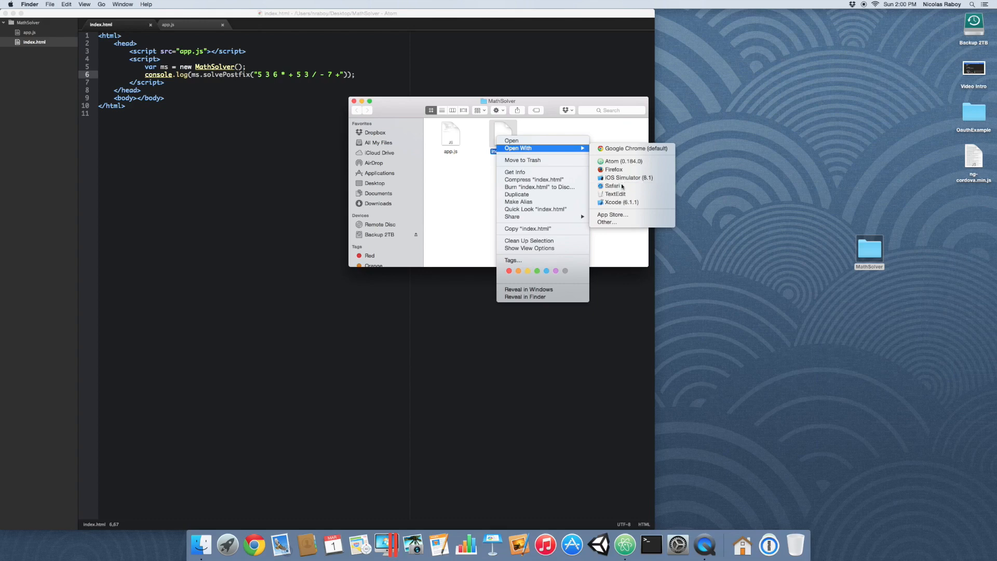
pyautogui.click(612, 186)
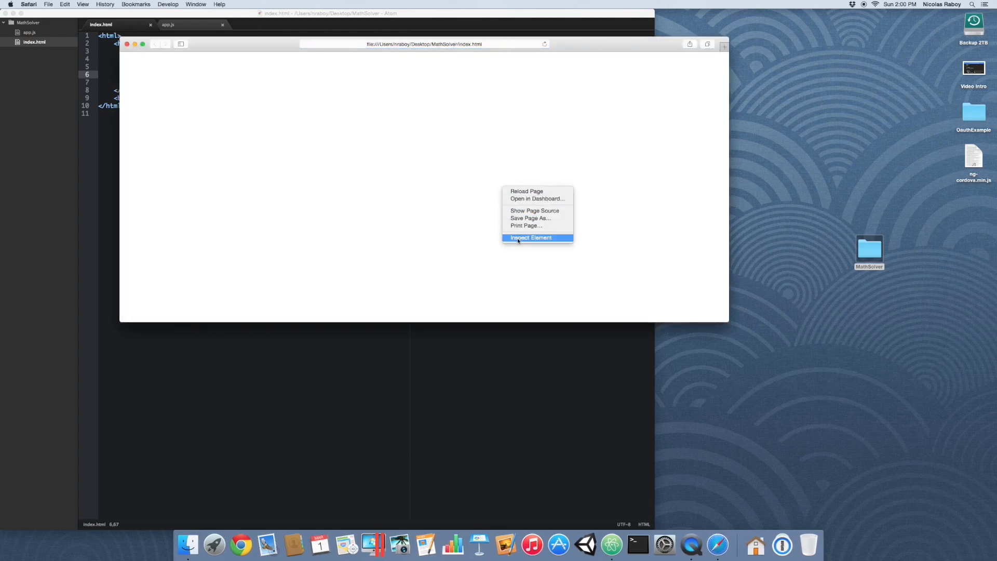
pyautogui.click(530, 238)
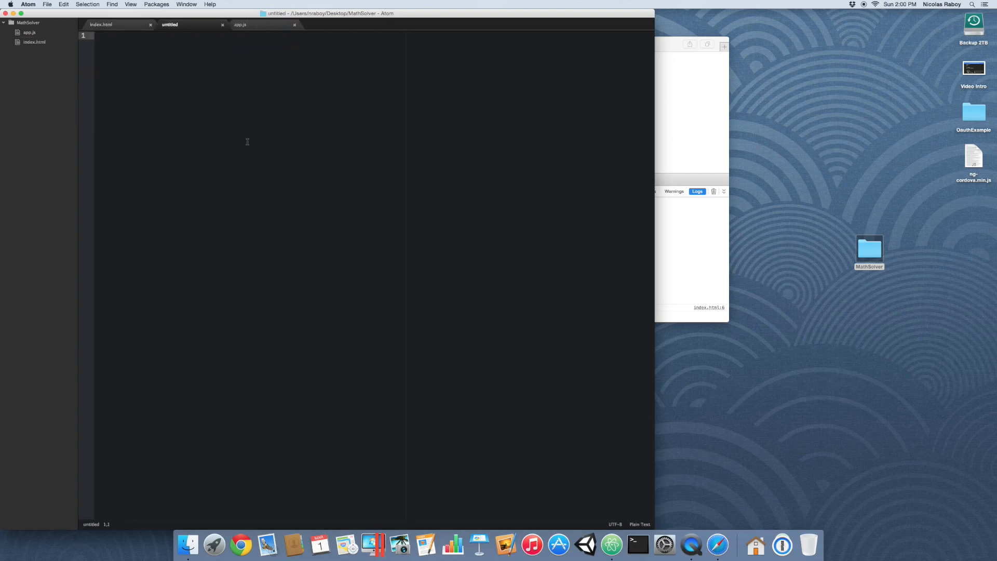
# Step: Write infix 5 + 3 * 6 - (5 / 3) + 7 and postfix 5 3 6 * + 5 3 / - 7 + in the untitled file
pyautogui.write('5 + 3')
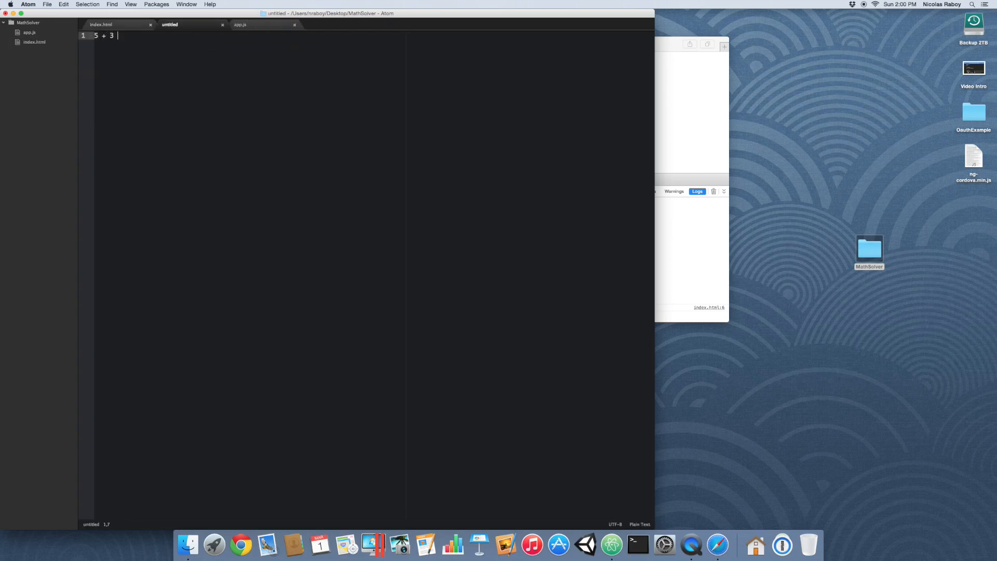
pyautogui.write('* 6 - ( 5 /')
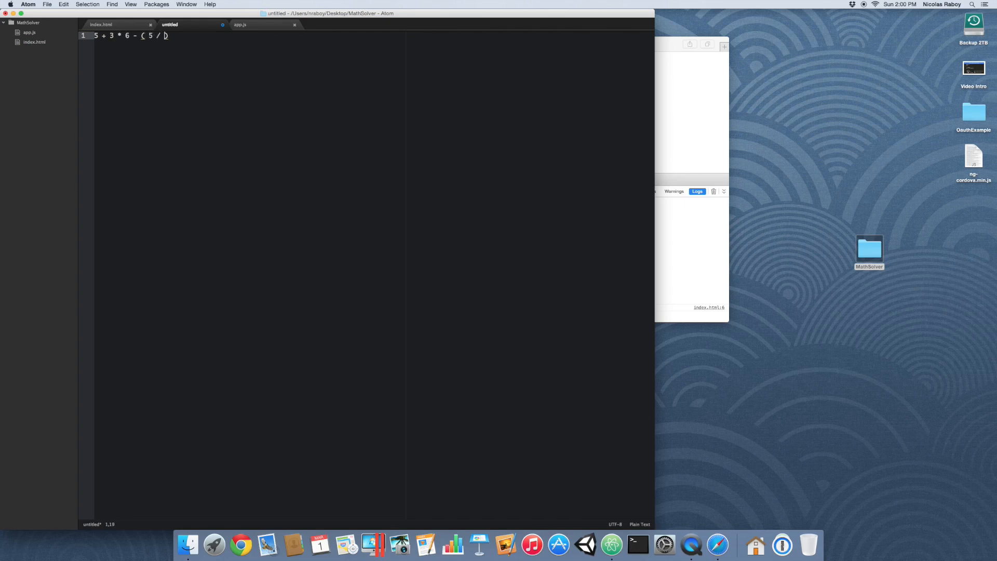
pyautogui.write('3 ) +')
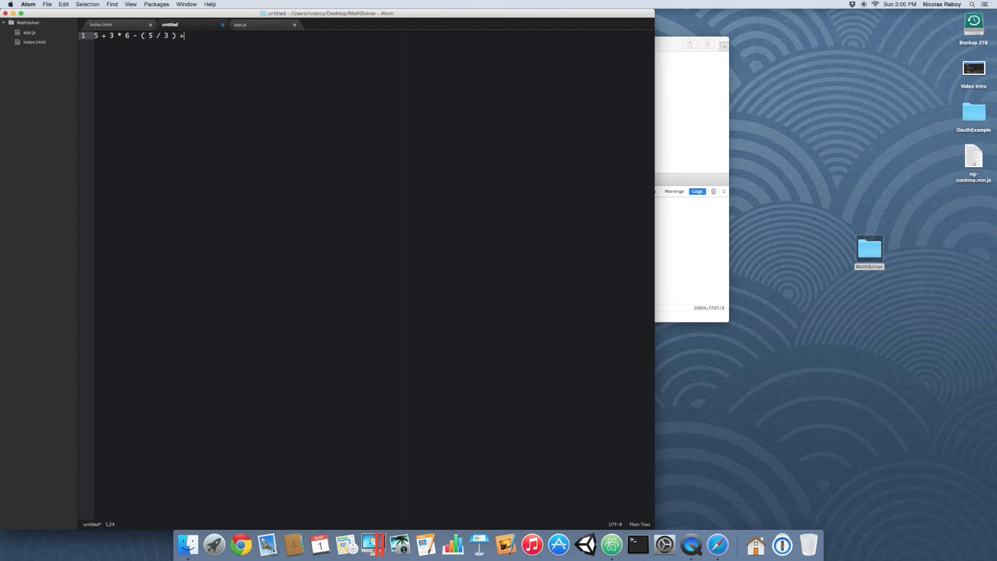
pyautogui.write('7')
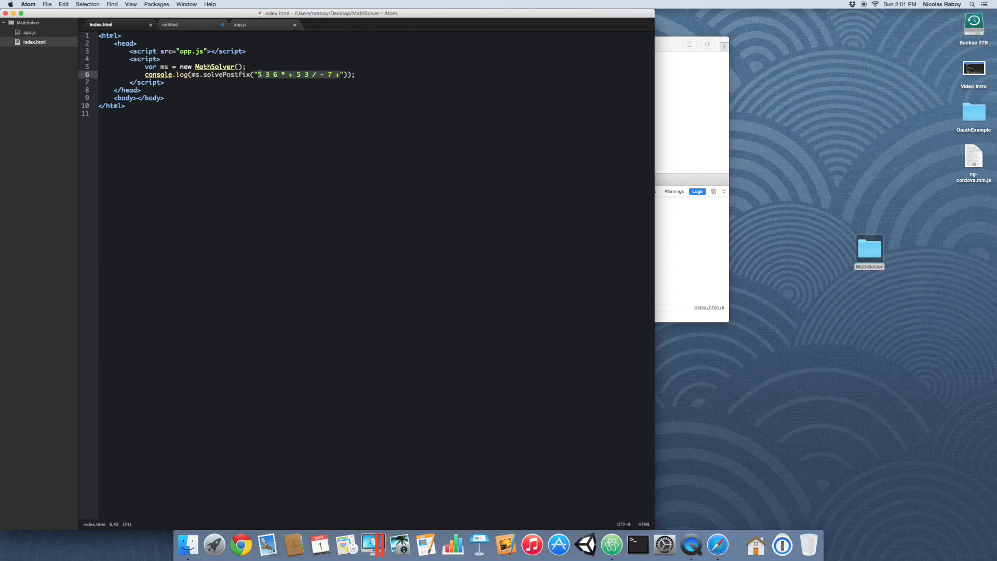
pyautogui.click(170, 25)
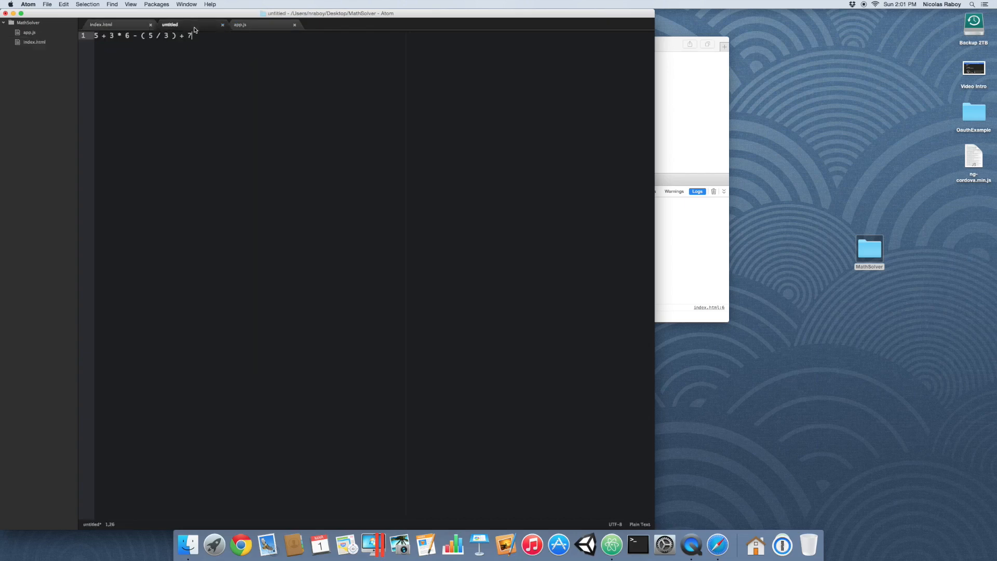
pyautogui.write('5 3 6 * + 5 3 / - 7 +')
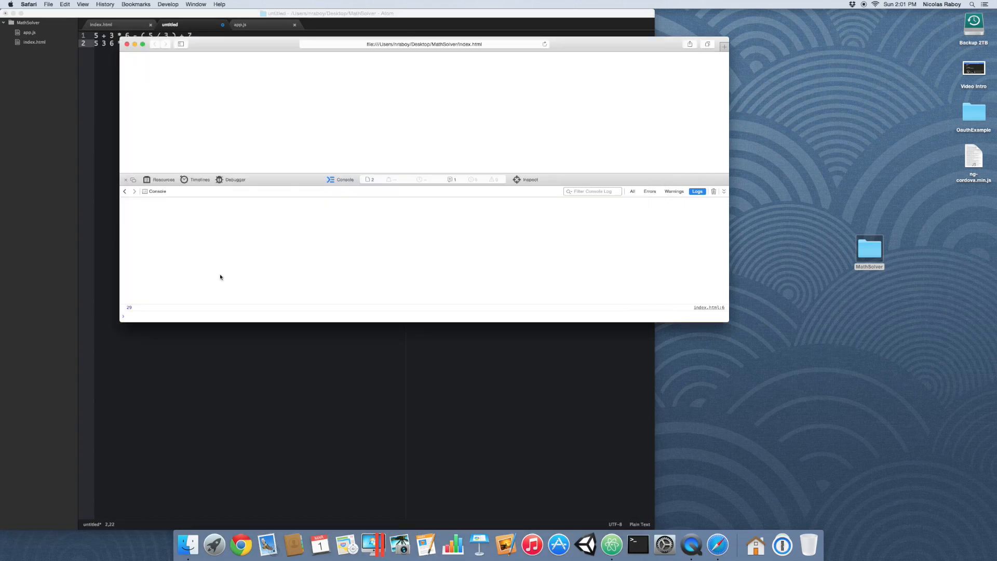
pyautogui.moveTo(153, 341)
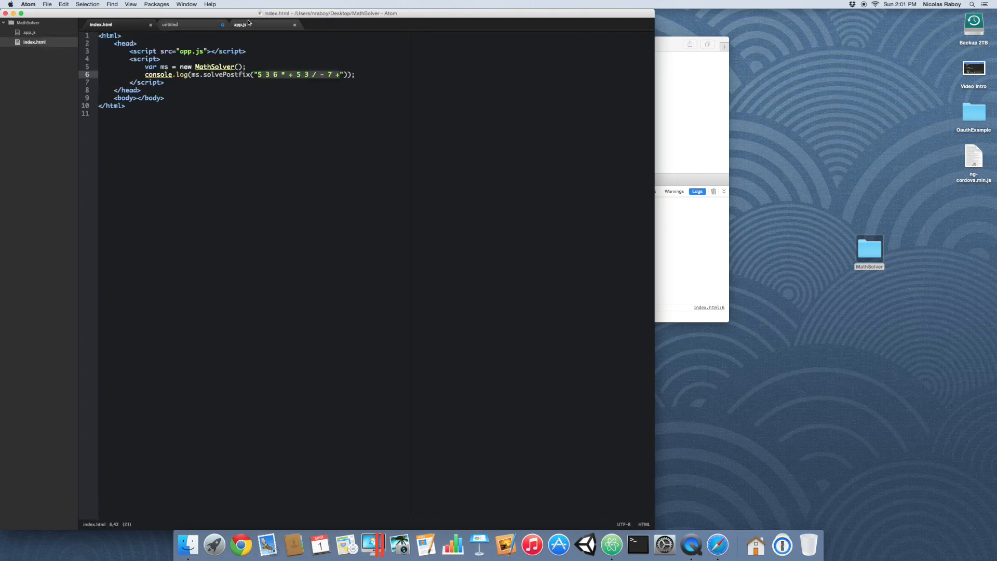
# Step: Switch to app.js and click through the finished solvePostfix code around line 474
pyautogui.click(240, 25)
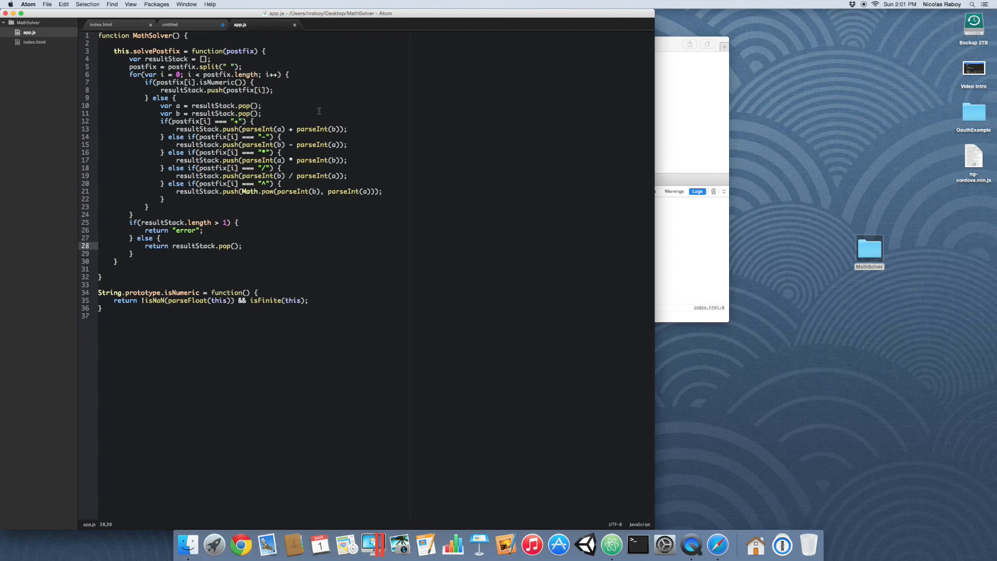
pyautogui.click(242, 246)
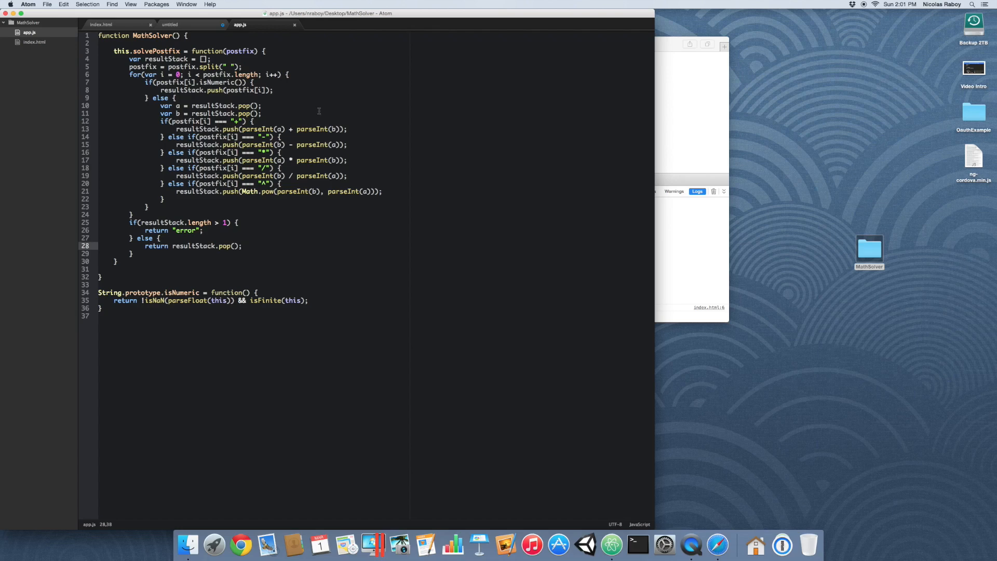
pyautogui.click(243, 246)
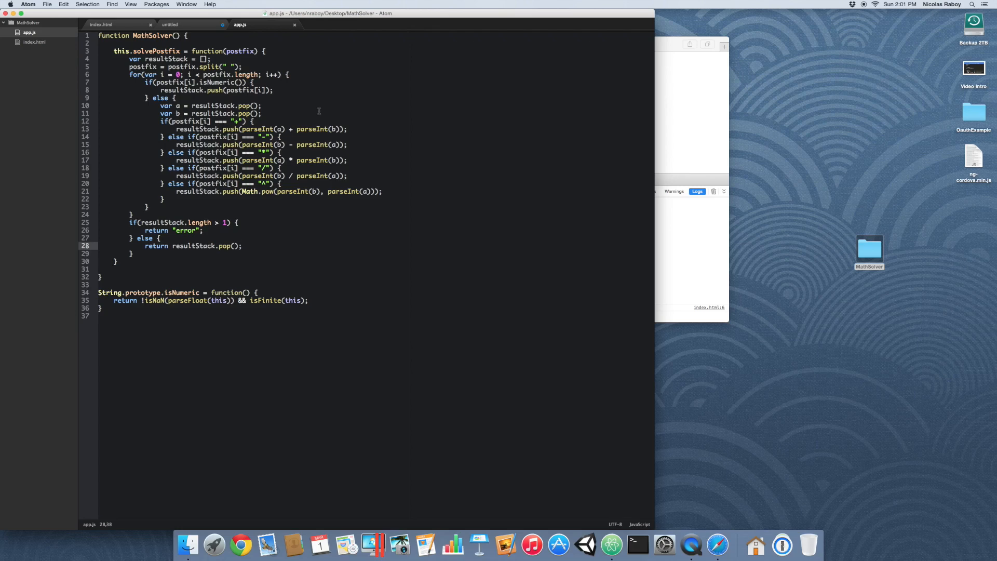
pyautogui.click(243, 246)
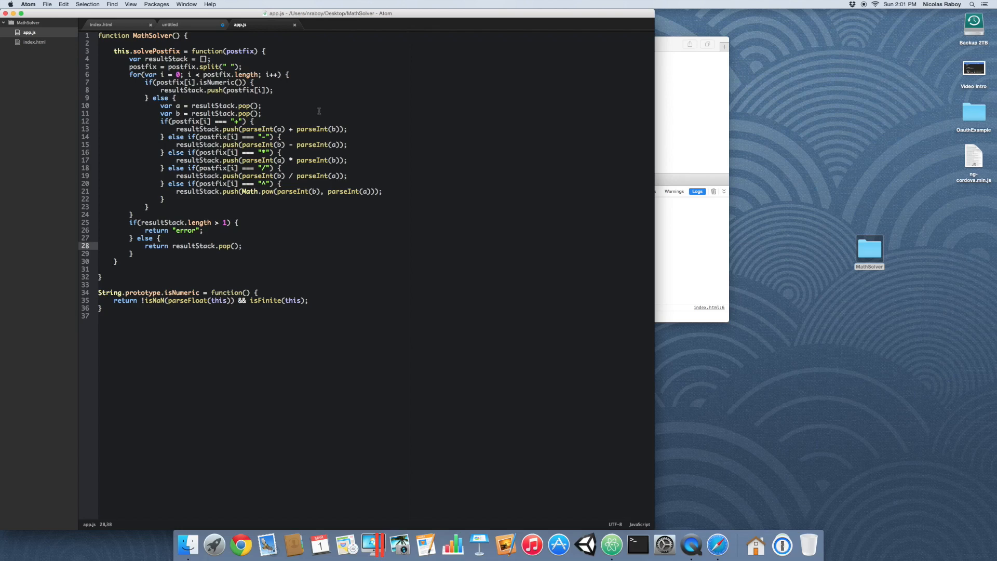
pyautogui.click(242, 247)
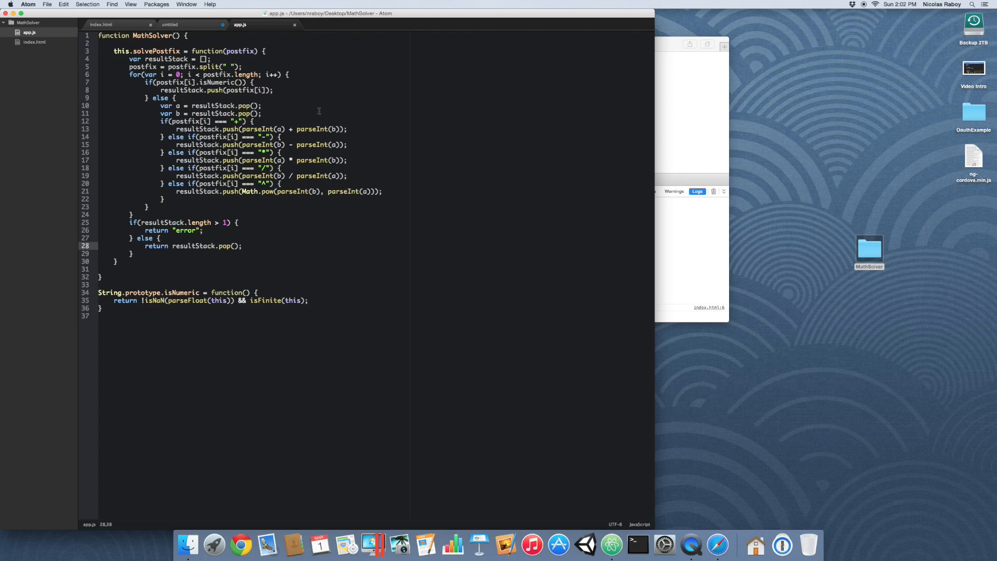
pyautogui.moveTo(459, 107)
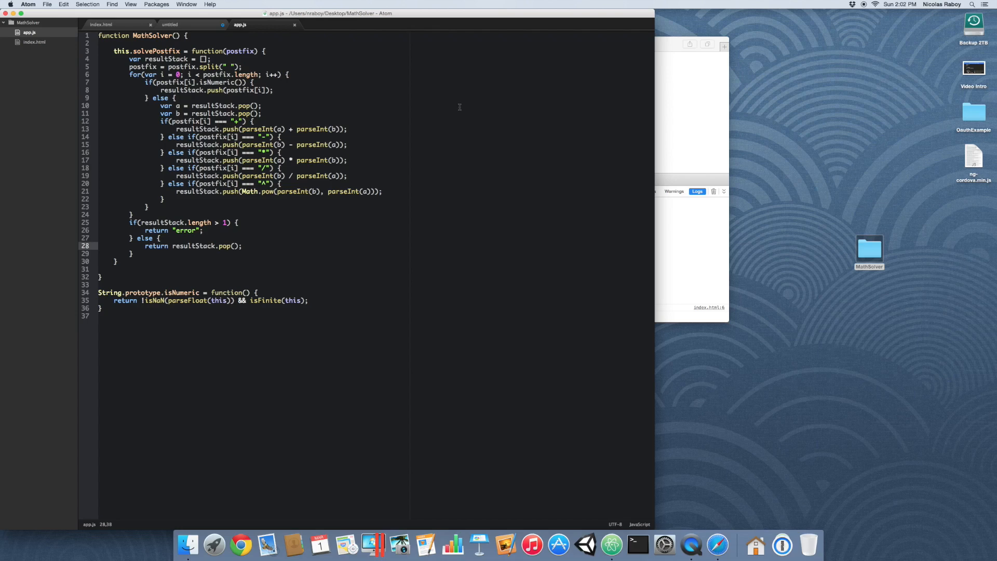
pyautogui.click(242, 246)
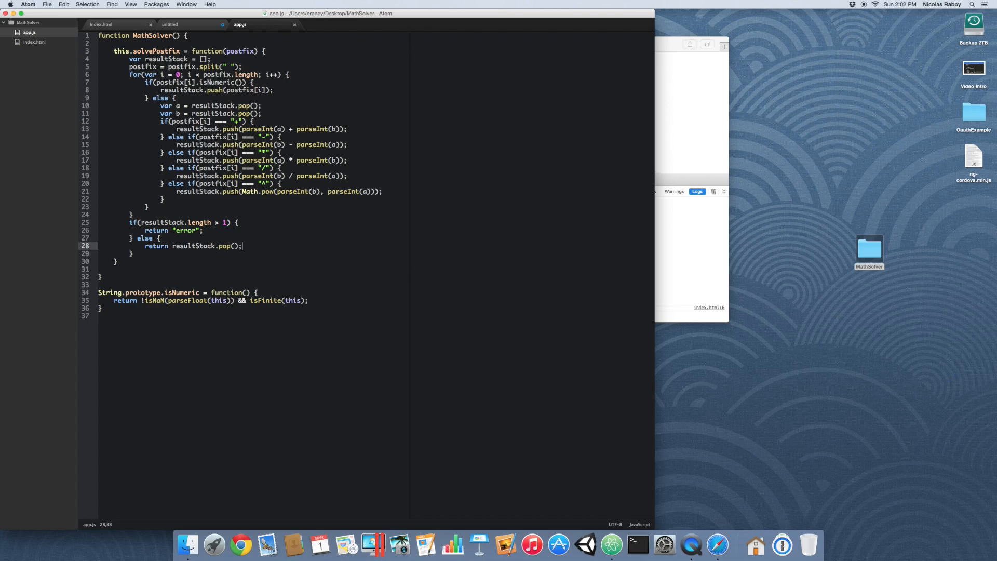
pyautogui.moveTo(274, 224)
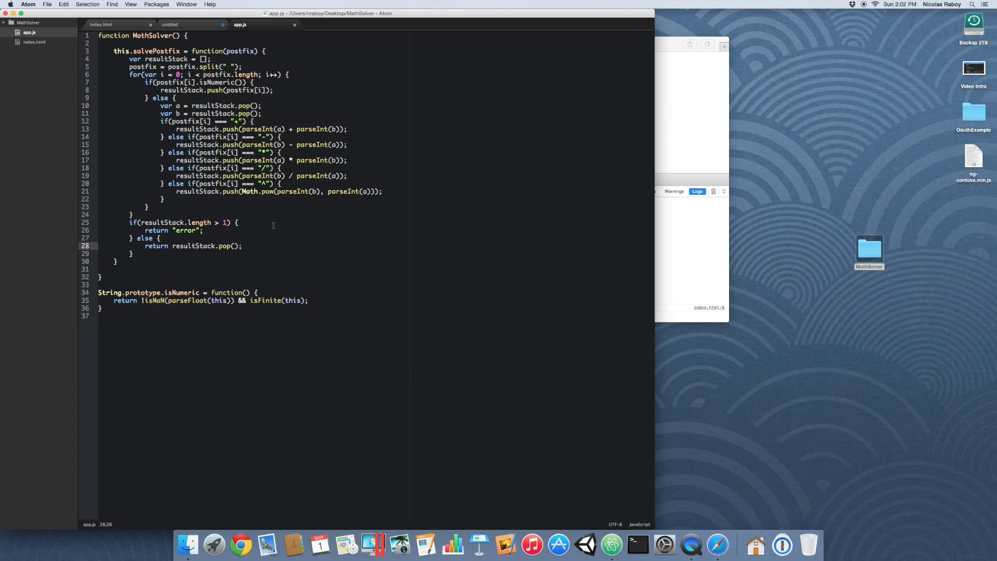